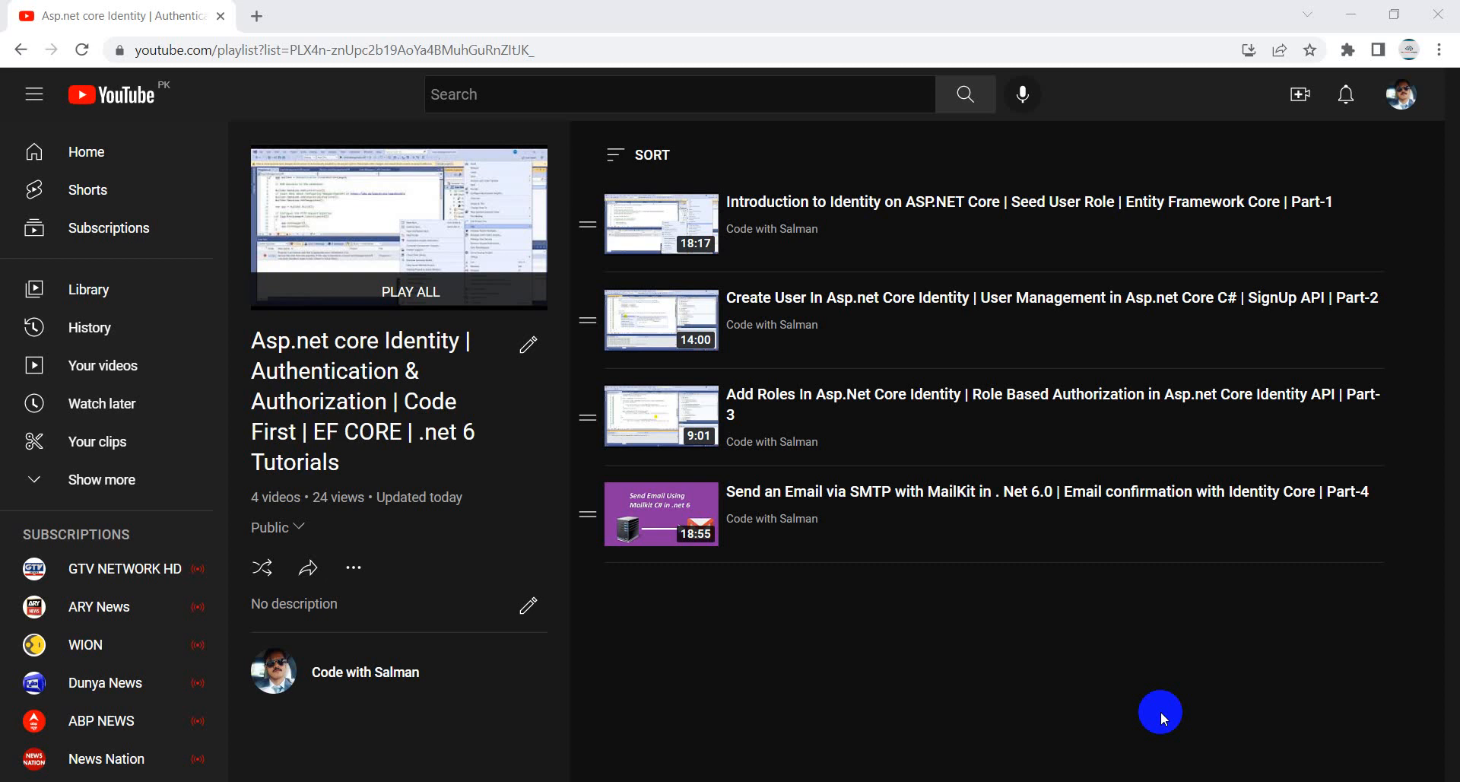
{"action": "mouse_move", "coordinate": [987, 329]}
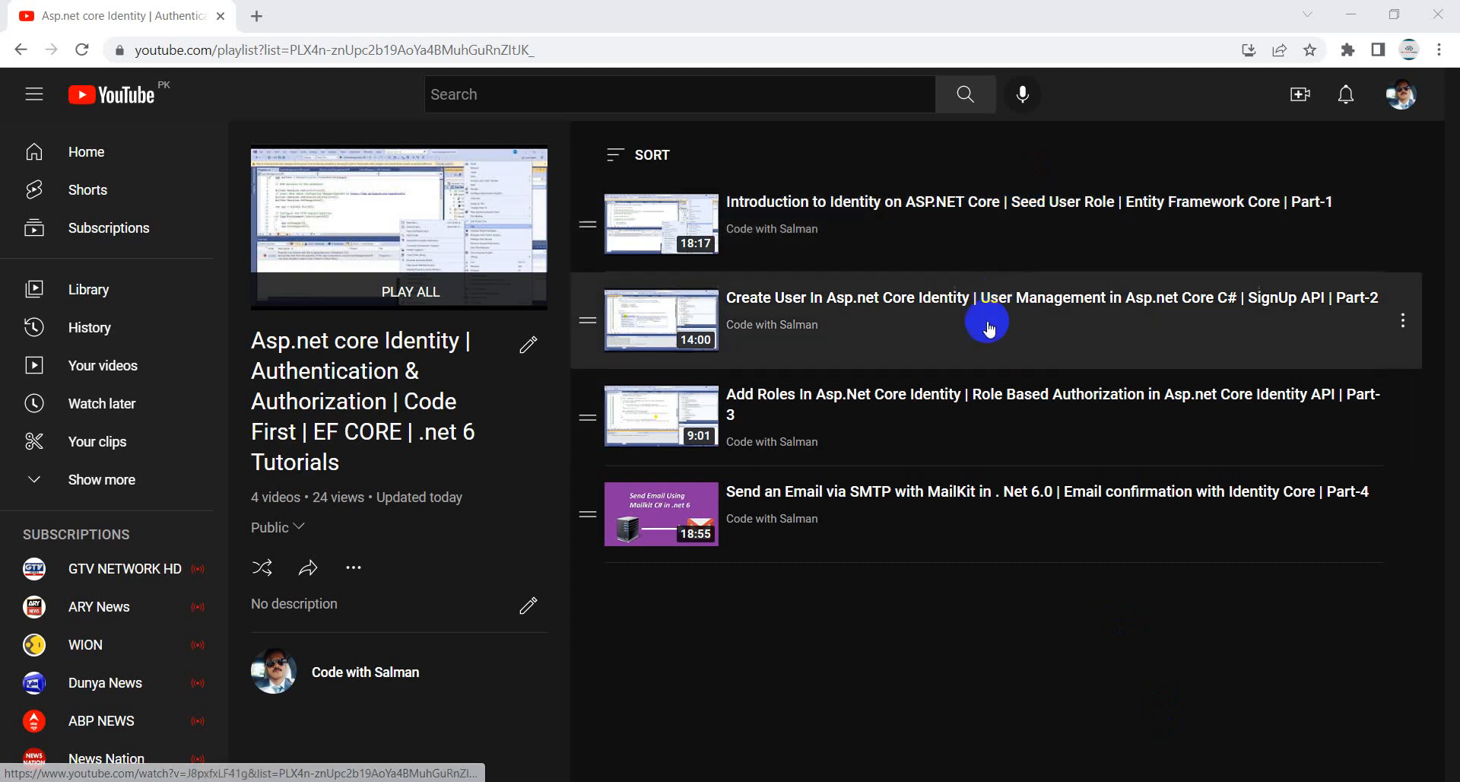
{"action": "mouse_move", "coordinate": [851, 190]}
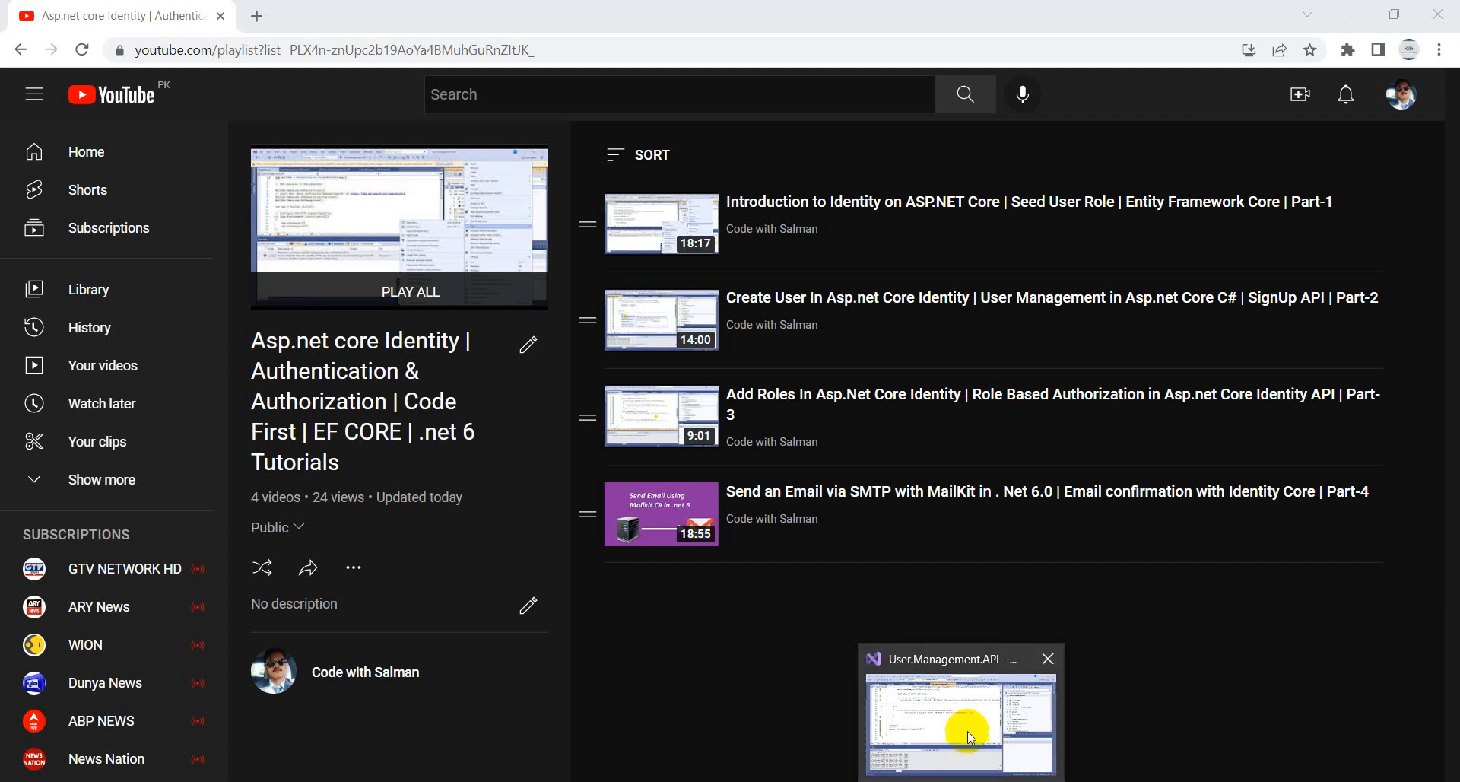
- Fold Register in AuthenticationController.cs, then select TestEmail and Program.cs
{"action": "left_click", "coordinate": [959, 712]}
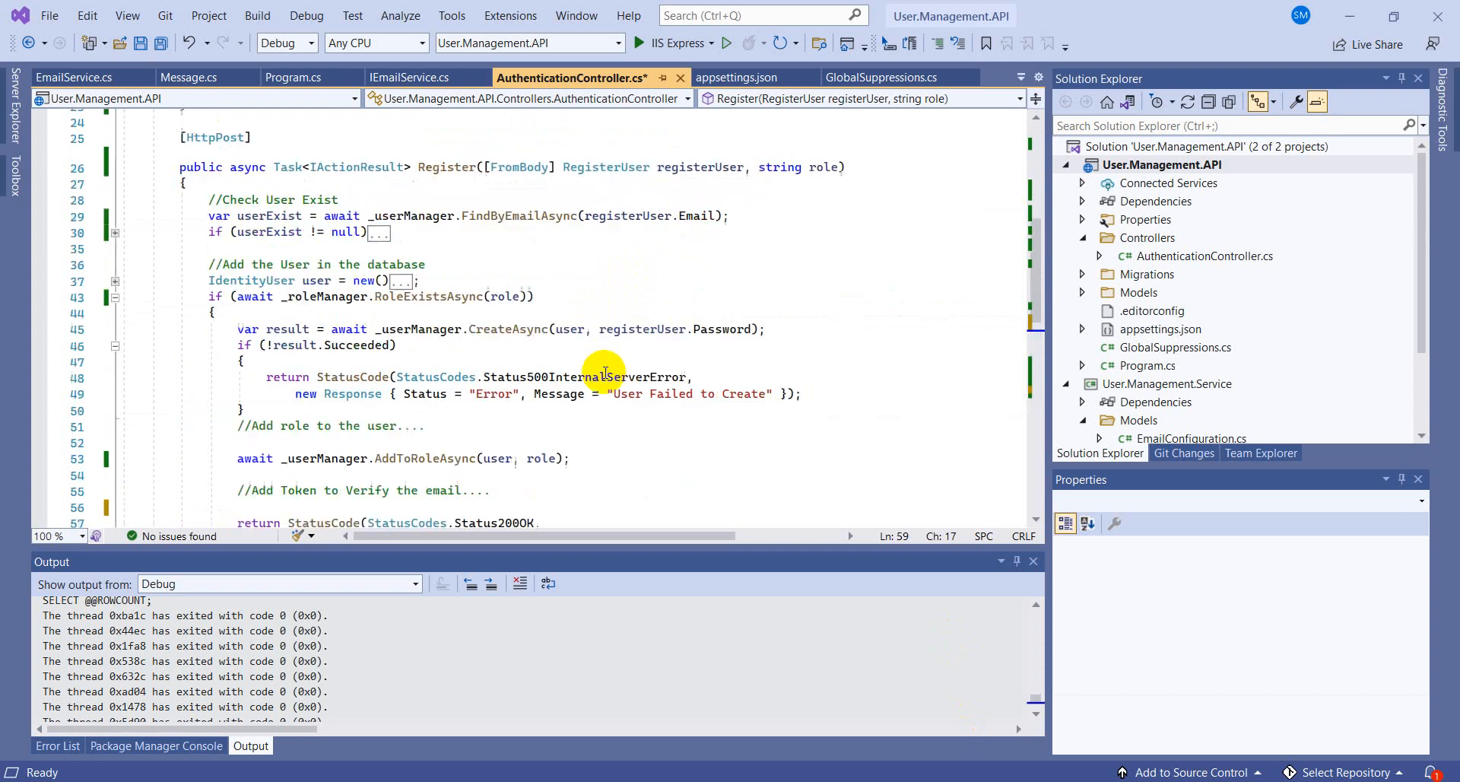
{"action": "scroll", "scroll_direction": "up", "scroll_amount": 3}
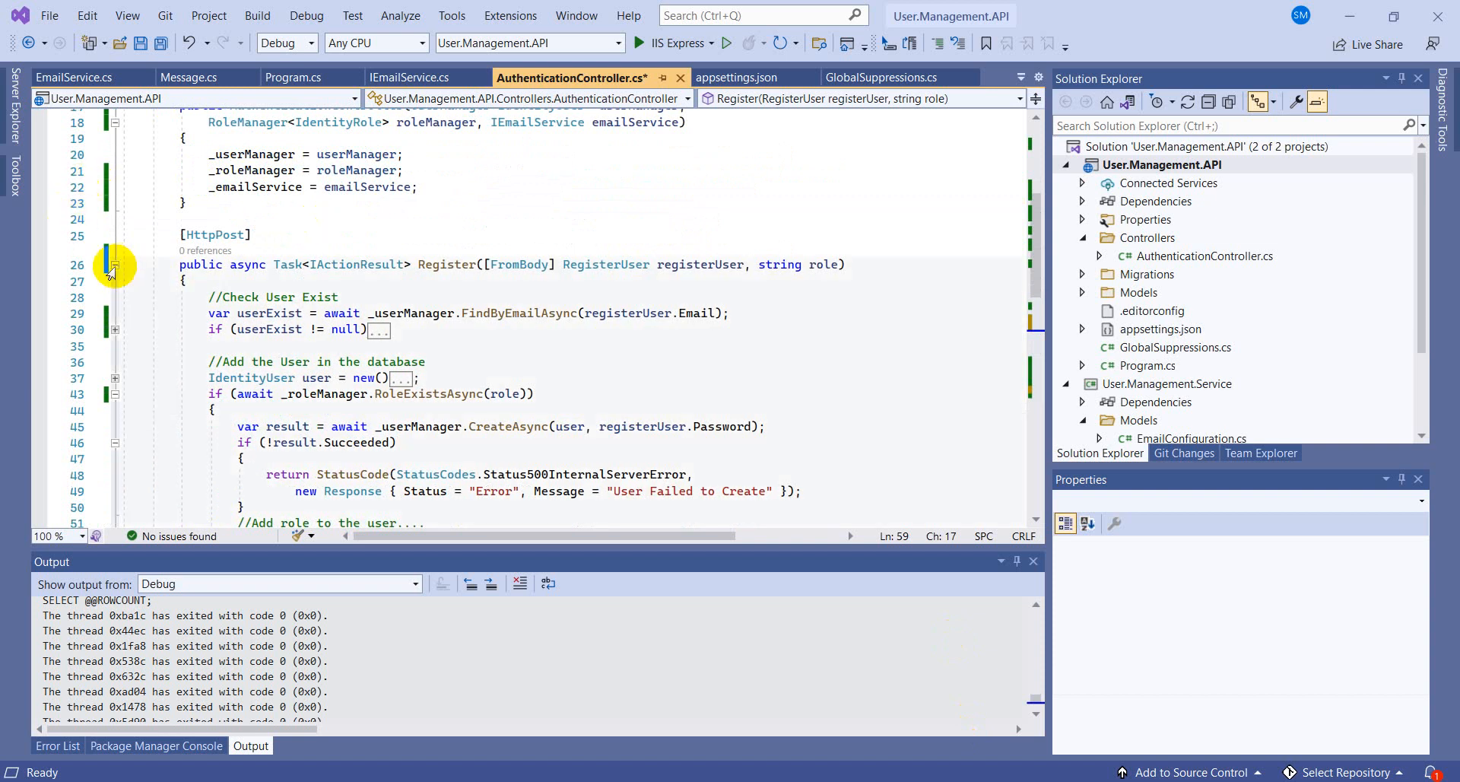
{"action": "left_click", "coordinate": [113, 270]}
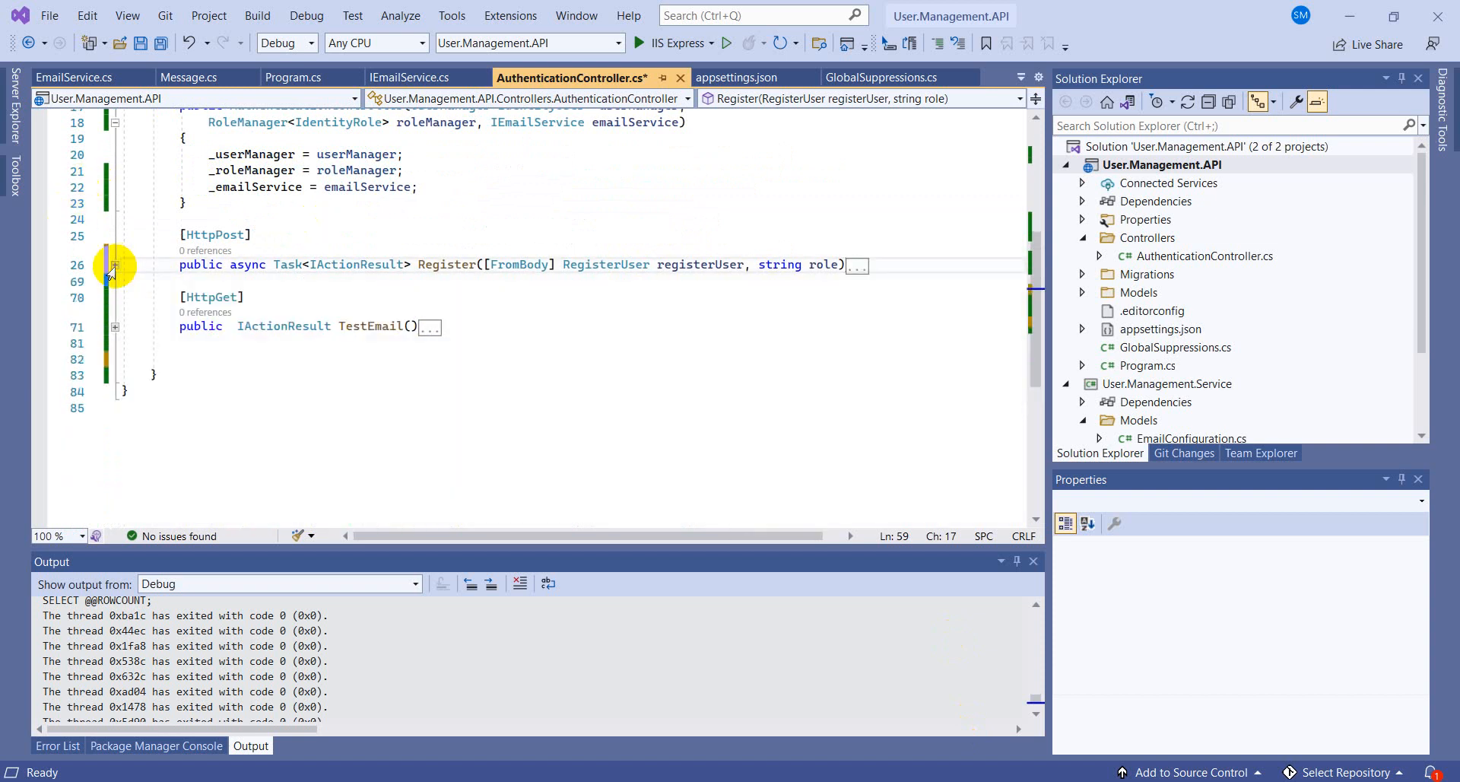
{"action": "left_click", "coordinate": [358, 325]}
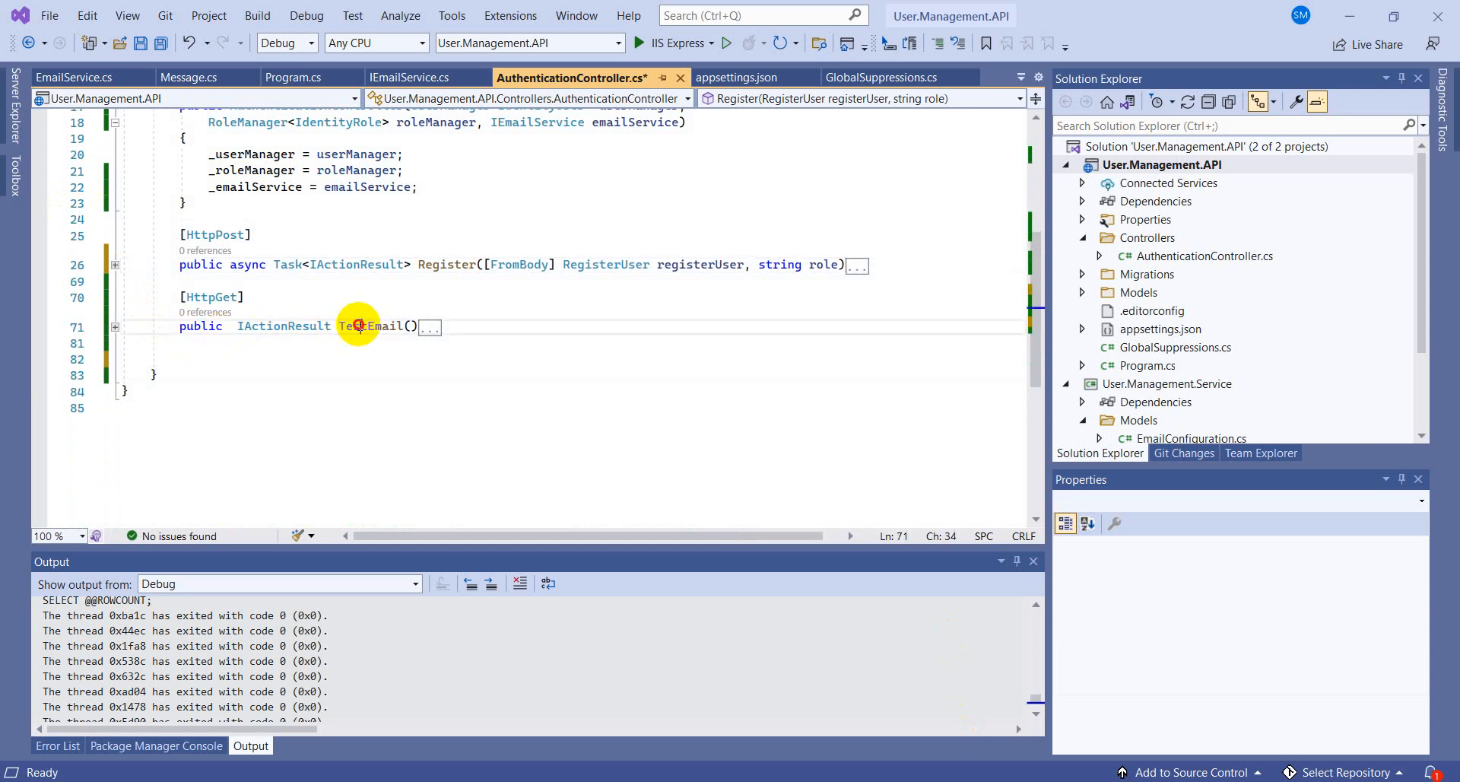
{"action": "double_click", "coordinate": [370, 325]}
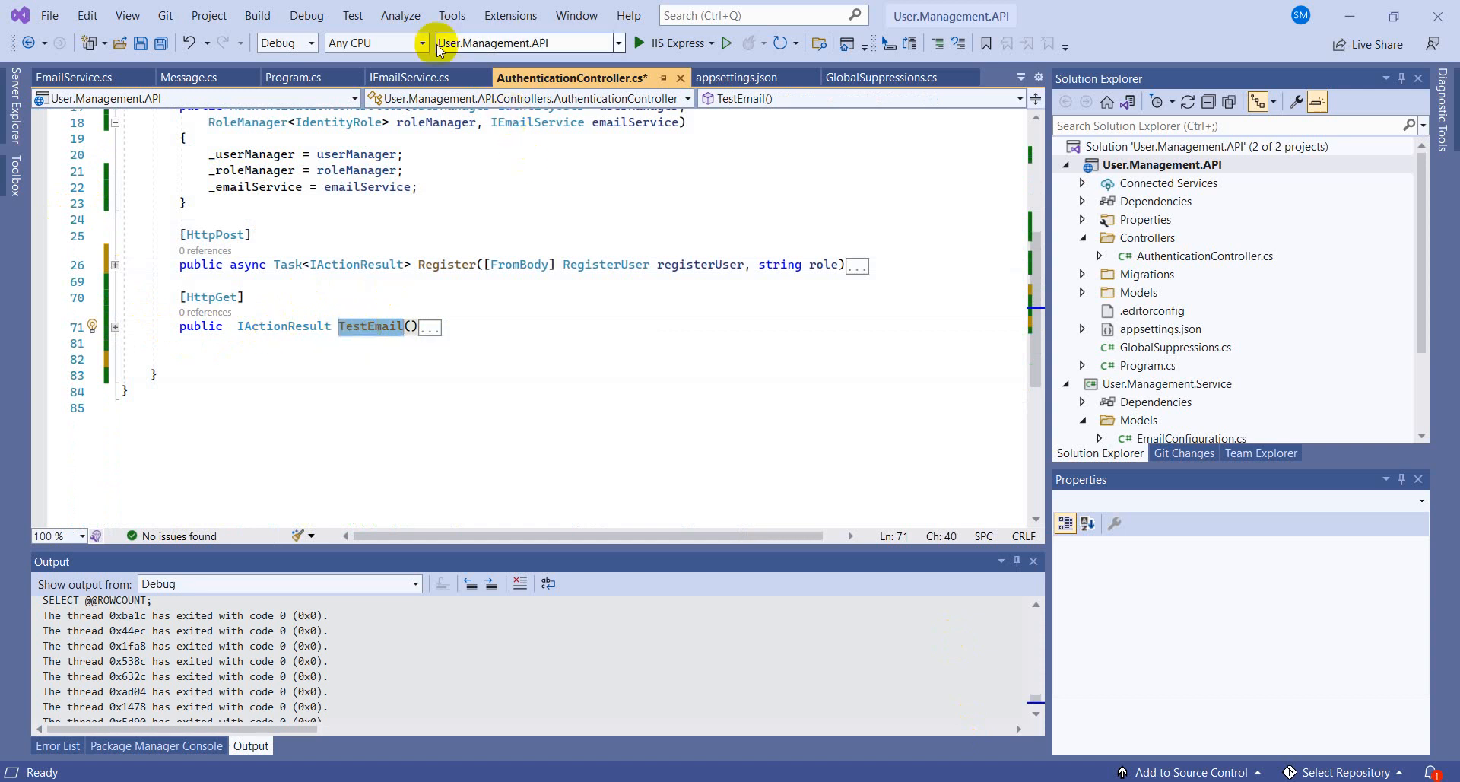
{"action": "mouse_move", "coordinate": [447, 263]}
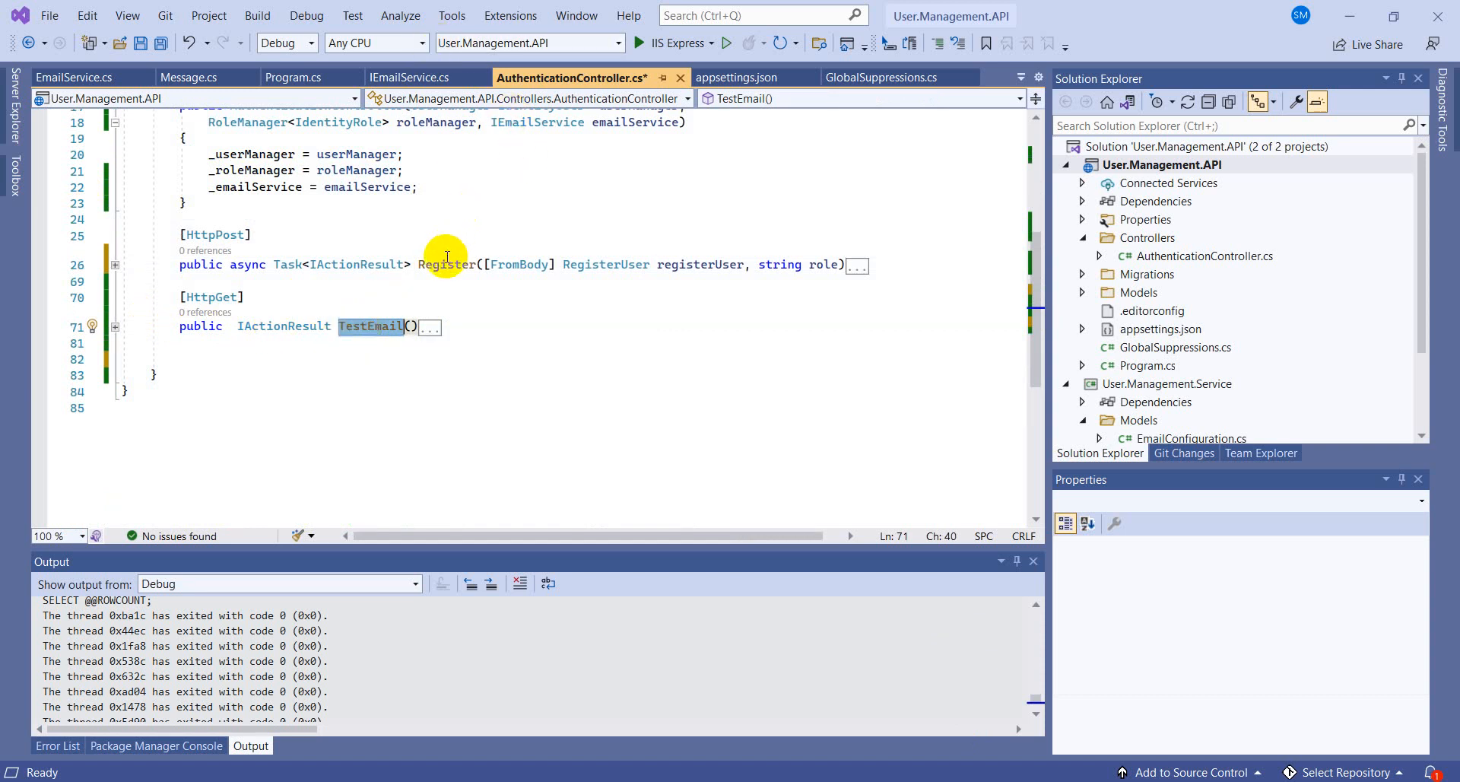
{"action": "left_click", "coordinate": [1147, 365]}
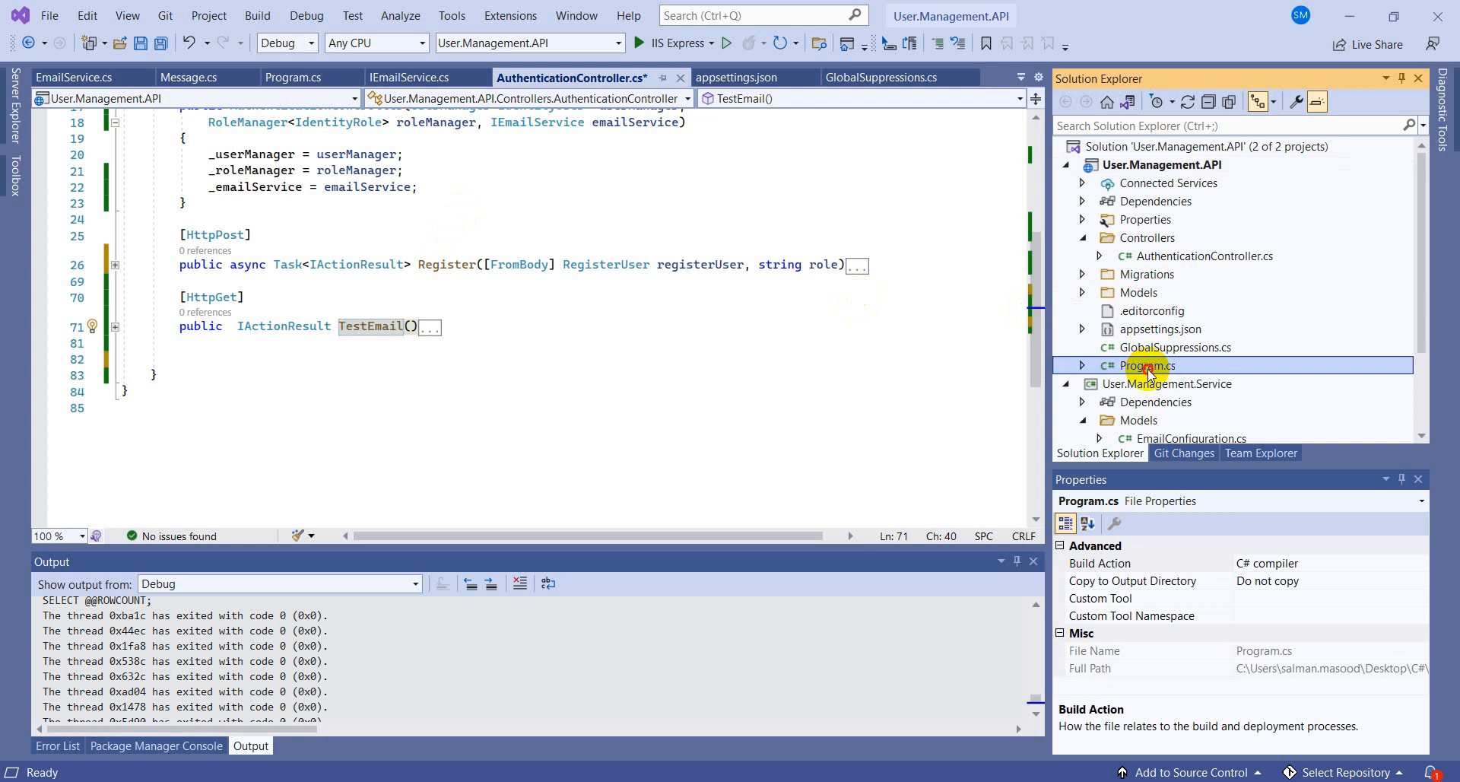
{"action": "double_click", "coordinate": [1147, 366]}
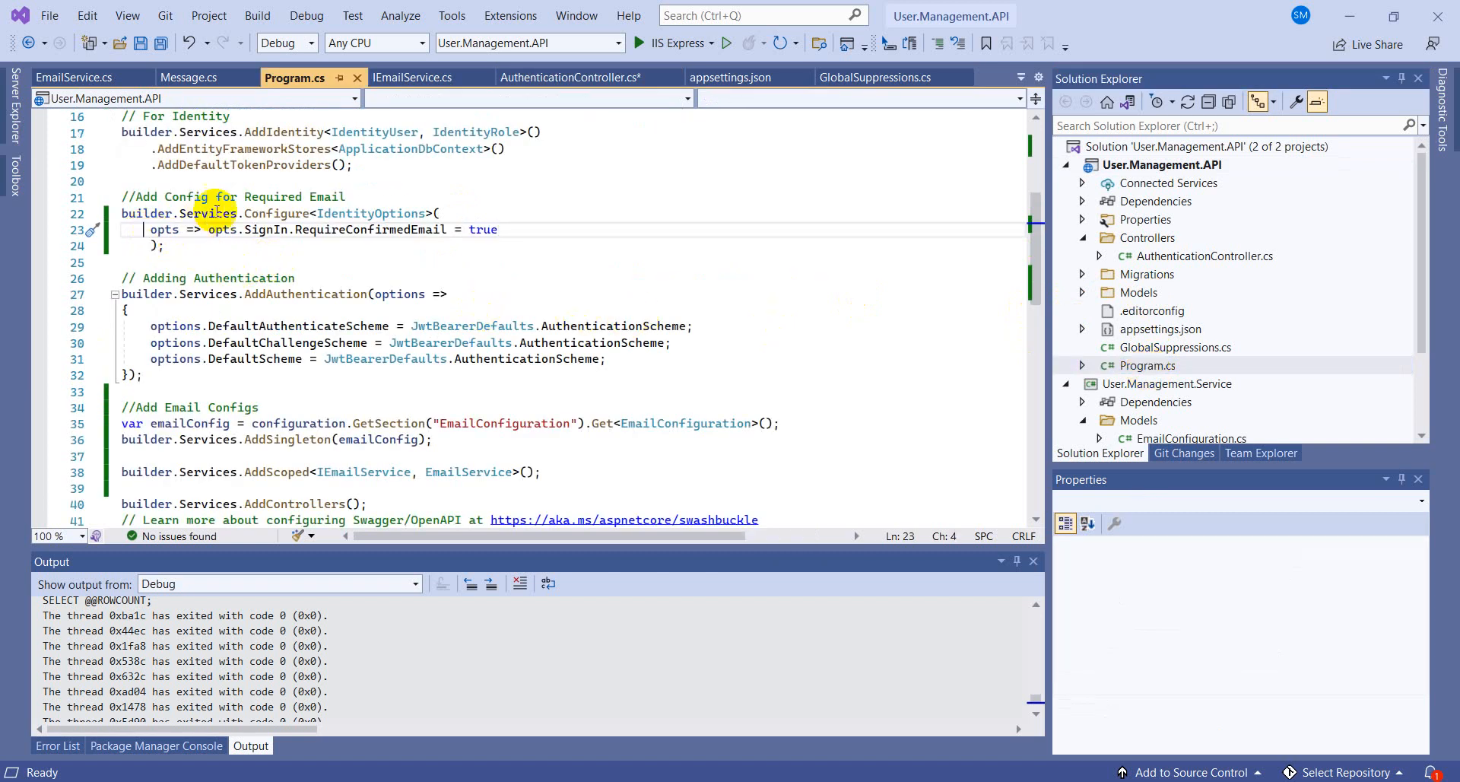
{"action": "mouse_move", "coordinate": [165, 229]}
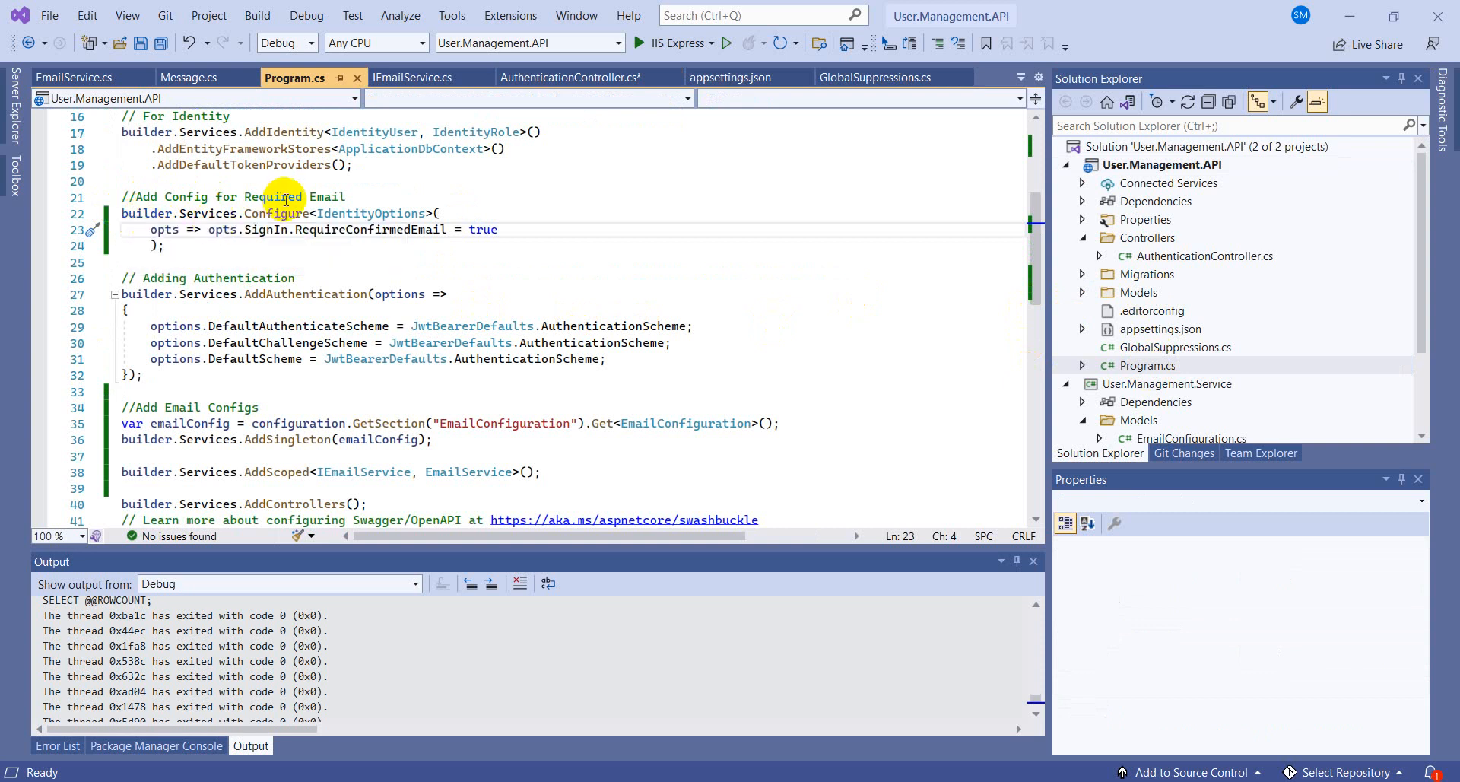
{"action": "mouse_move", "coordinate": [278, 213]}
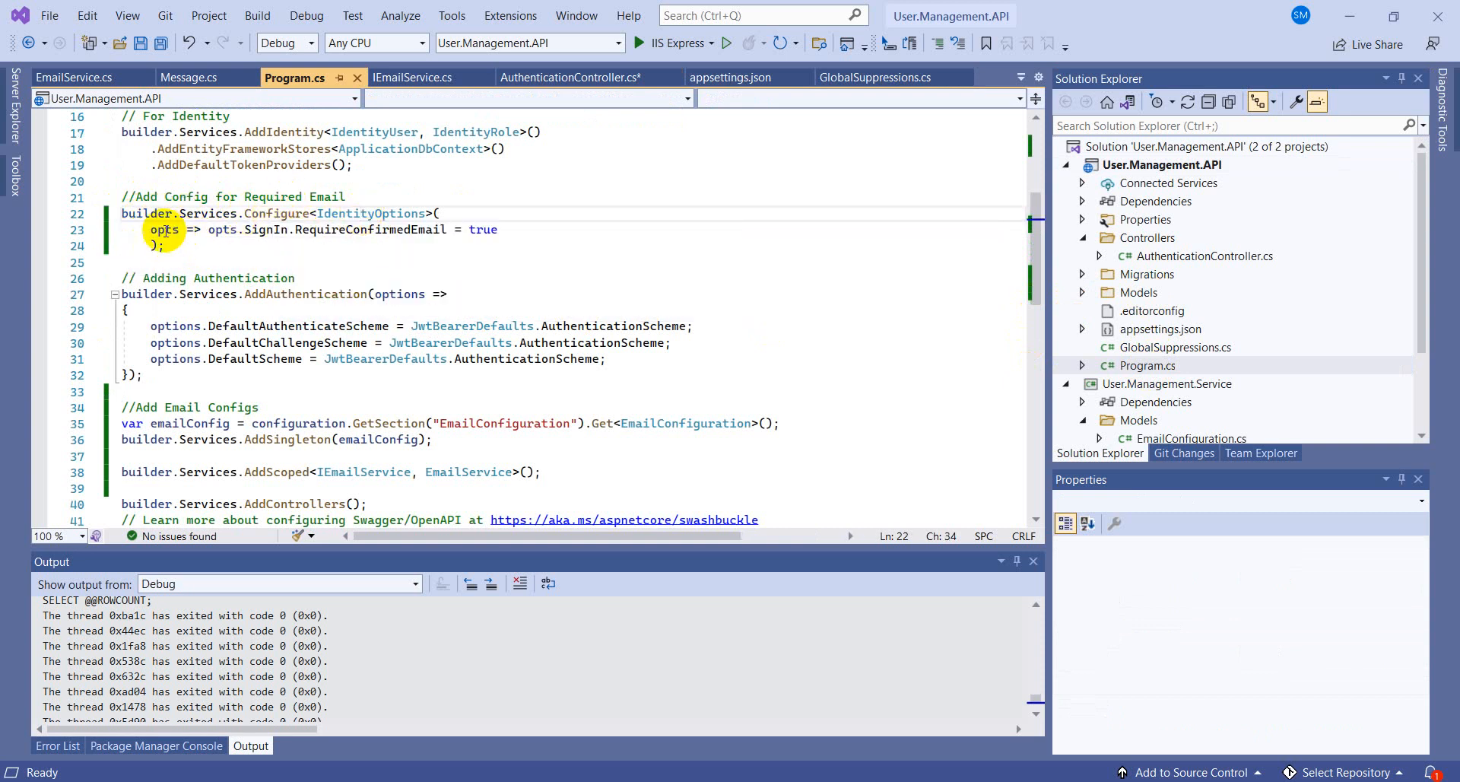
{"action": "left_click", "coordinate": [417, 230]}
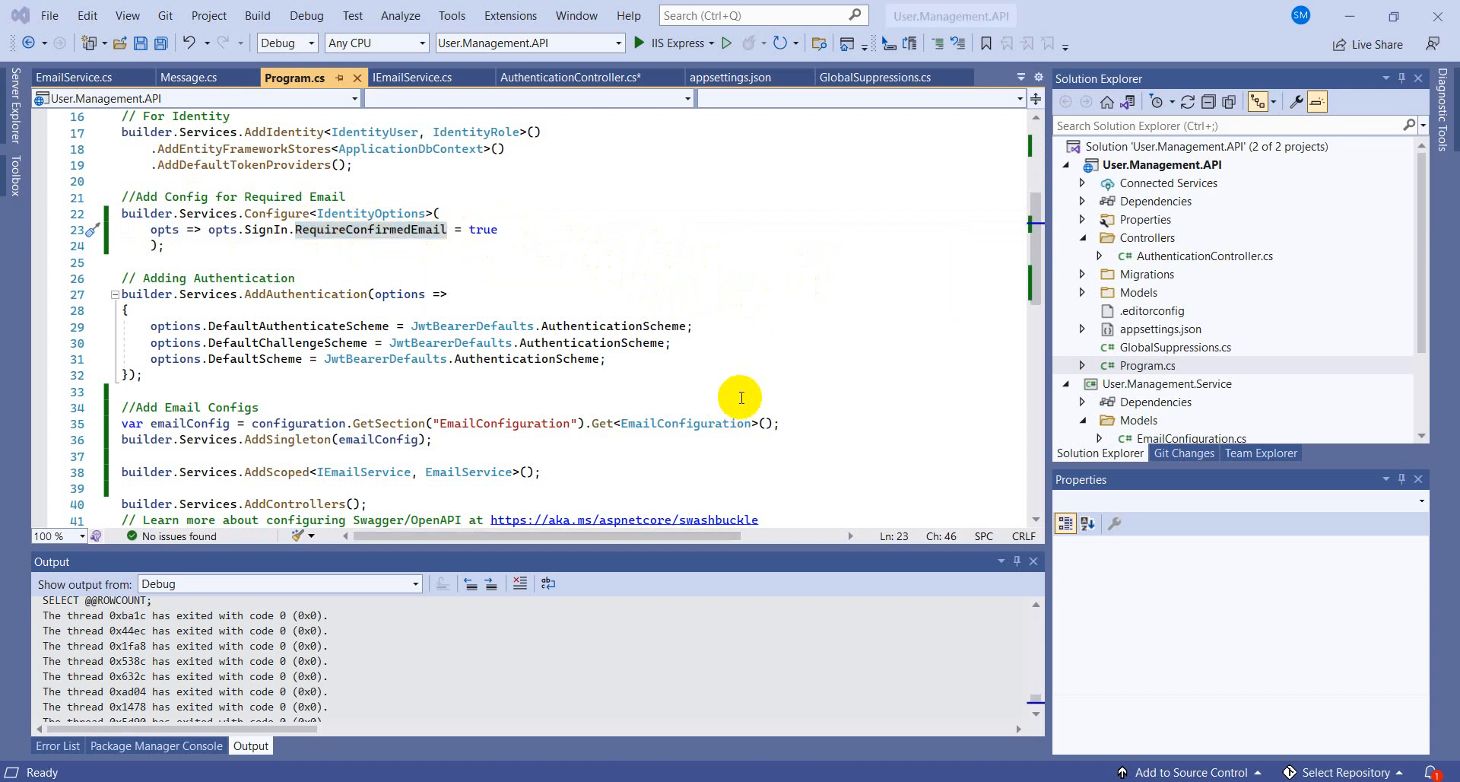
{"action": "left_click", "coordinate": [606, 359]}
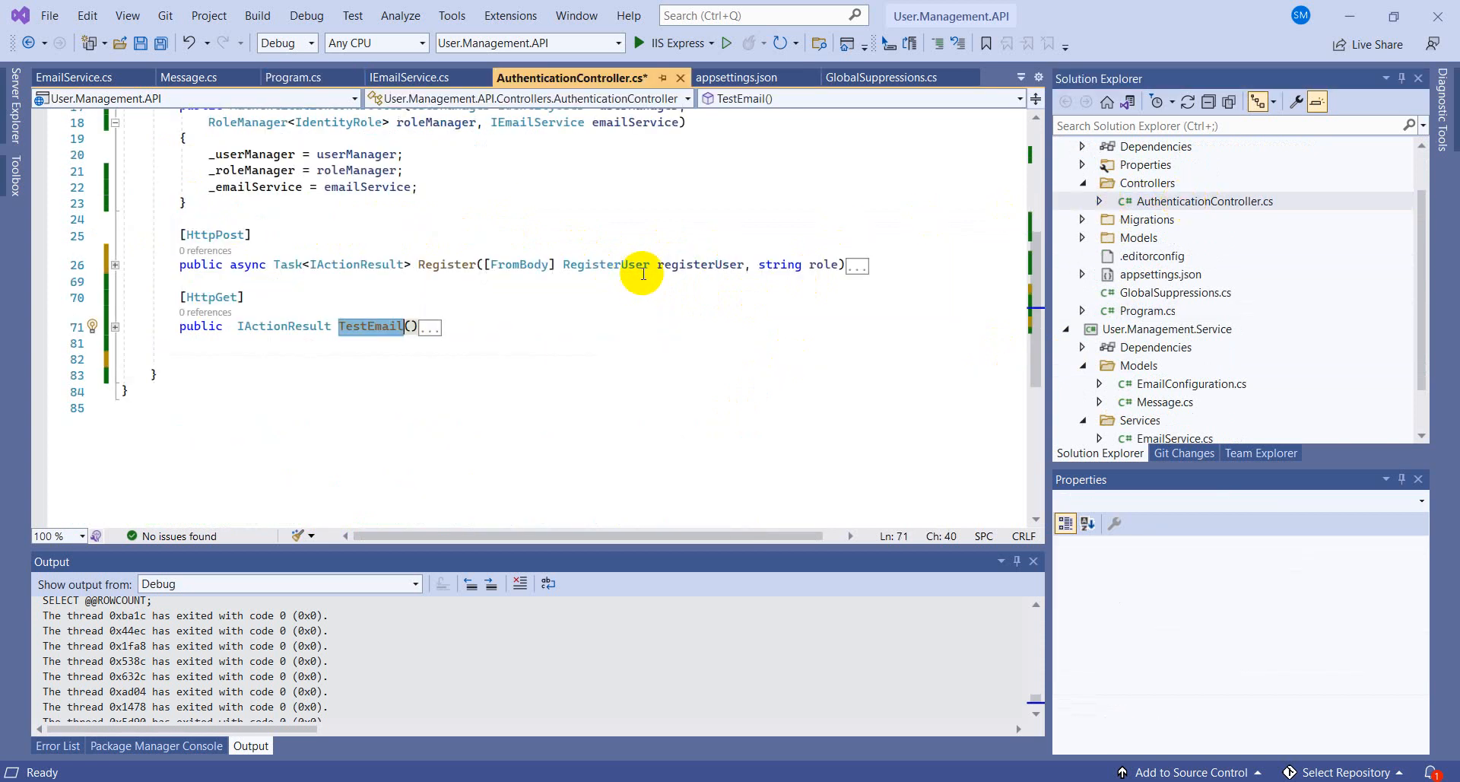
- Unfold Register, review its verification-token comment, and place the cursor below TestEmail
{"action": "left_click", "coordinate": [115, 264]}
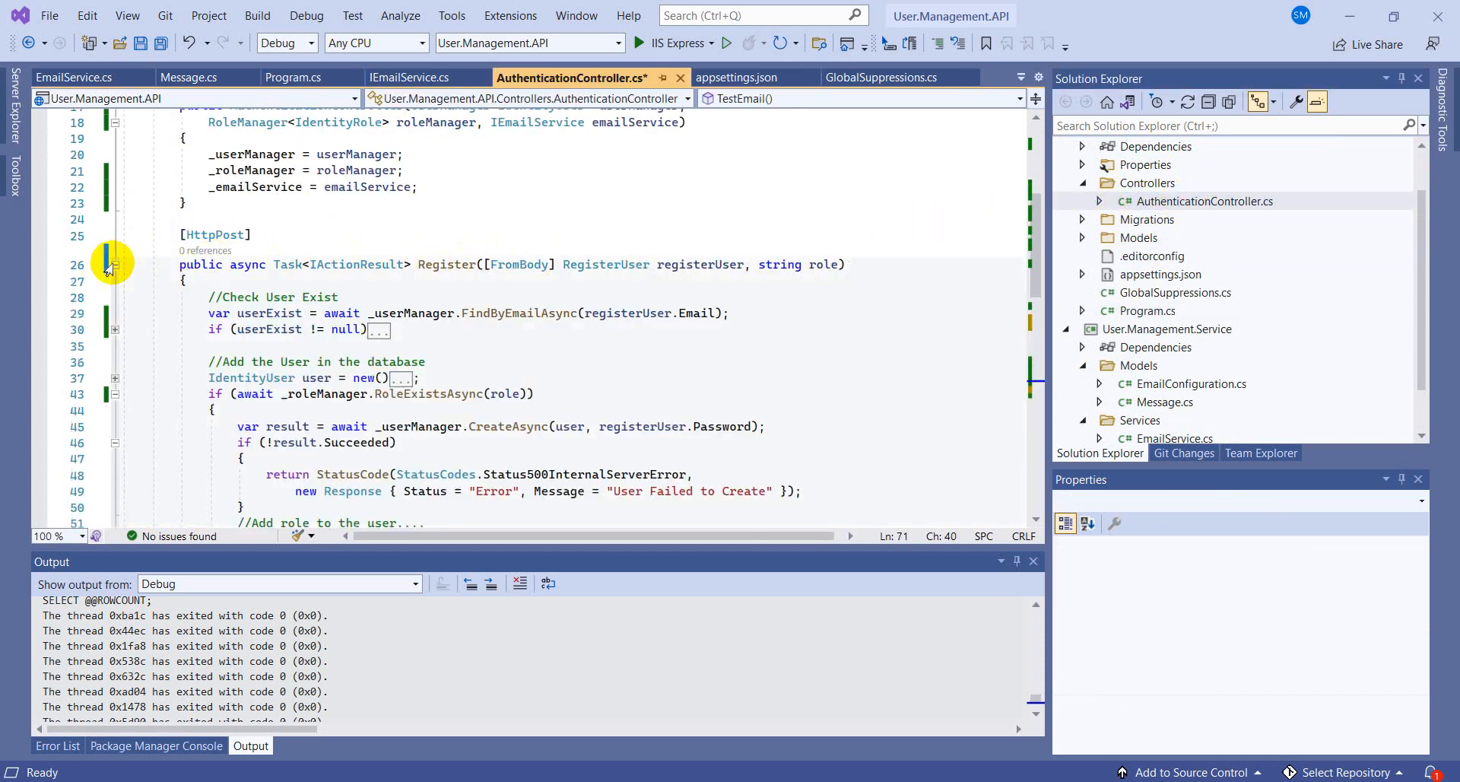
{"action": "scroll", "scroll_direction": "down", "scroll_amount": 3}
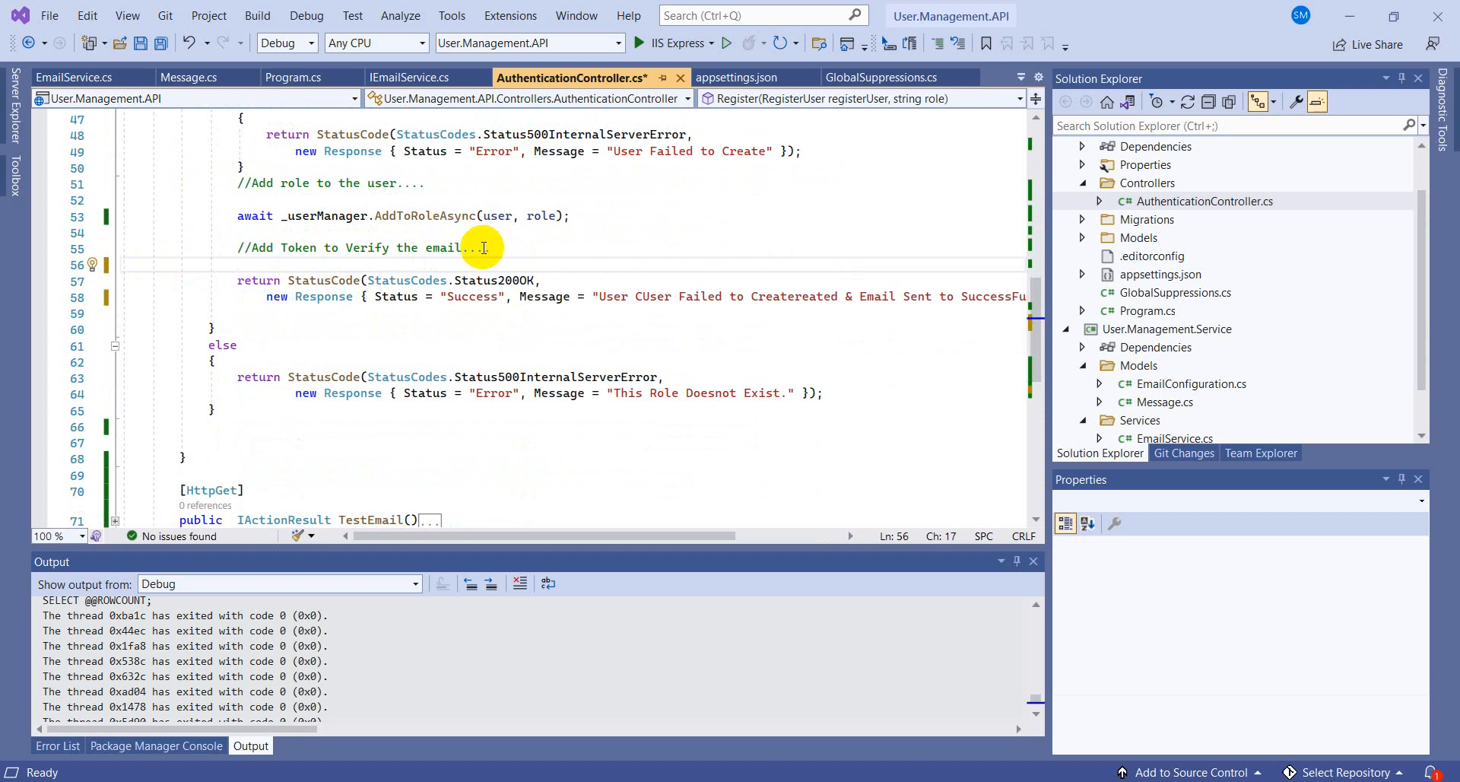
{"action": "mouse_move", "coordinate": [539, 215]}
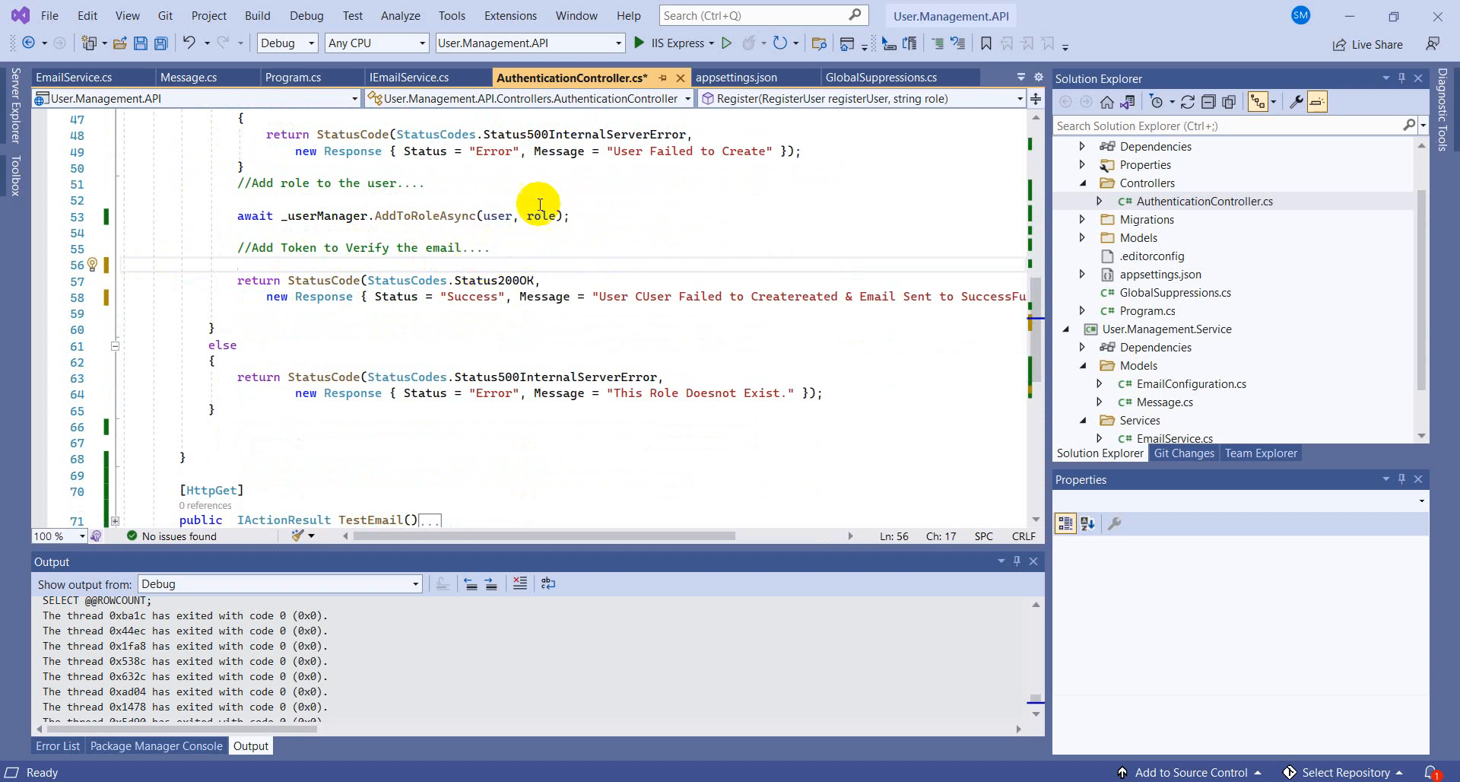
{"action": "scroll", "scroll_direction": "up", "scroll_amount": 3}
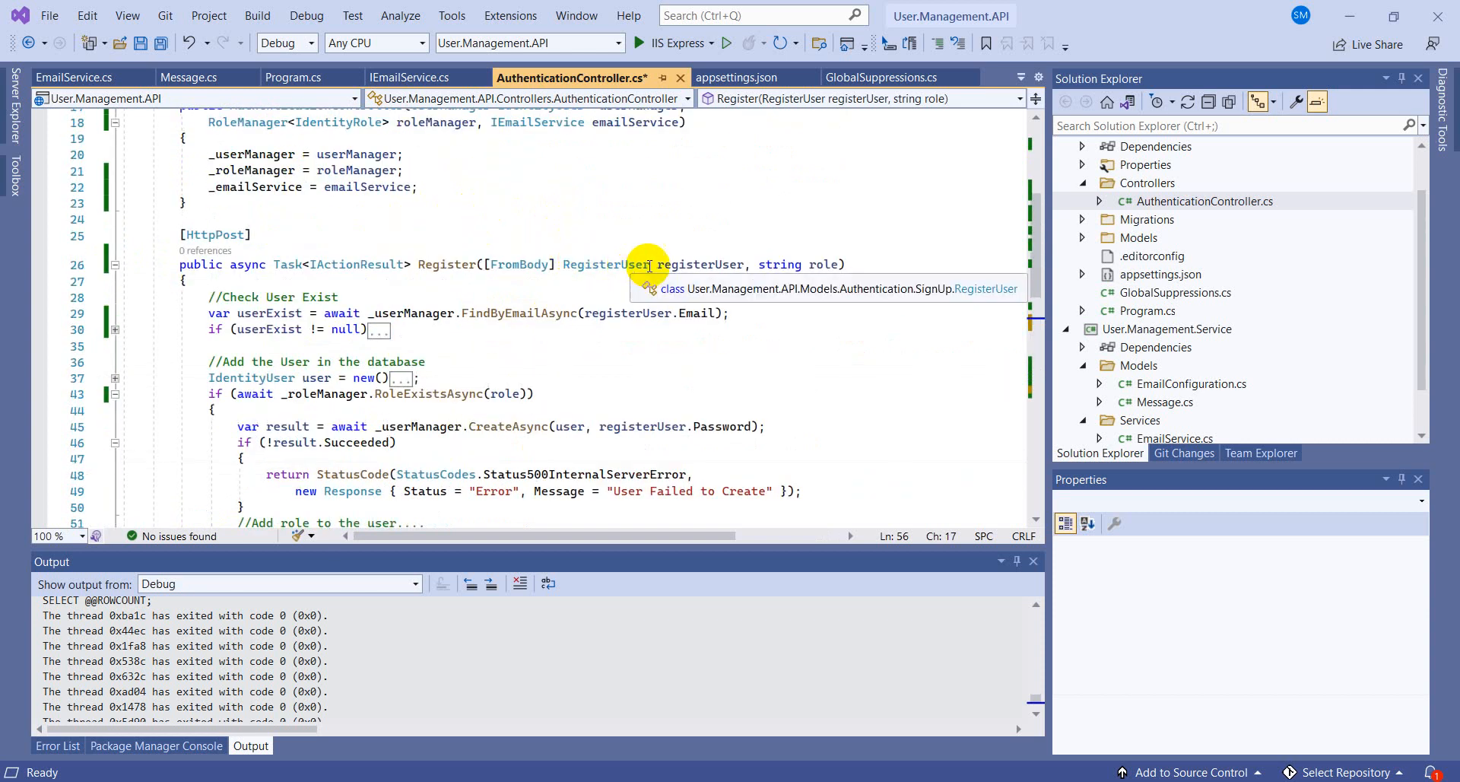
{"action": "scroll", "scroll_direction": "down", "scroll_amount": 3}
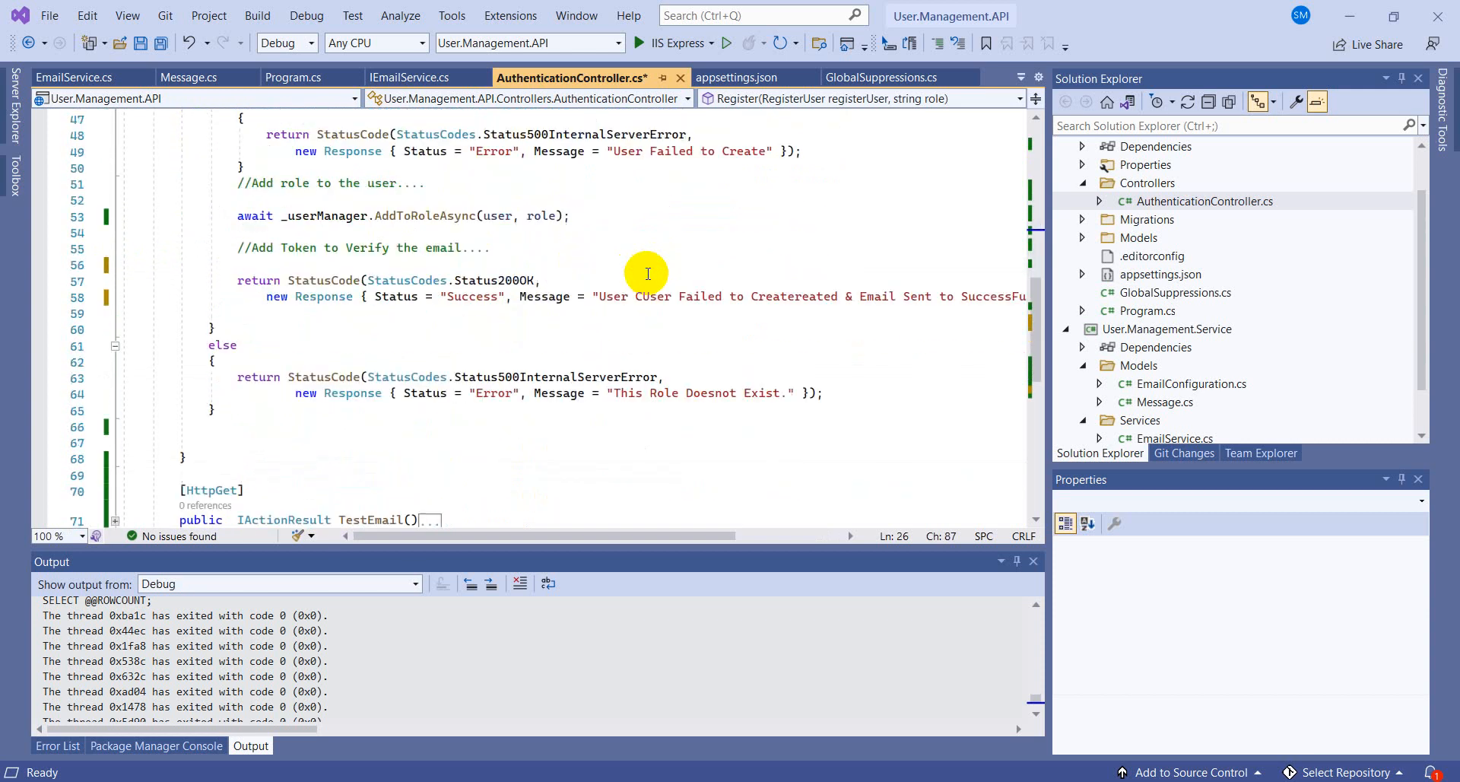
{"action": "scroll", "scroll_direction": "down", "scroll_amount": 3}
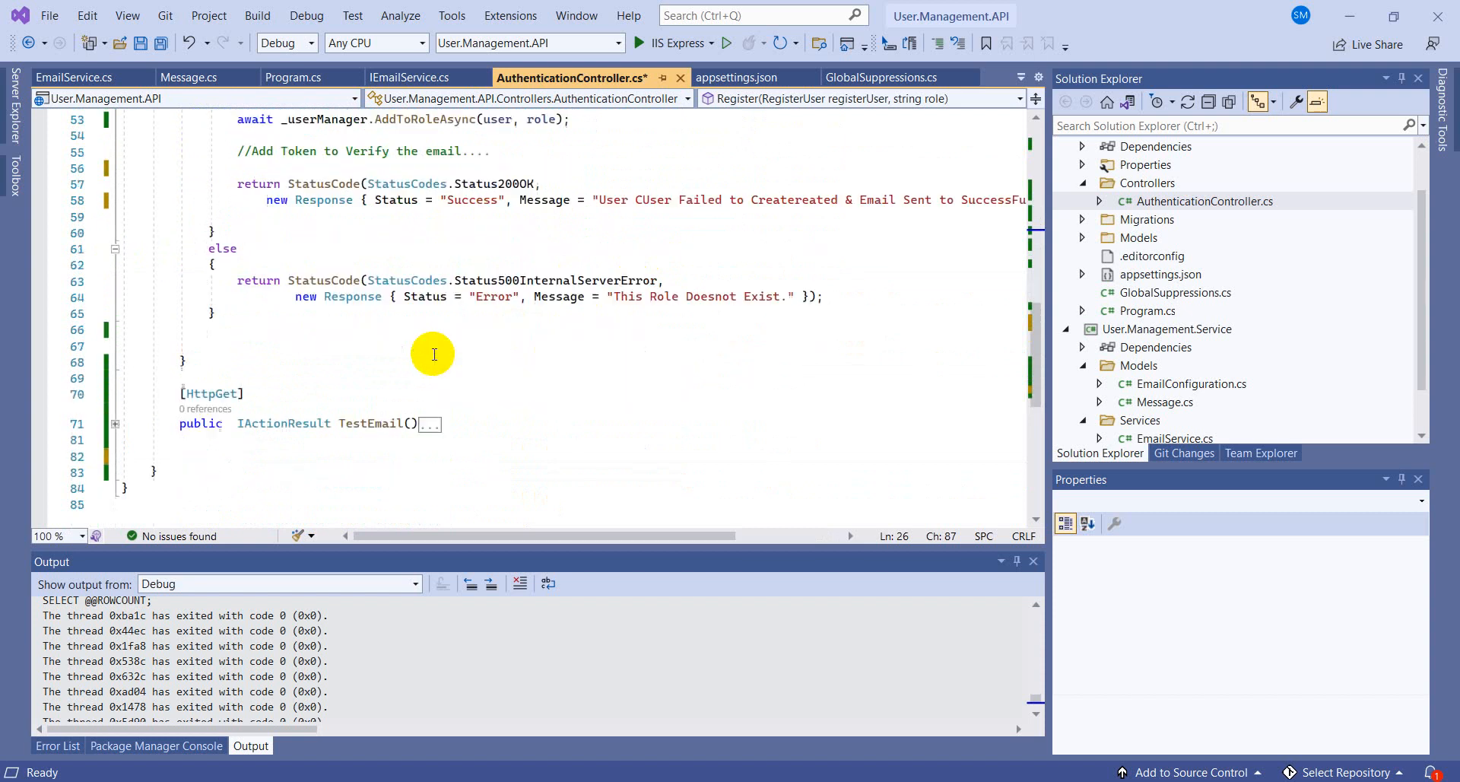
{"action": "left_click", "coordinate": [414, 391]}
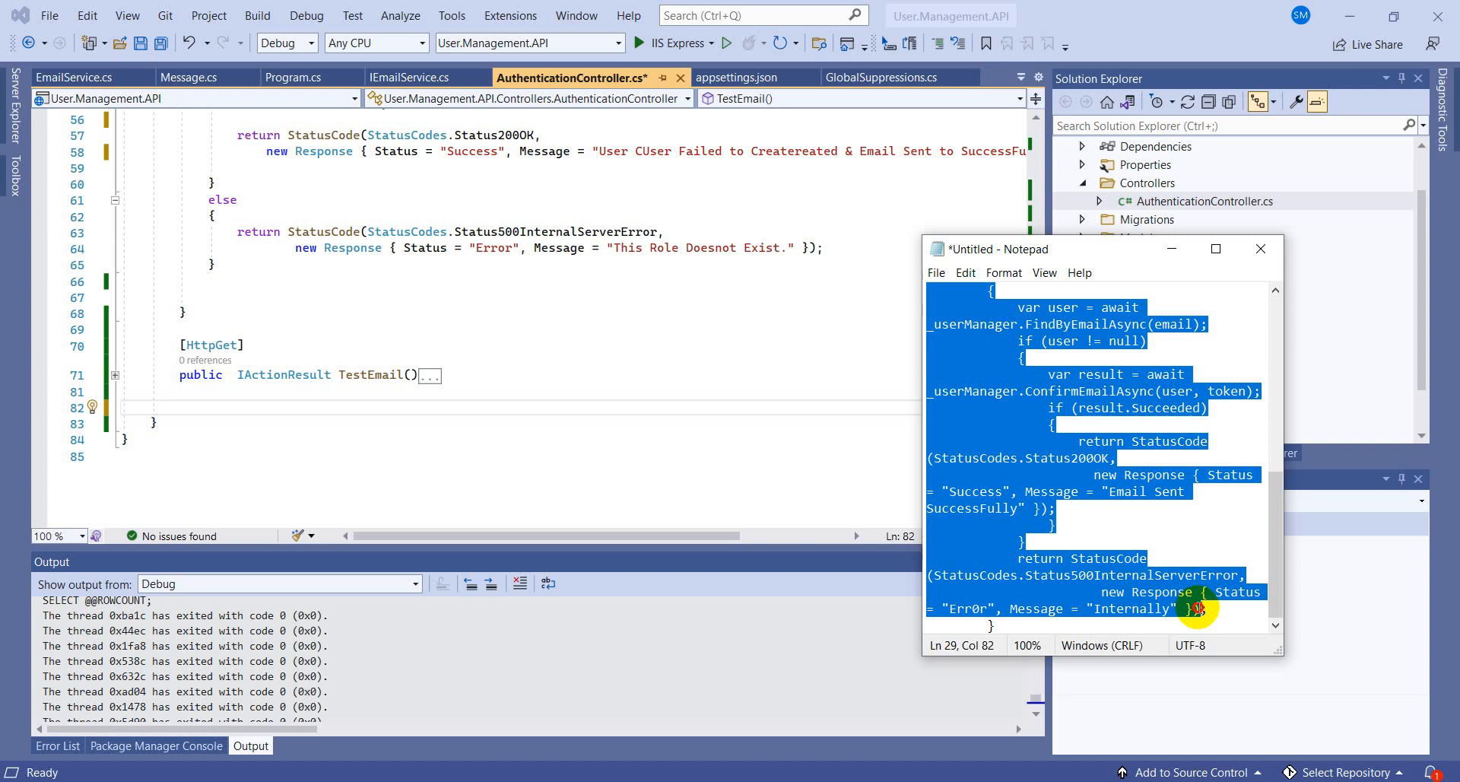
- Add the ConfirmEmail(token, email) GET action calling FindByEmailAsync and ConfirmEmailAsync
{"action": "left_click", "coordinate": [1207, 608]}
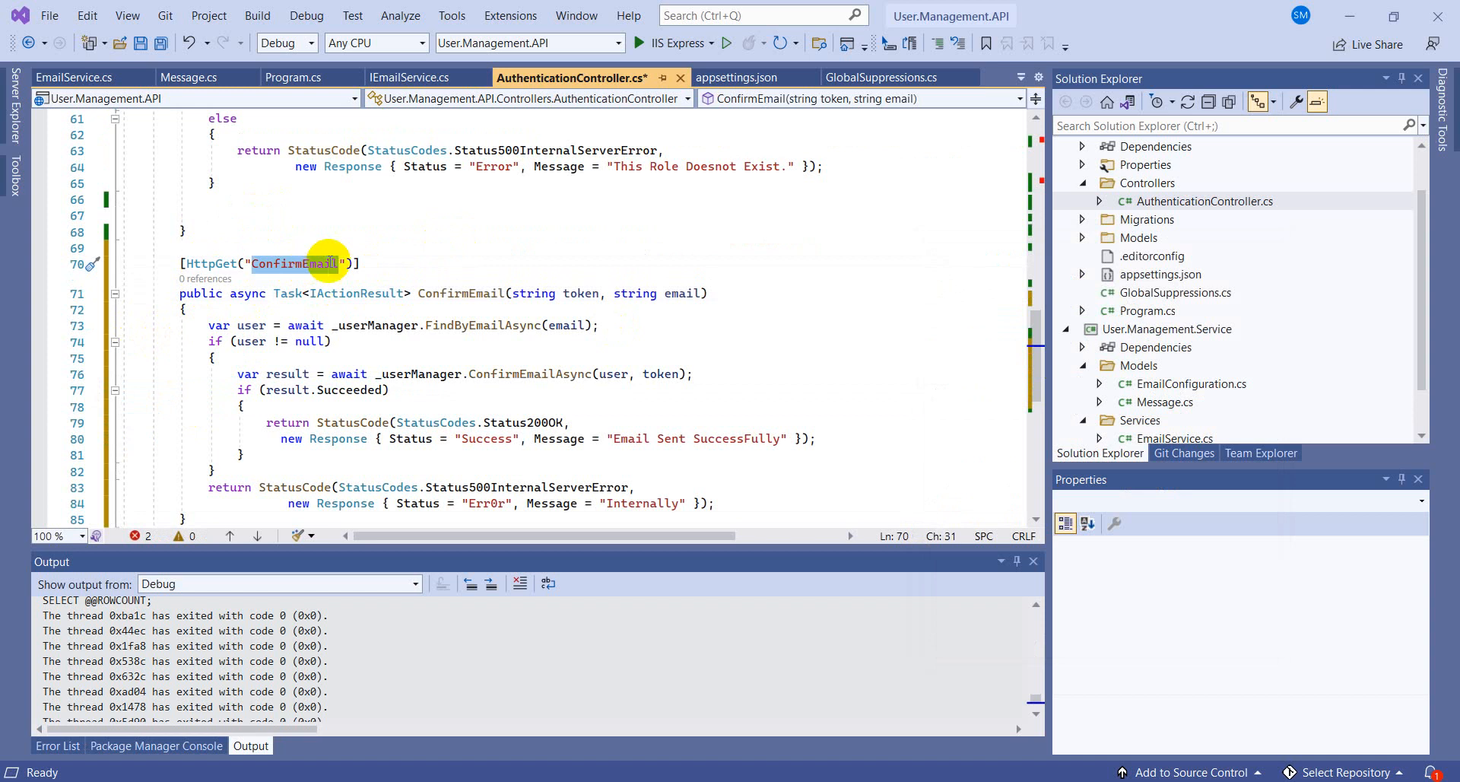
{"action": "left_click", "coordinate": [683, 293]}
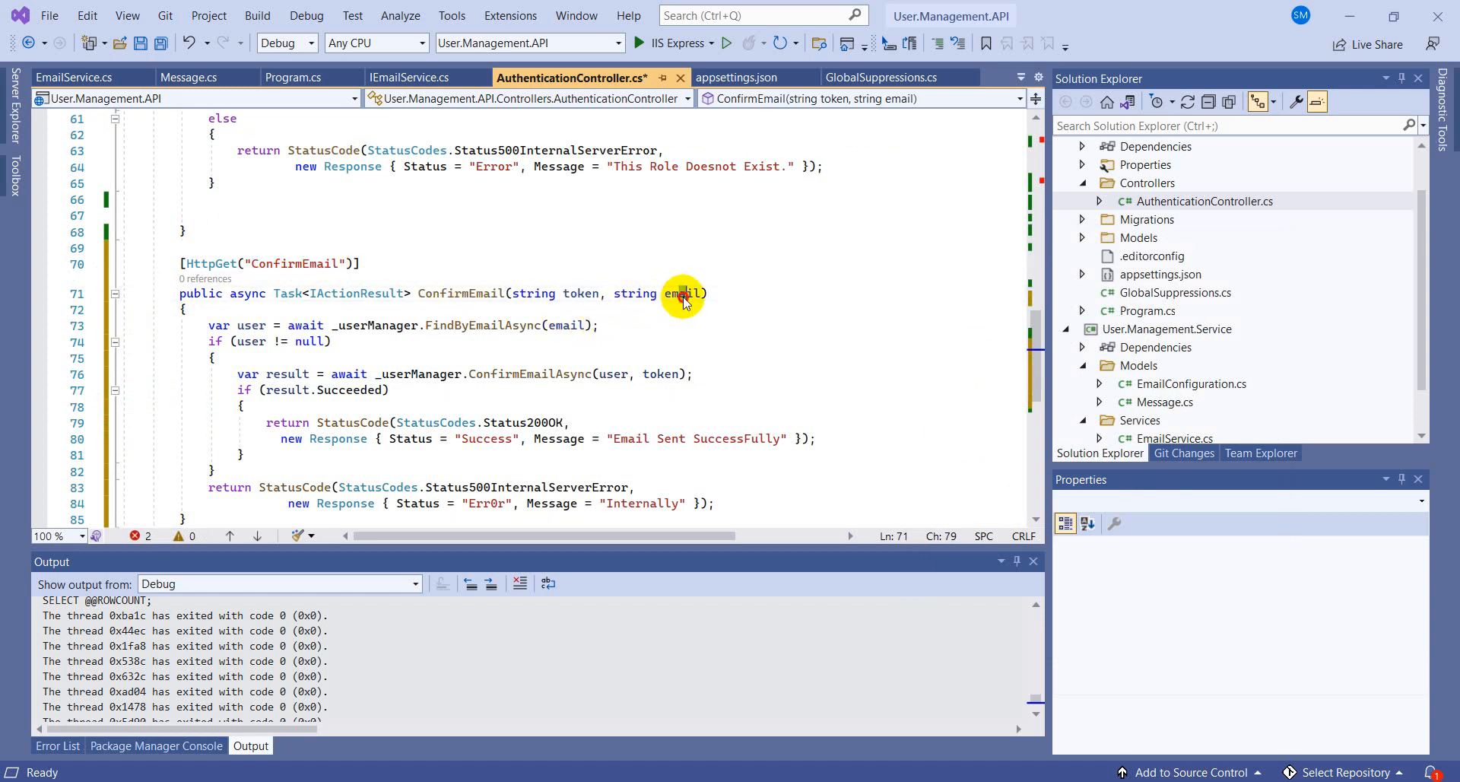
{"action": "double_click", "coordinate": [683, 294]}
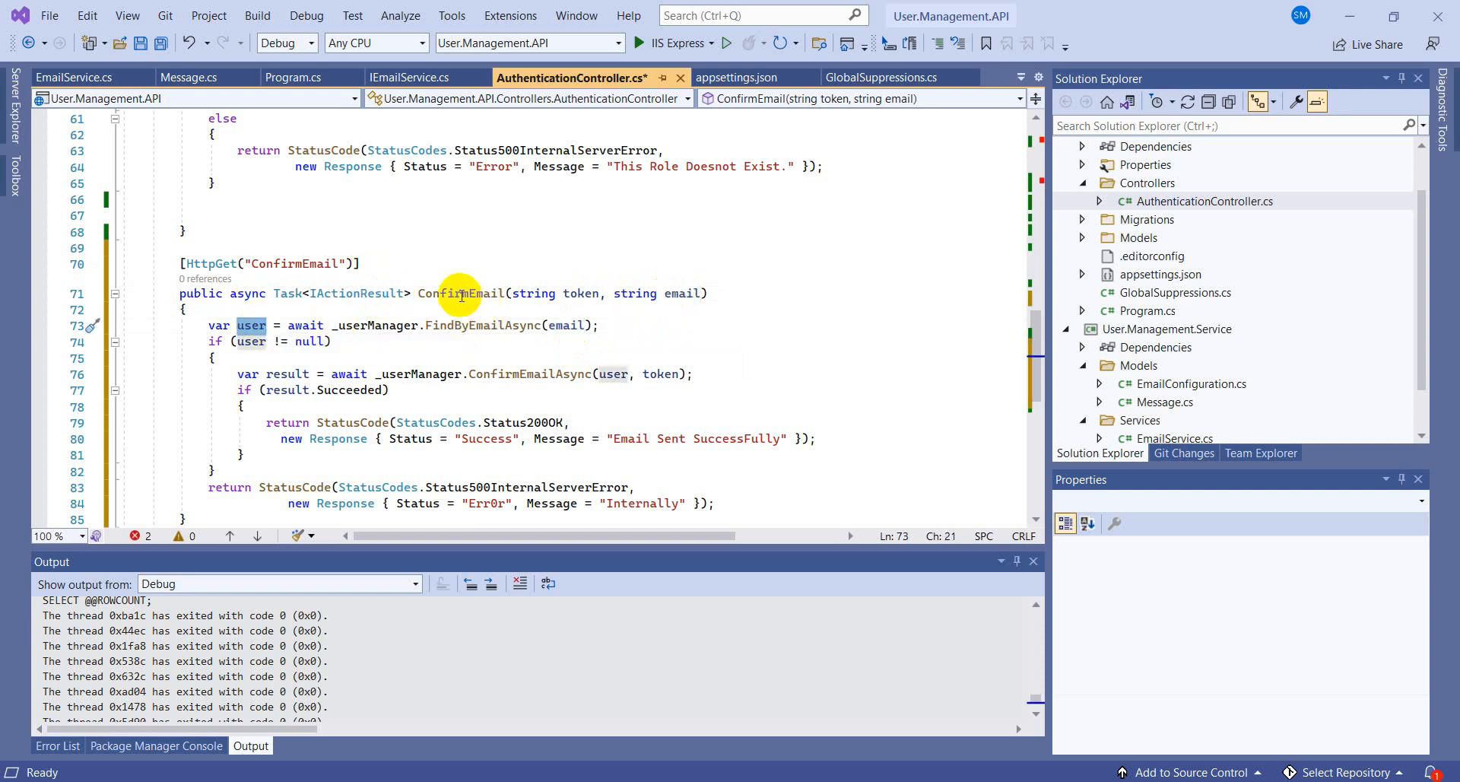
{"action": "double_click", "coordinate": [463, 293]}
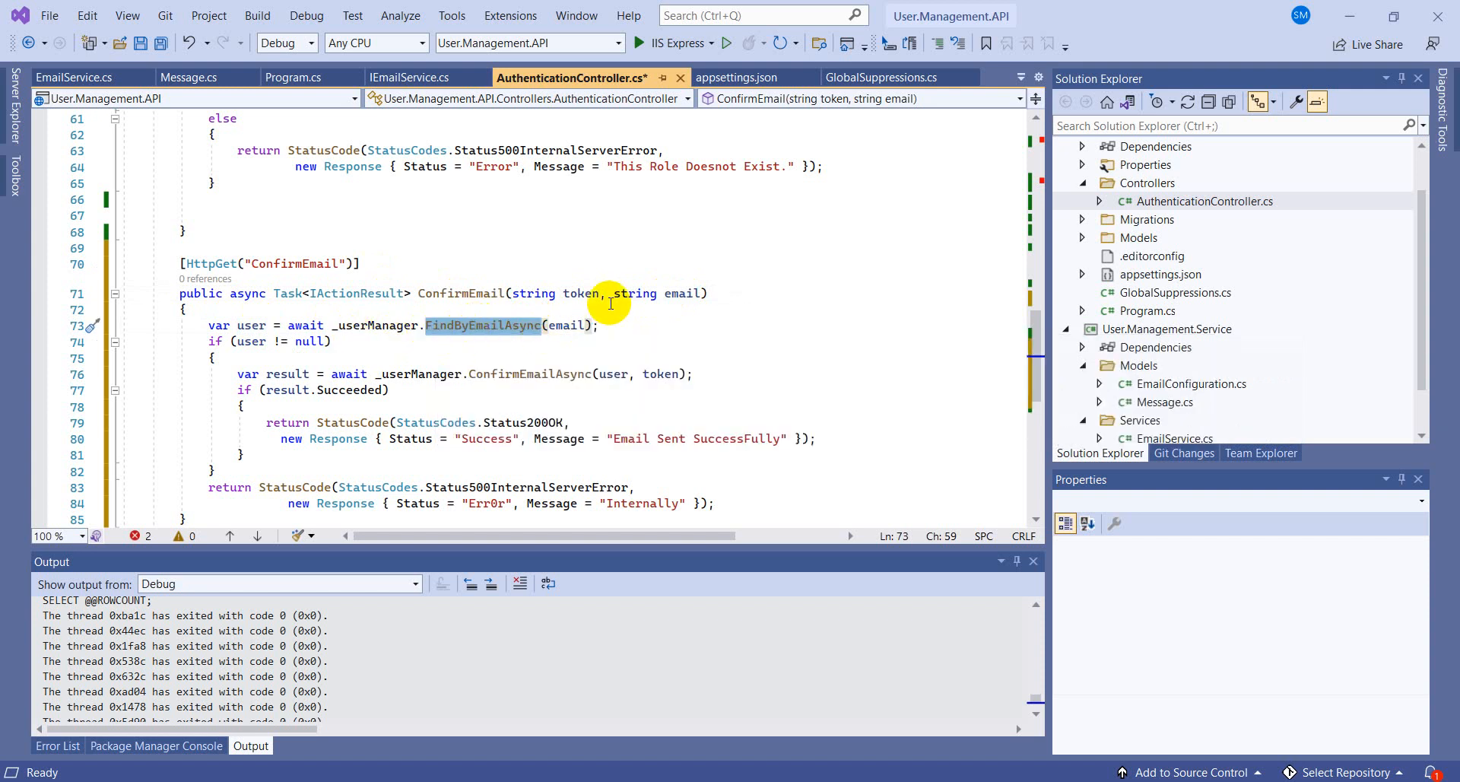
{"action": "left_click", "coordinate": [252, 325]}
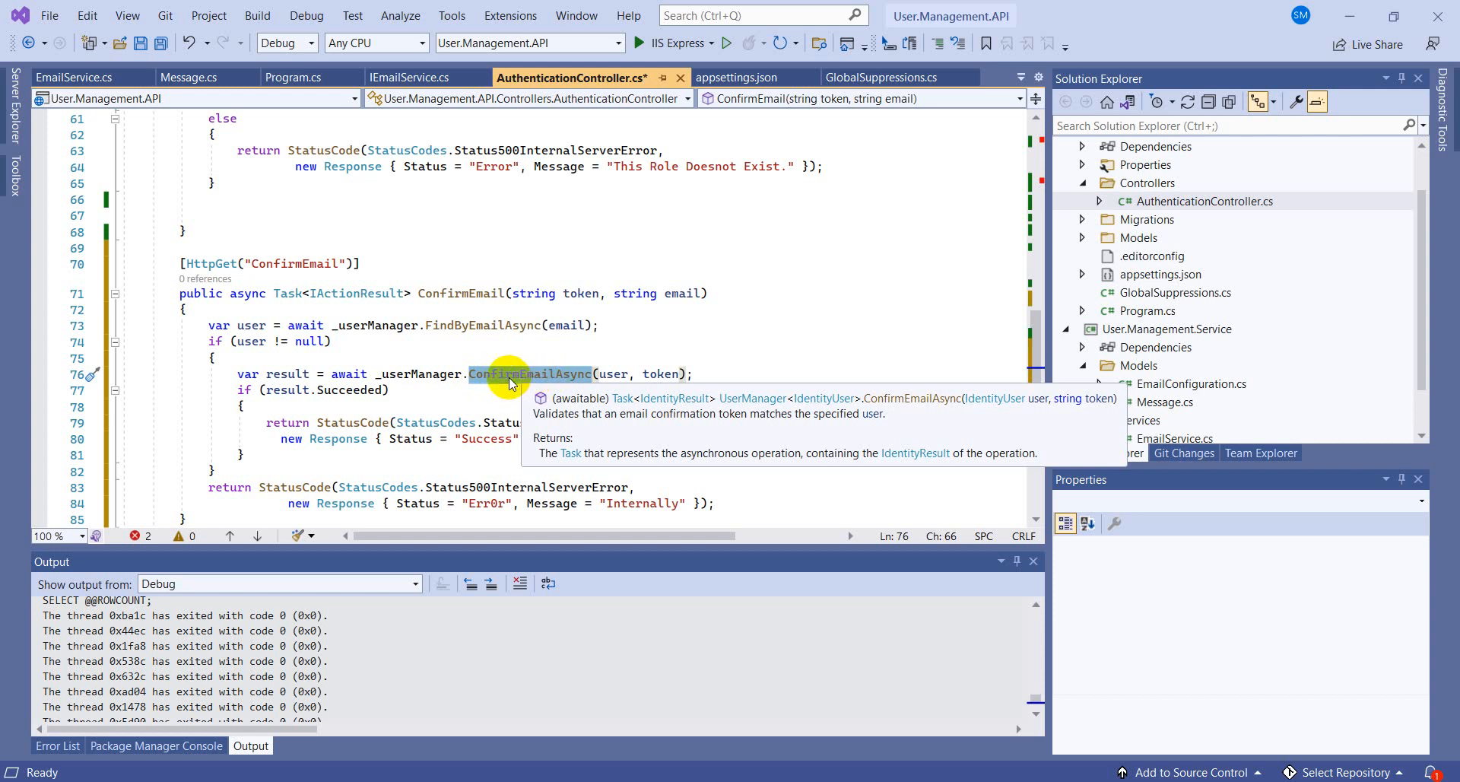
{"action": "mouse_move", "coordinate": [418, 374]}
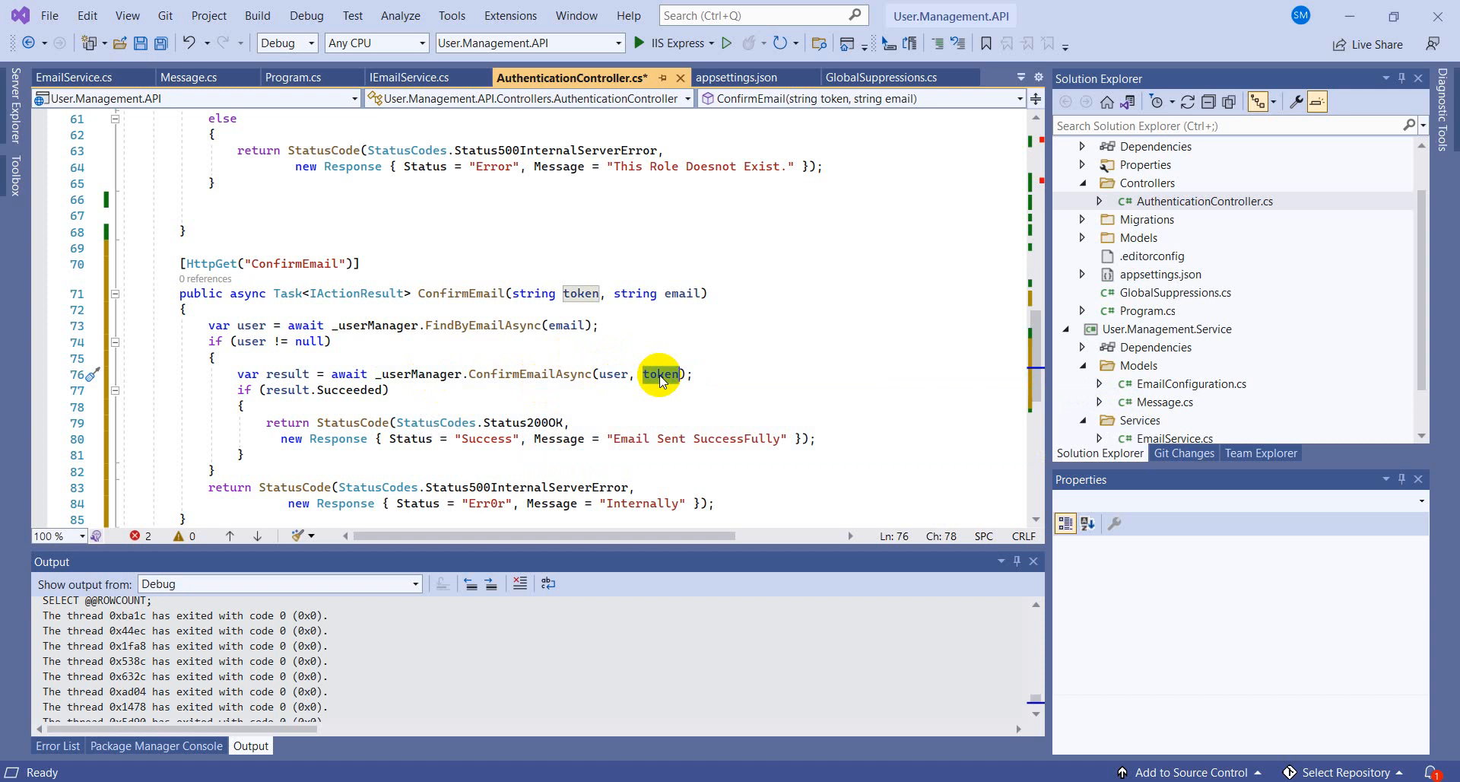
{"action": "scroll", "scroll_direction": "up", "scroll_amount": 3}
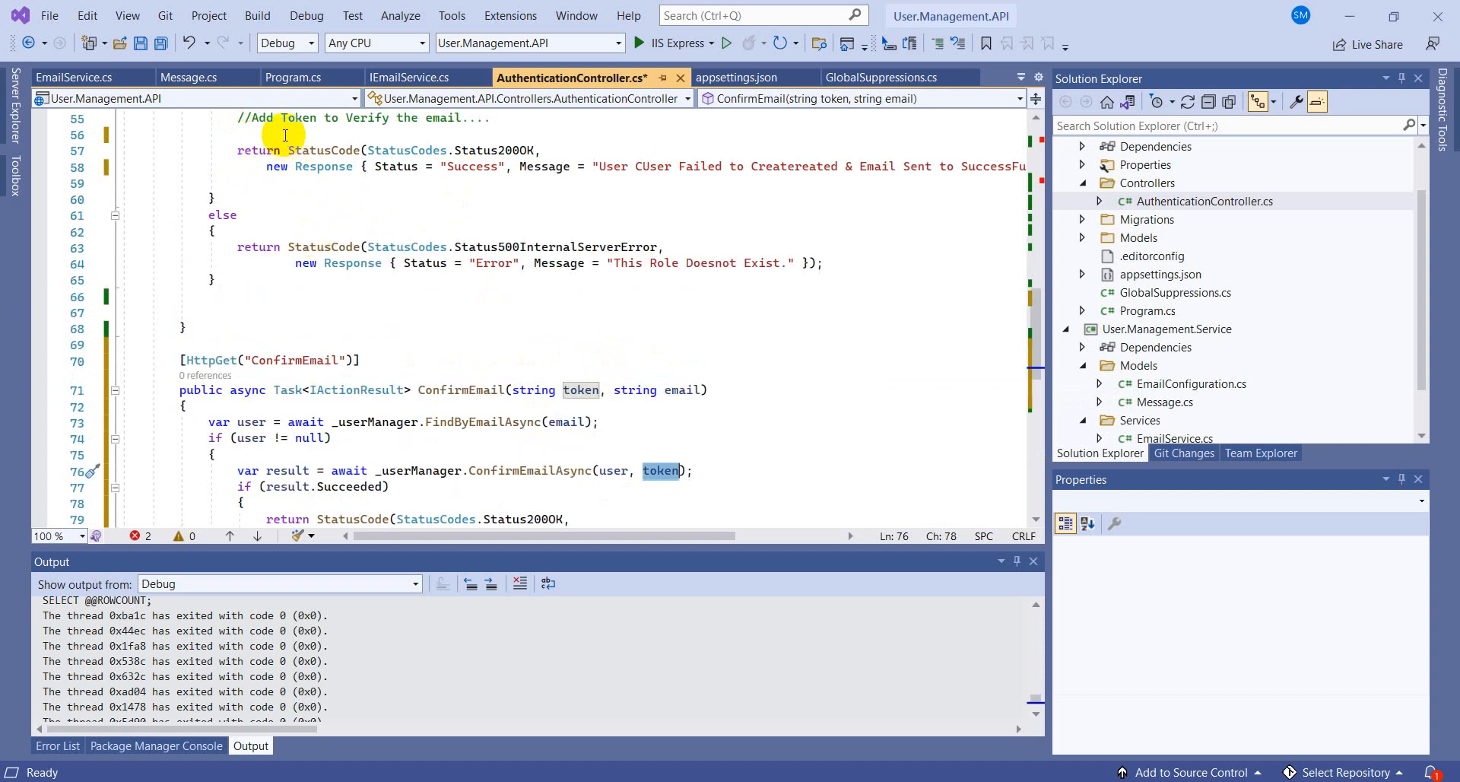
{"action": "scroll", "scroll_direction": "down", "scroll_amount": 3}
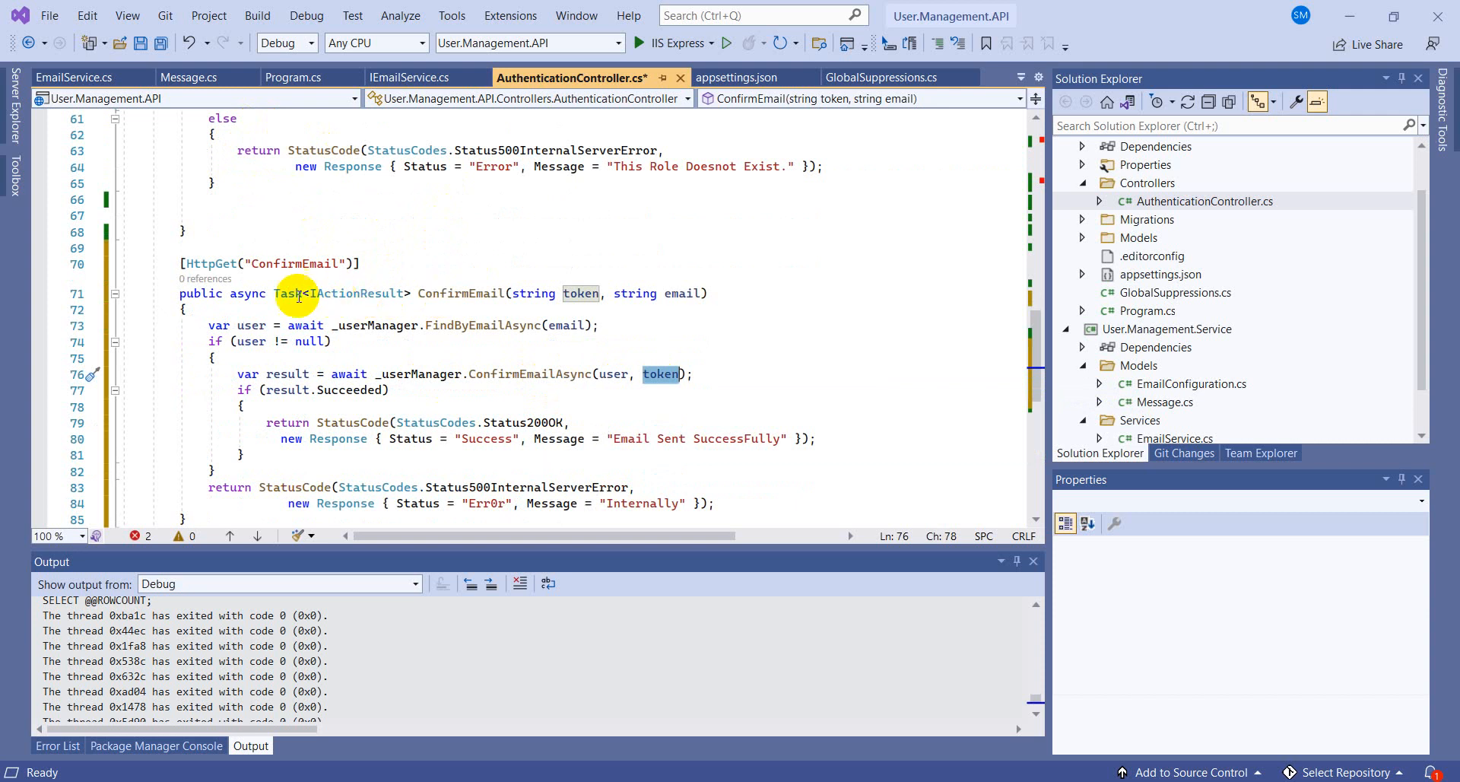
{"action": "mouse_move", "coordinate": [445, 294]}
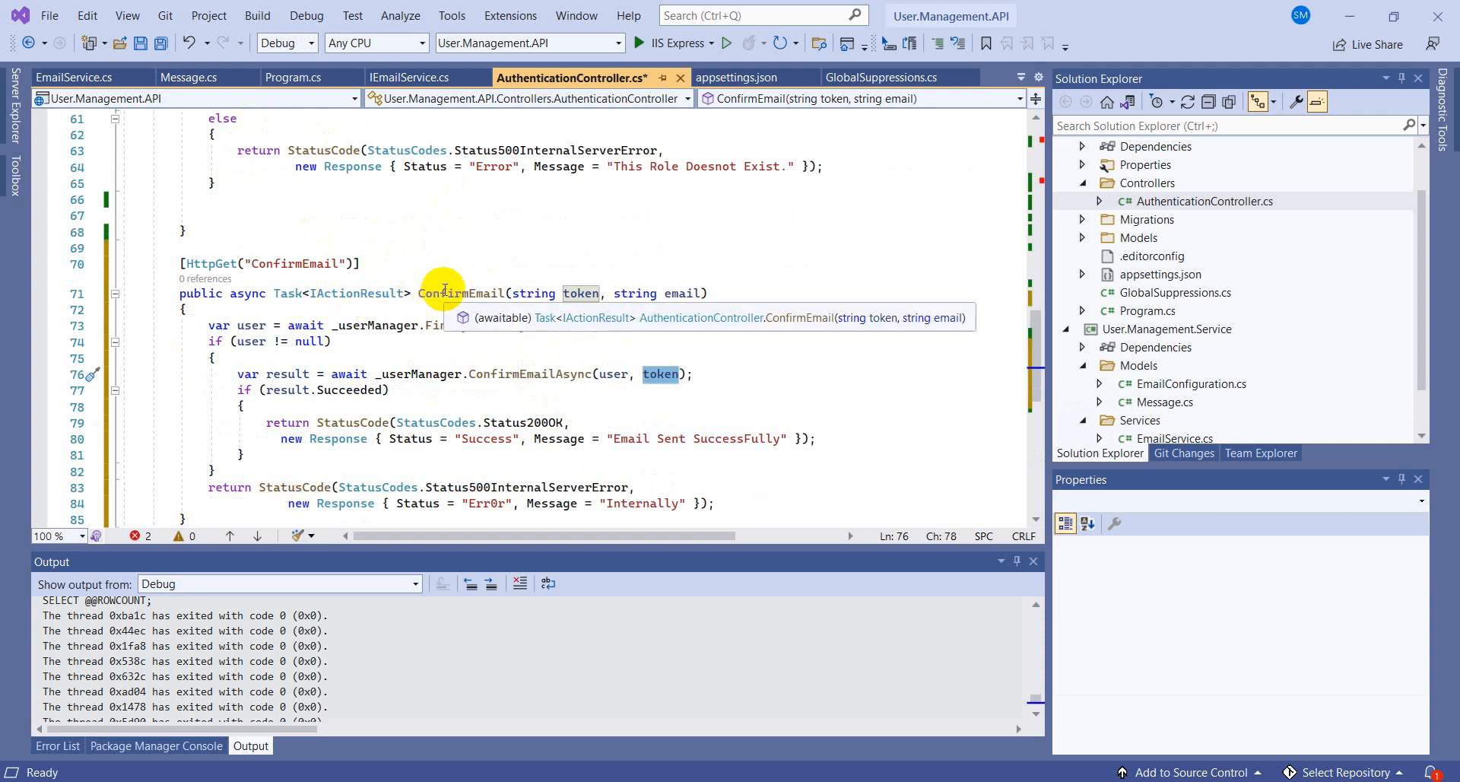
{"action": "scroll", "scroll_direction": "up", "scroll_amount": 3}
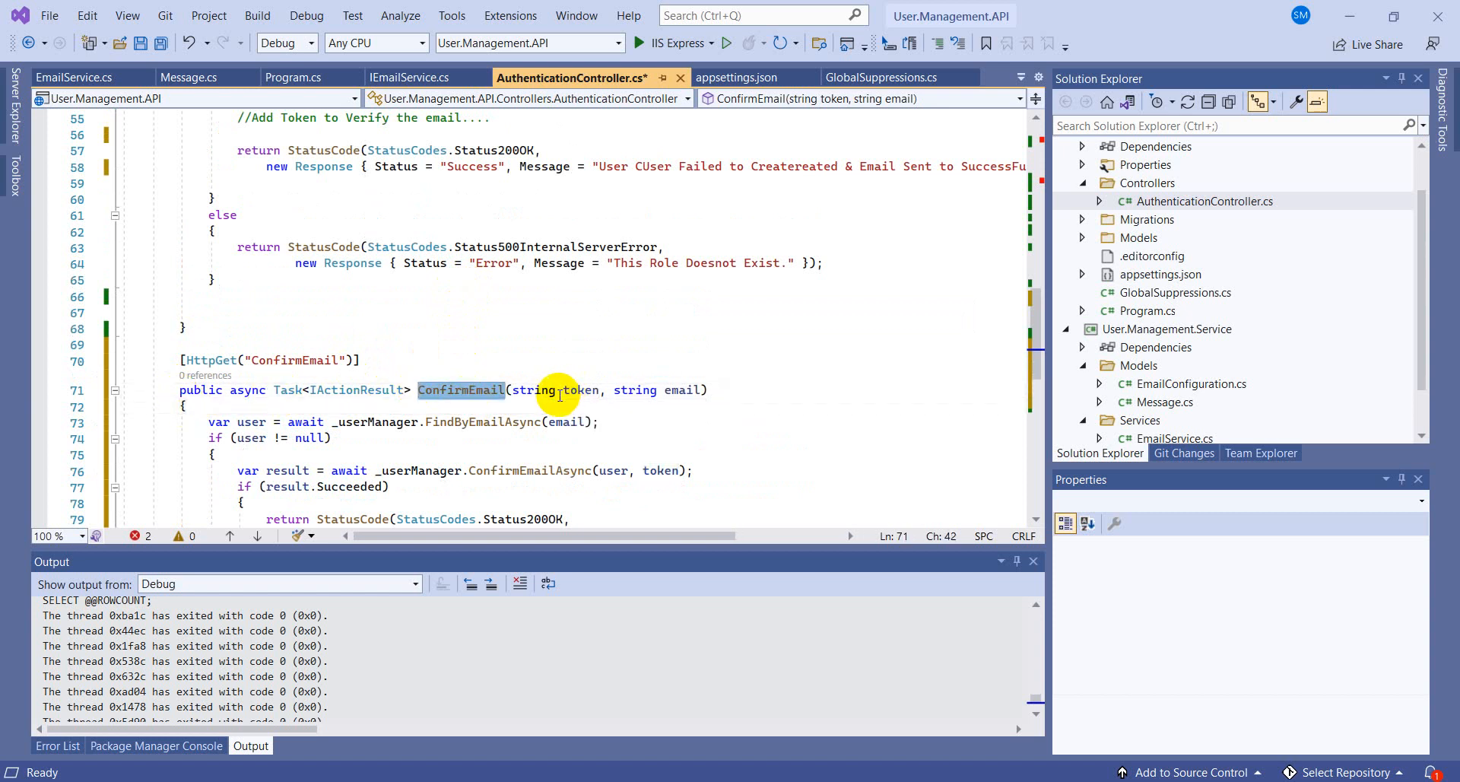
{"action": "mouse_move", "coordinate": [532, 390]}
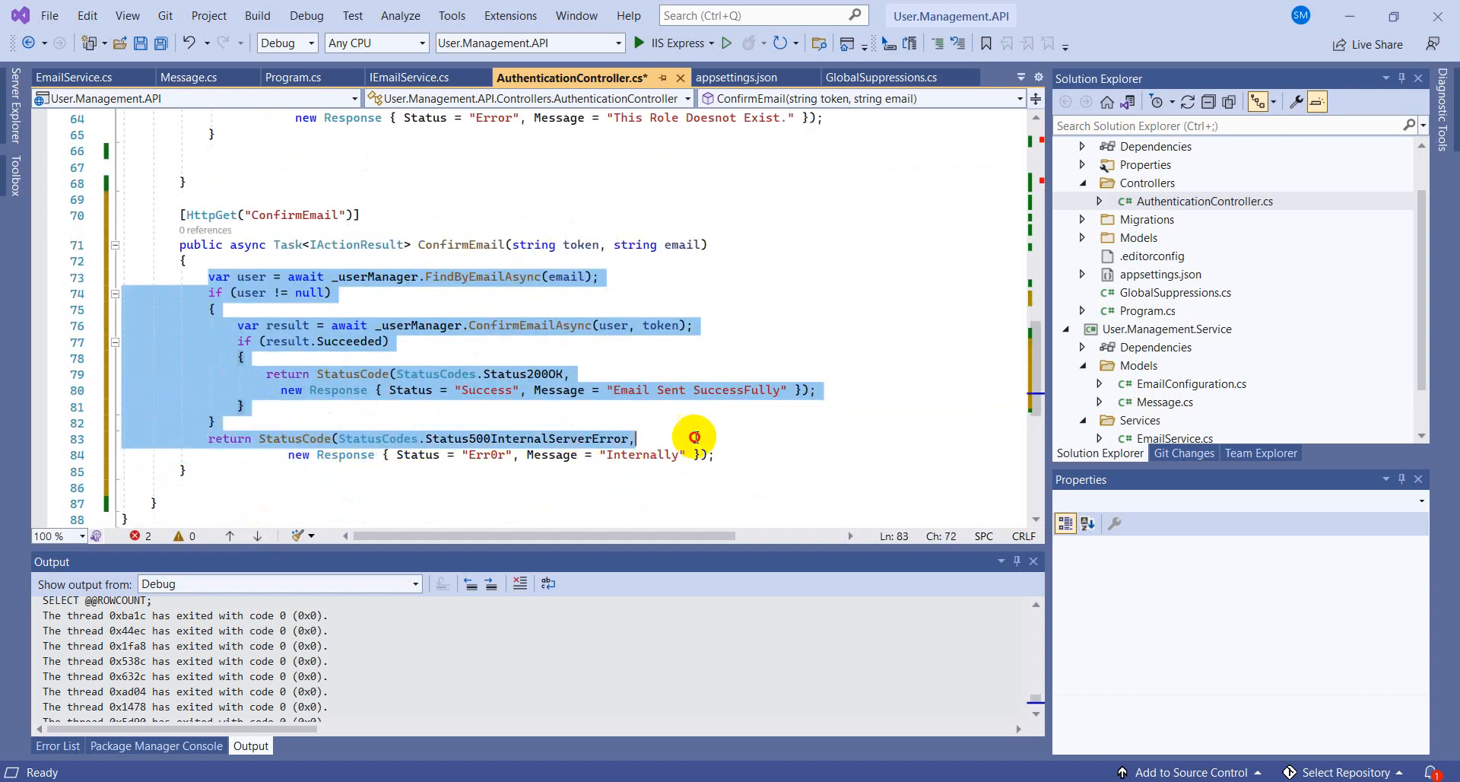
- Set the responses to 'Email Verified Successfully' and 'This User Doesnot exist!'
{"action": "left_click", "coordinate": [655, 389]}
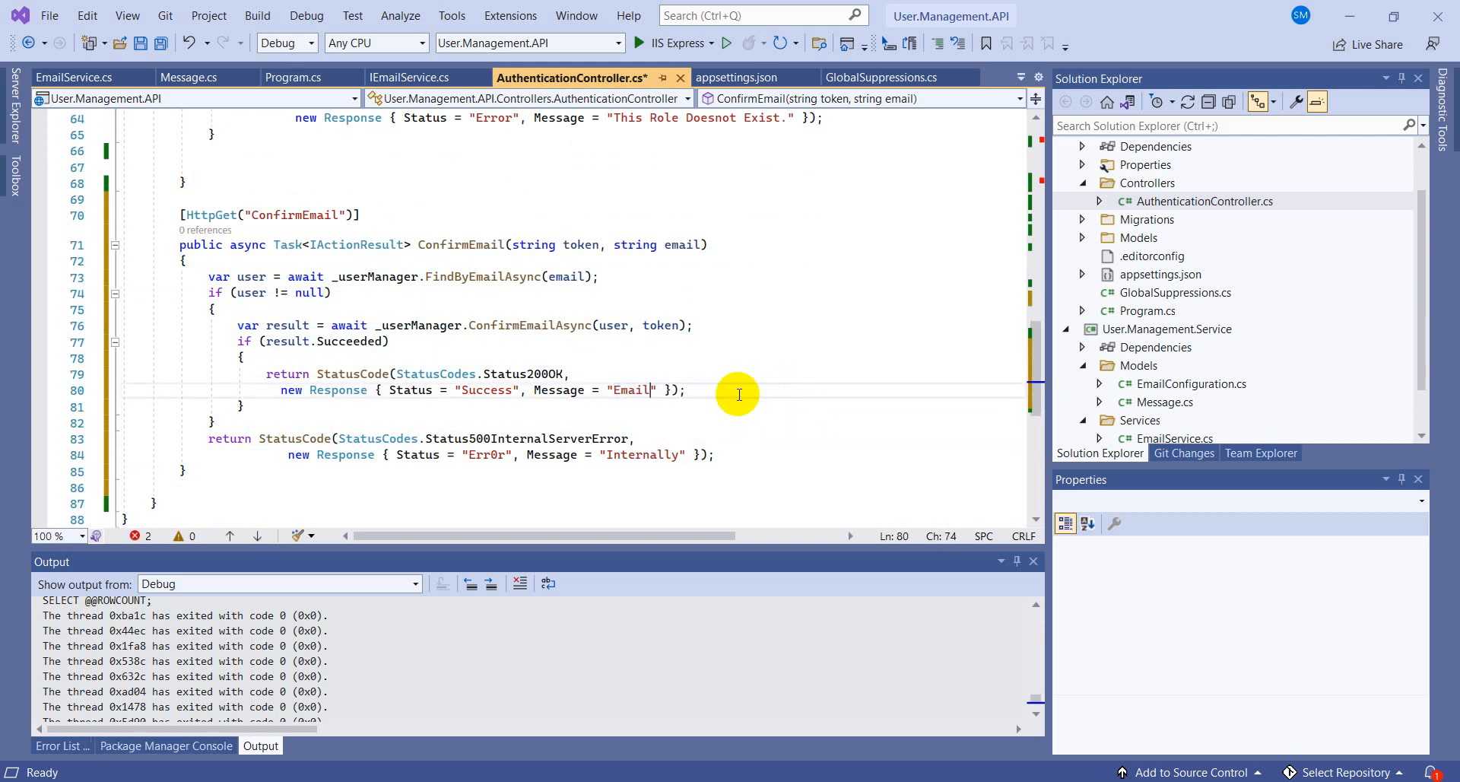
{"action": "type", "text": "Verified Success"}
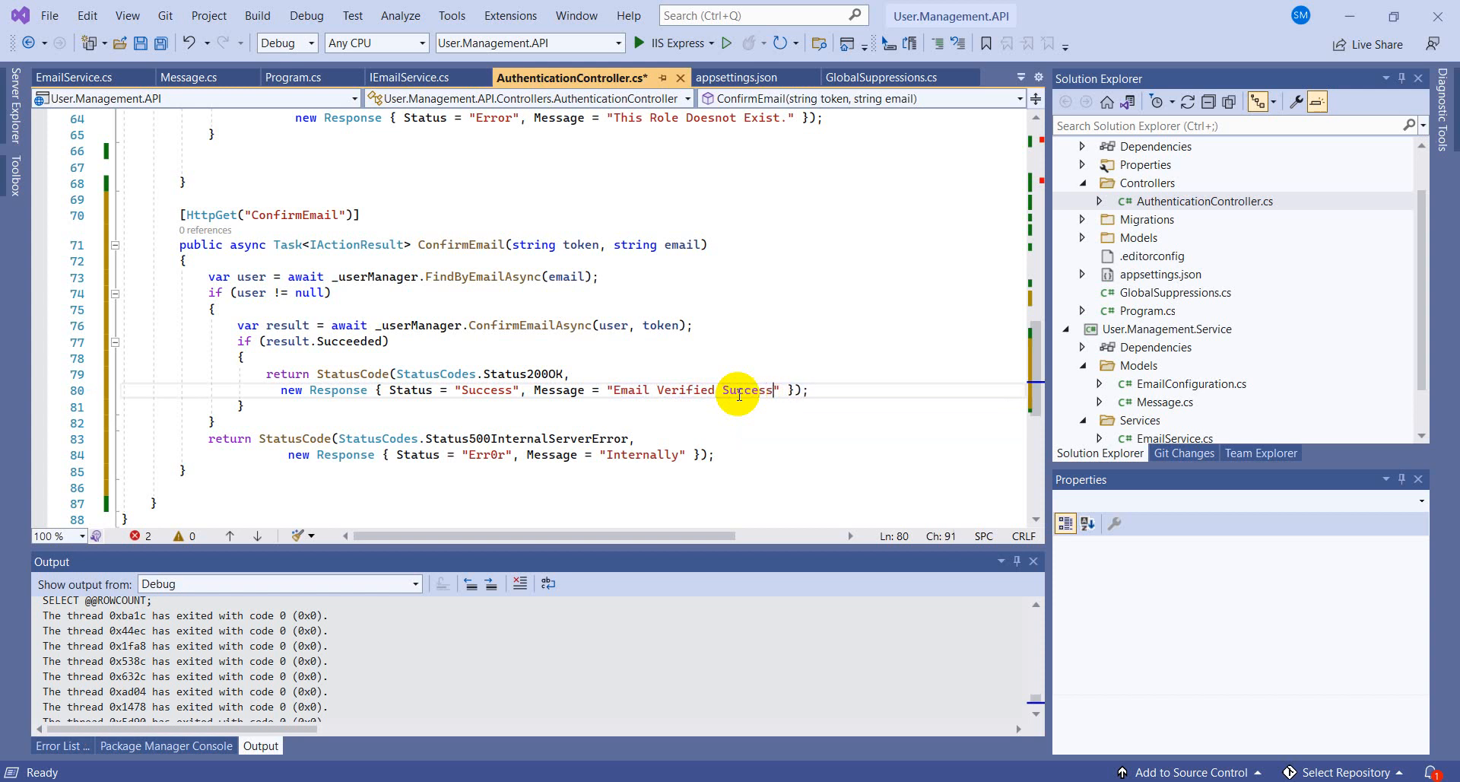
{"action": "type", "text": "fully"}
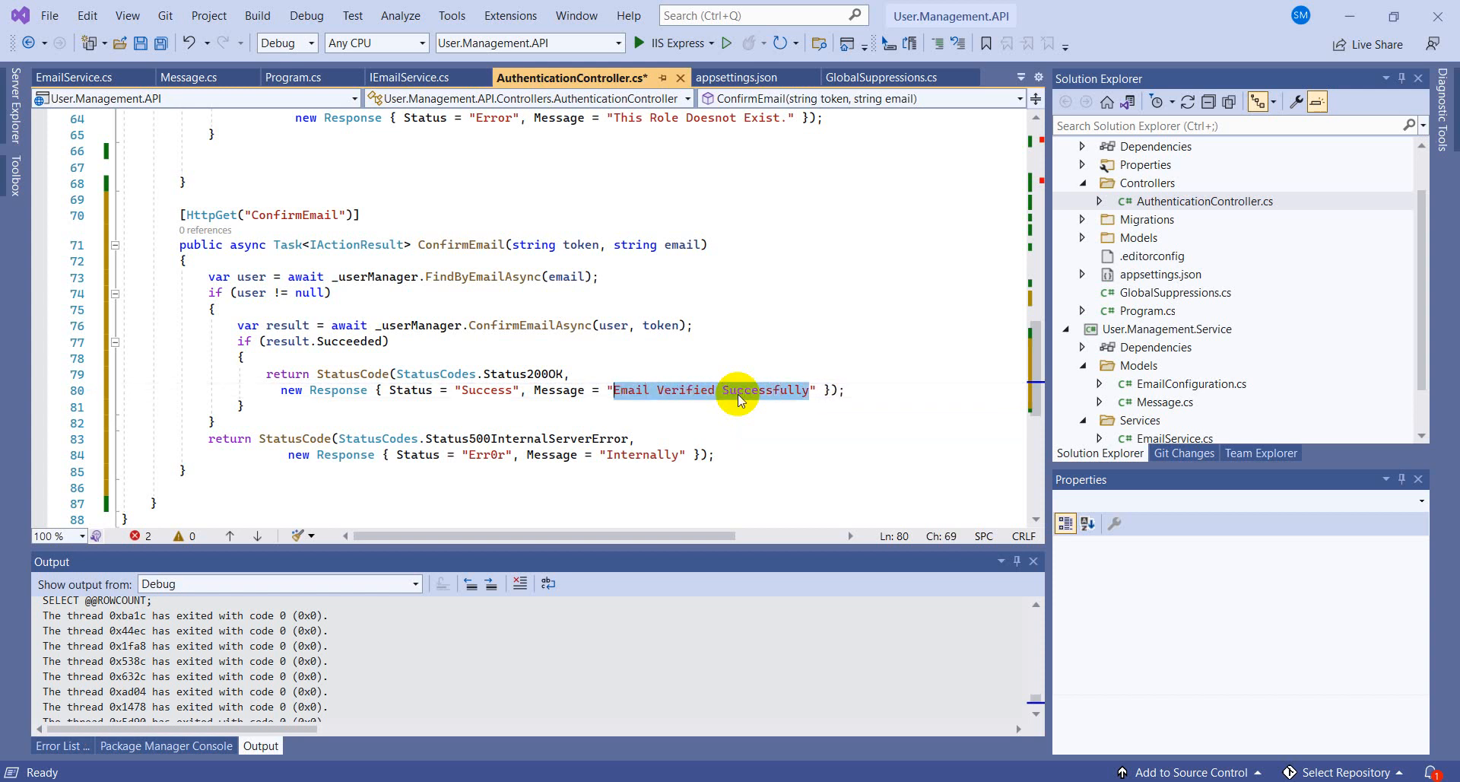
{"action": "mouse_move", "coordinate": [660, 416]}
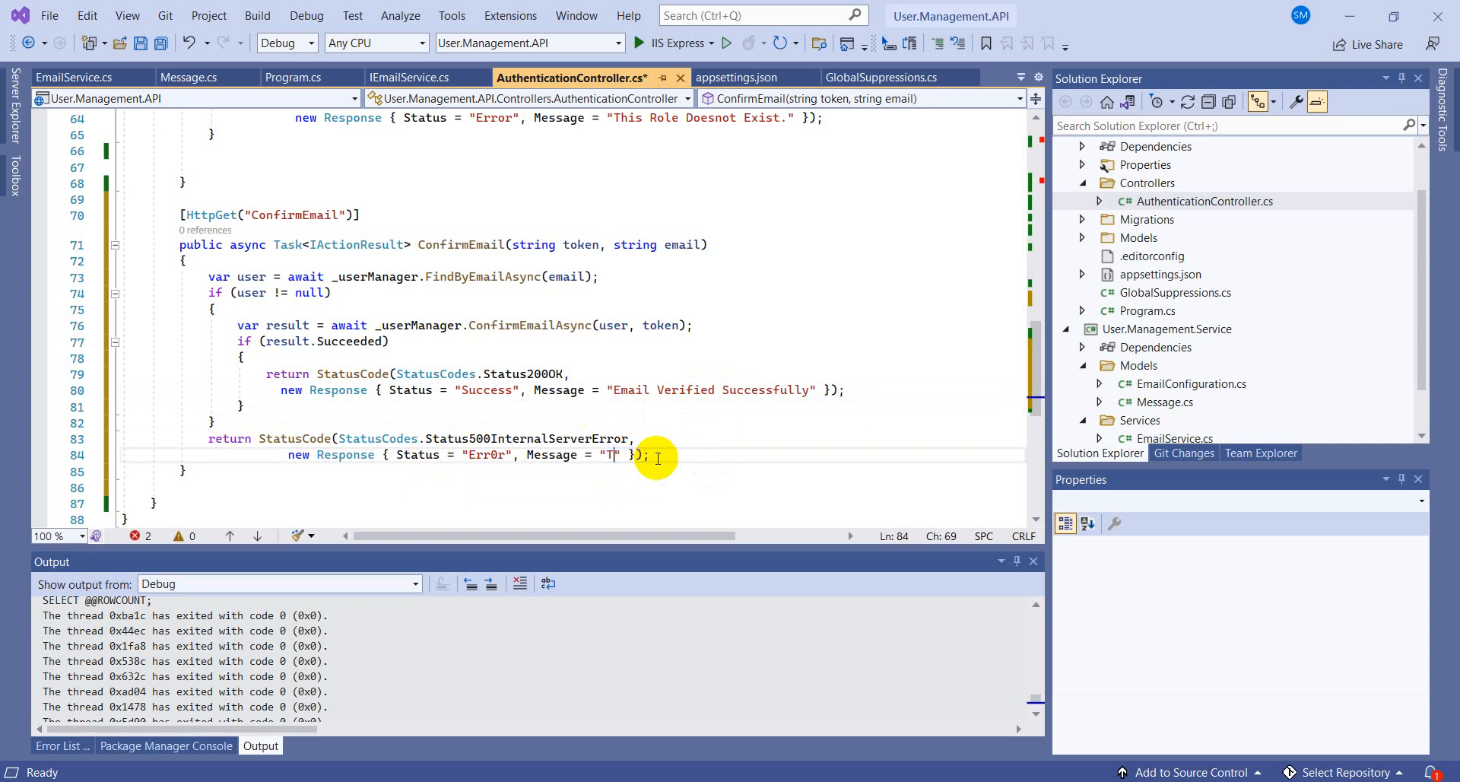
{"action": "type", "text": "his Us"}
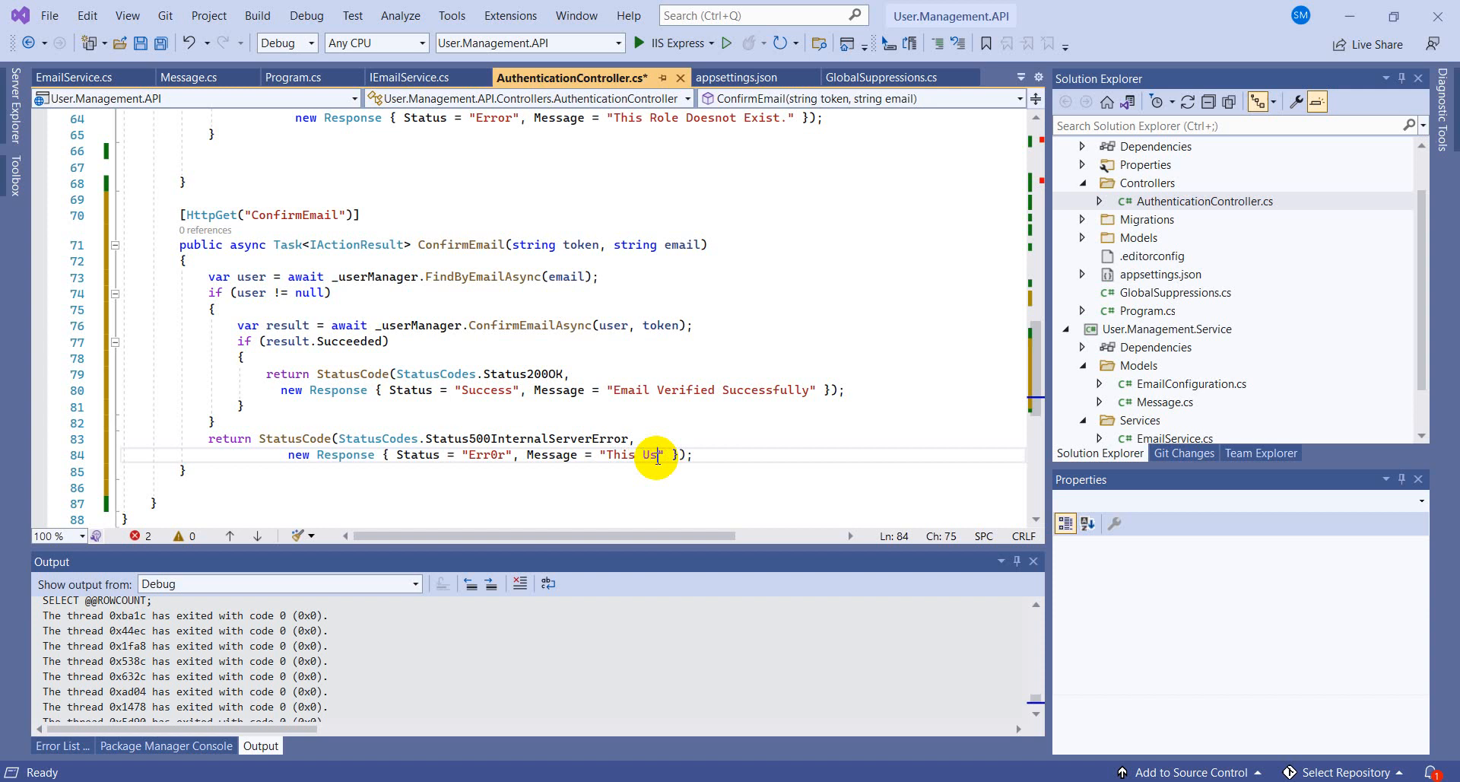
{"action": "type", "text": "Doesnot"}
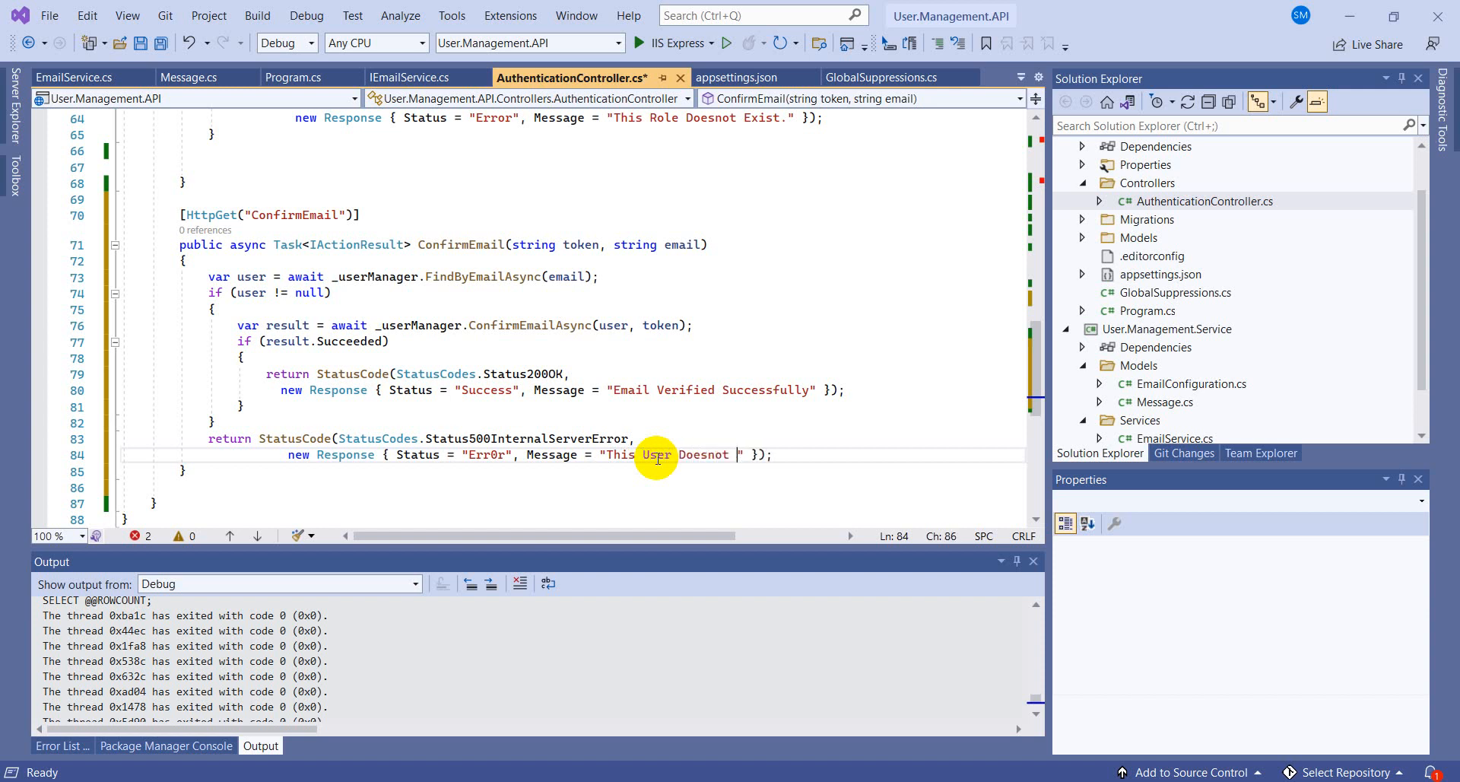
{"action": "type", "text": "exist!"}
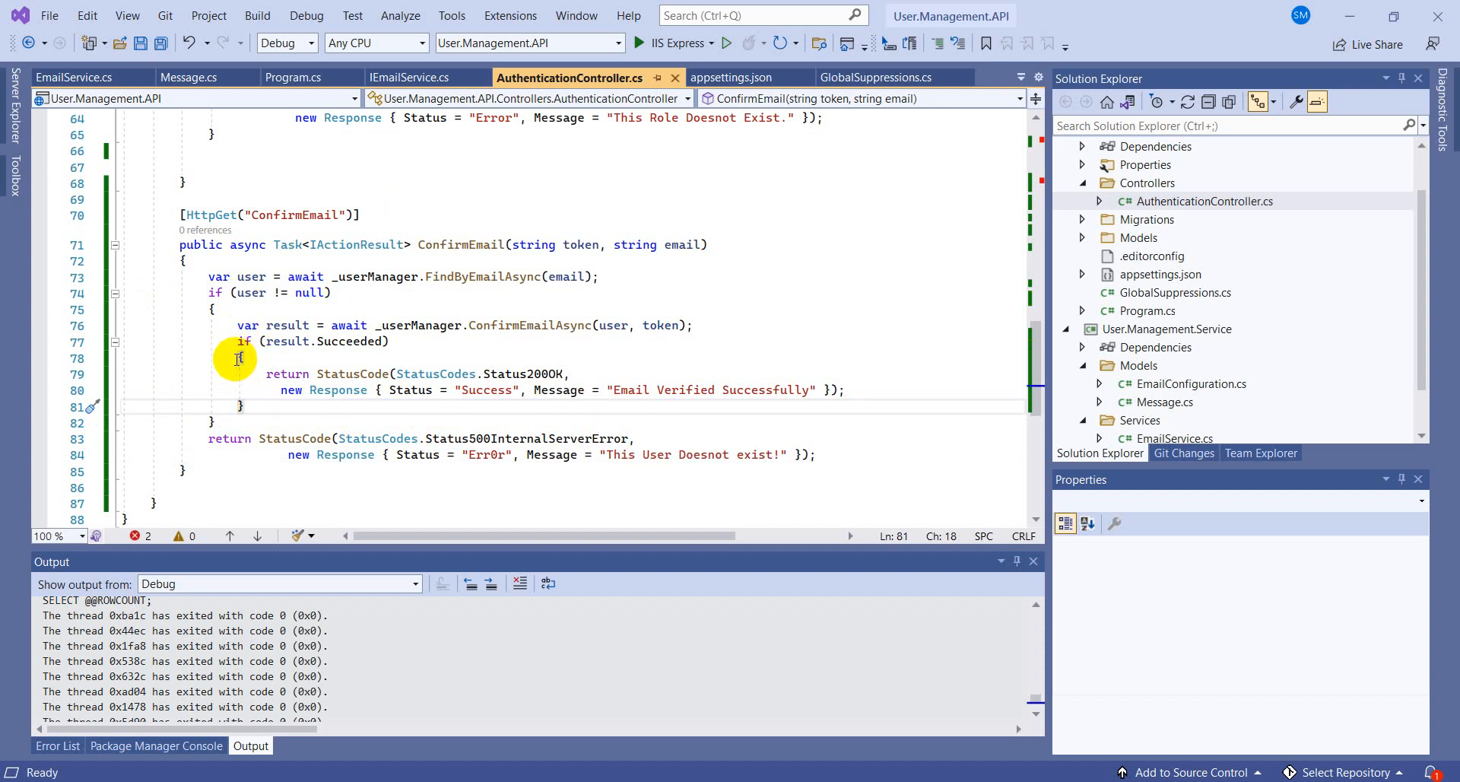
{"action": "mouse_move", "coordinate": [377, 373]}
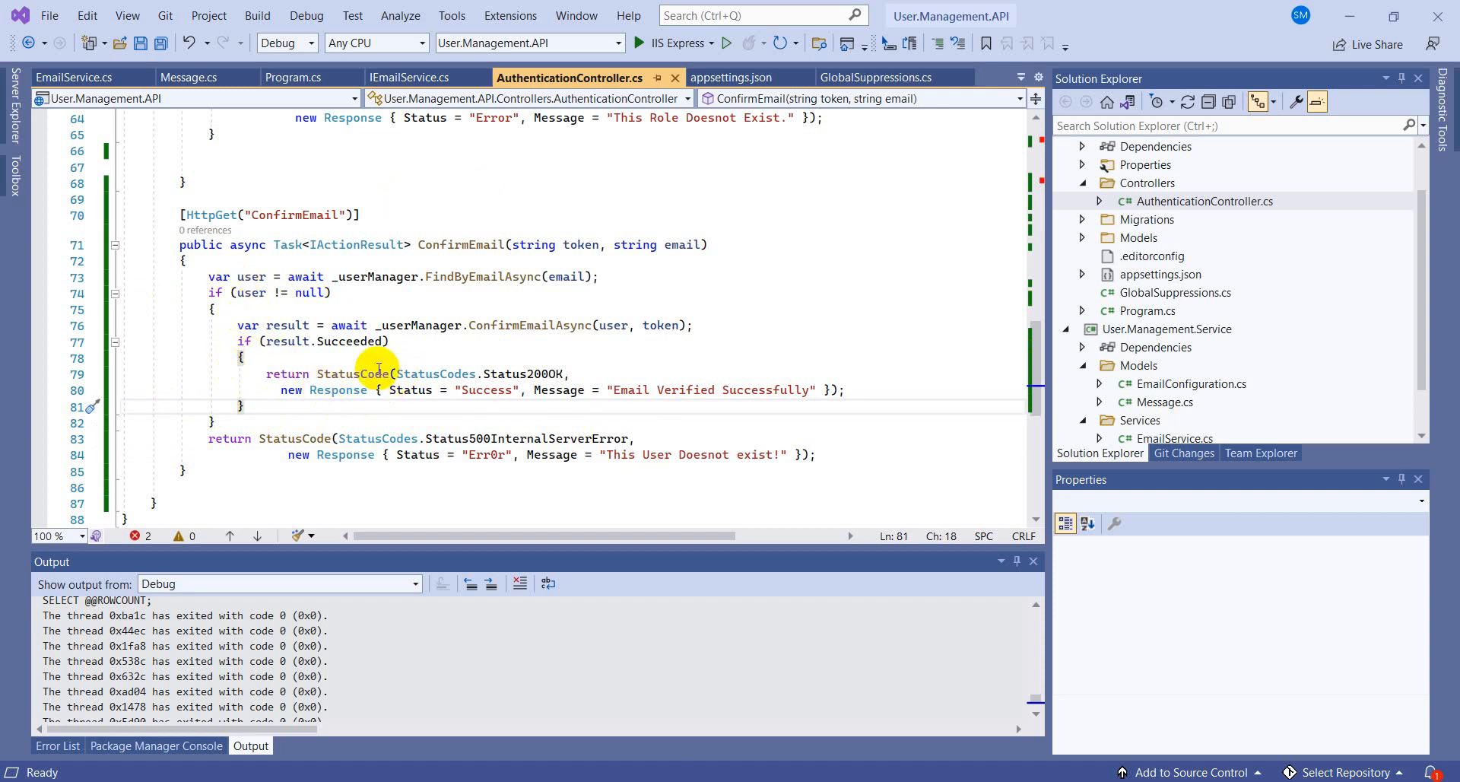
{"action": "mouse_move", "coordinate": [389, 295]}
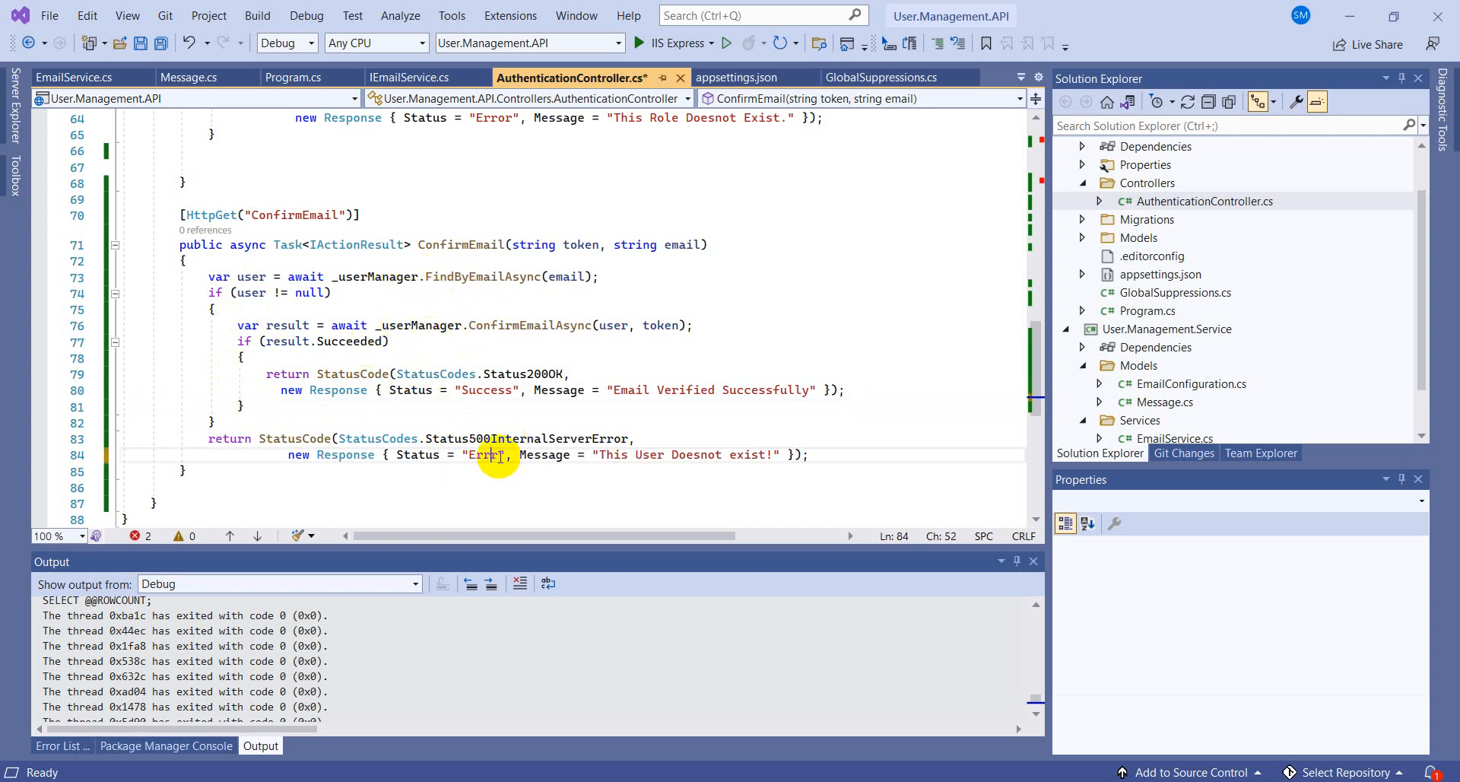
- Correct the 'Err0r' status to 'Error', save, and fold ConfirmEmail
{"action": "left_click", "coordinate": [497, 390]}
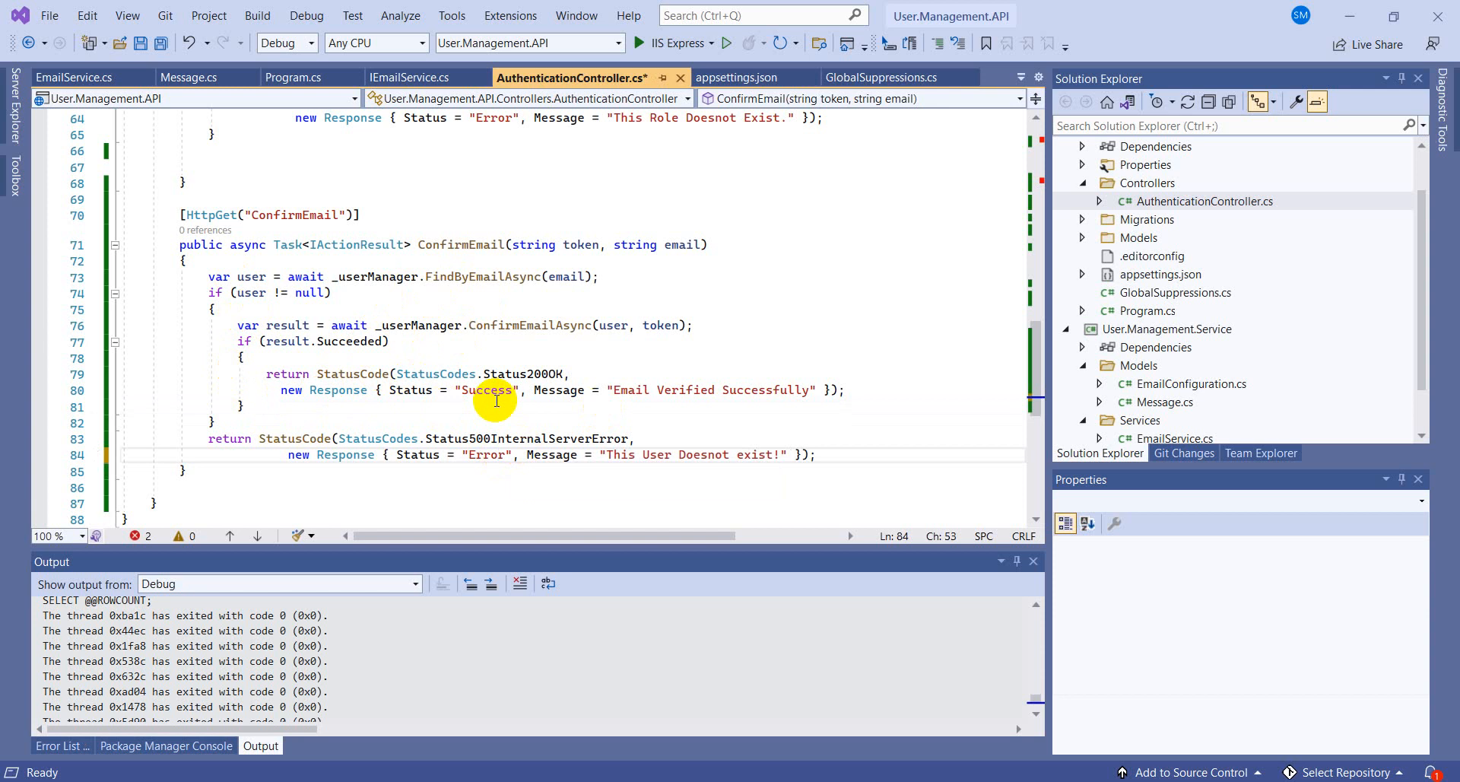
{"action": "key", "text": "ctrl+s"}
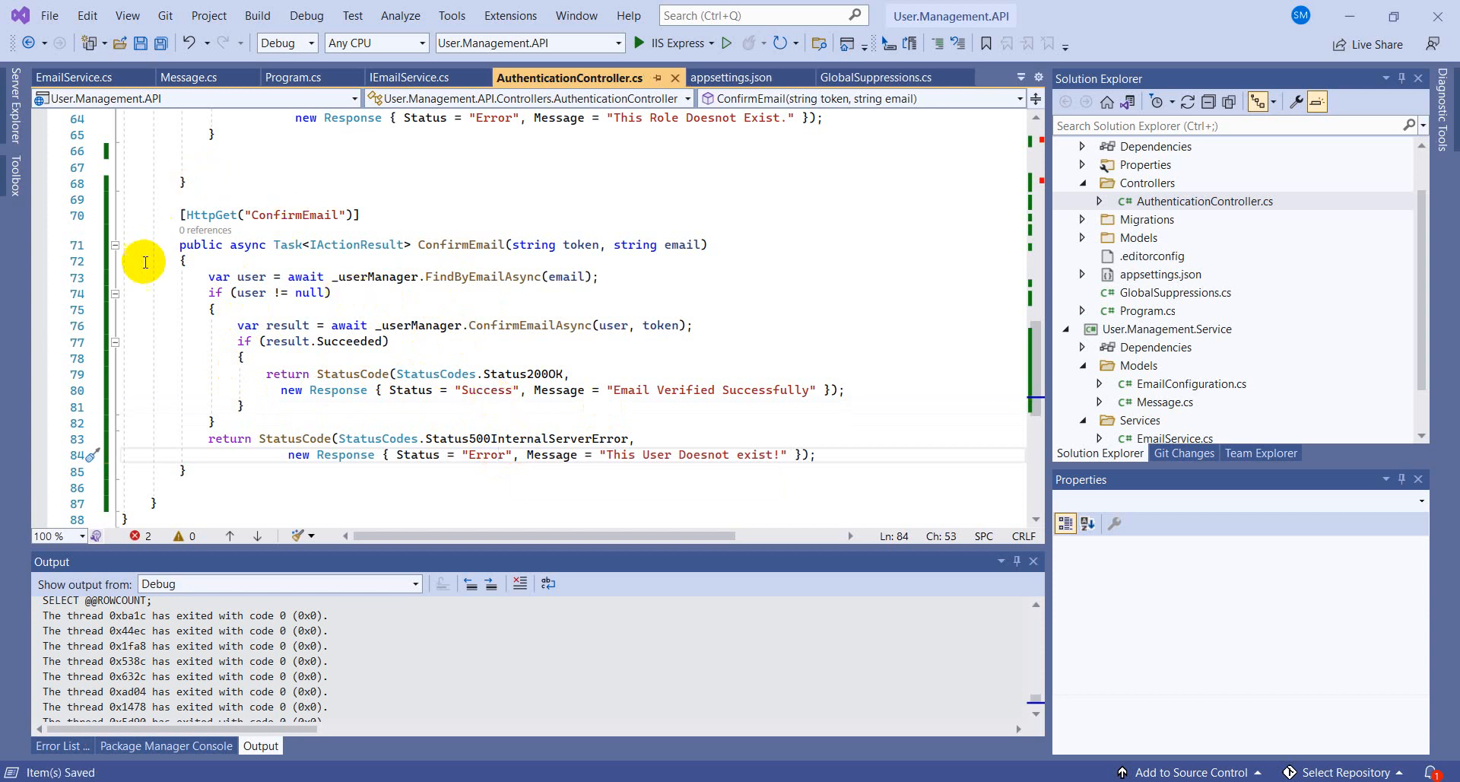
{"action": "scroll", "scroll_direction": "up", "scroll_amount": 3}
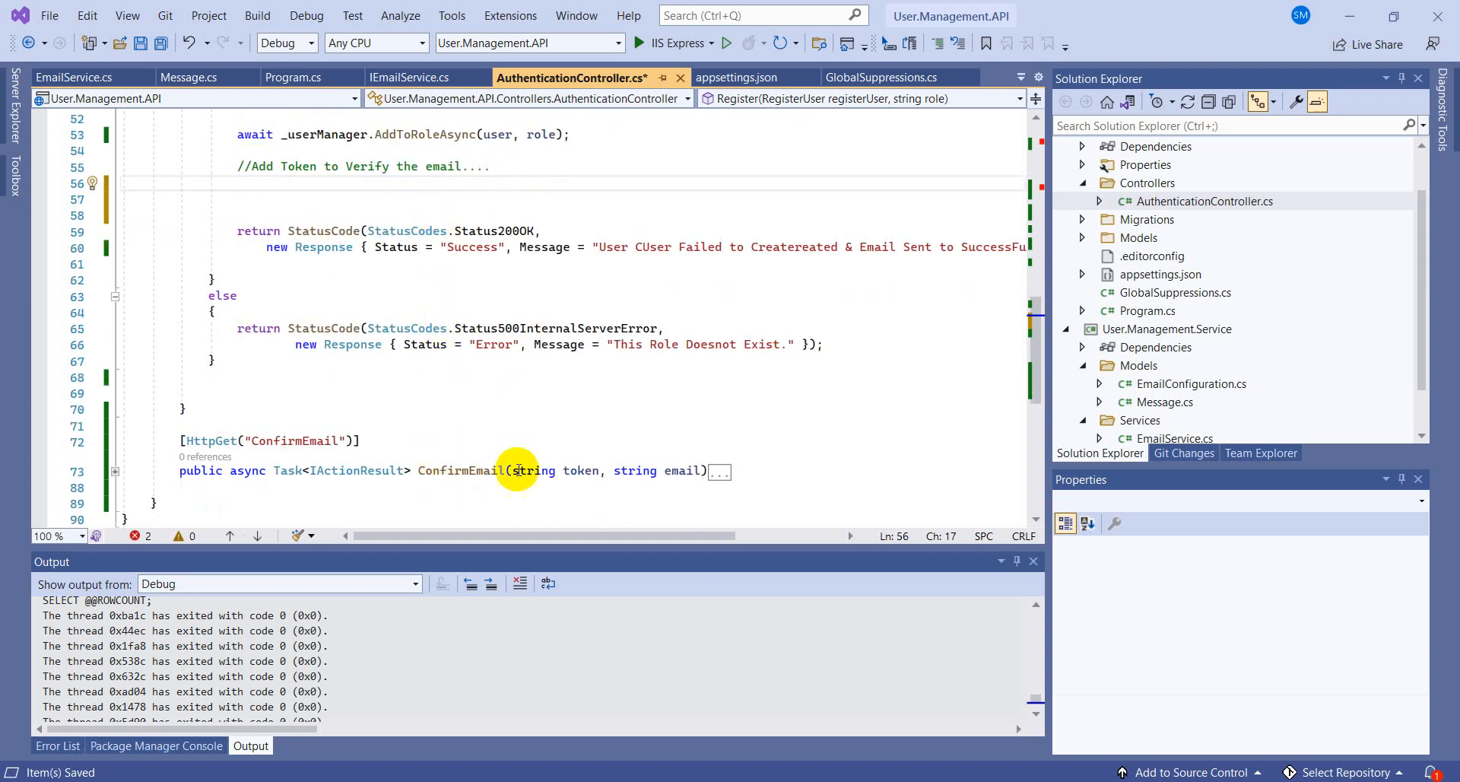
{"action": "scroll", "scroll_direction": "up", "scroll_amount": 3}
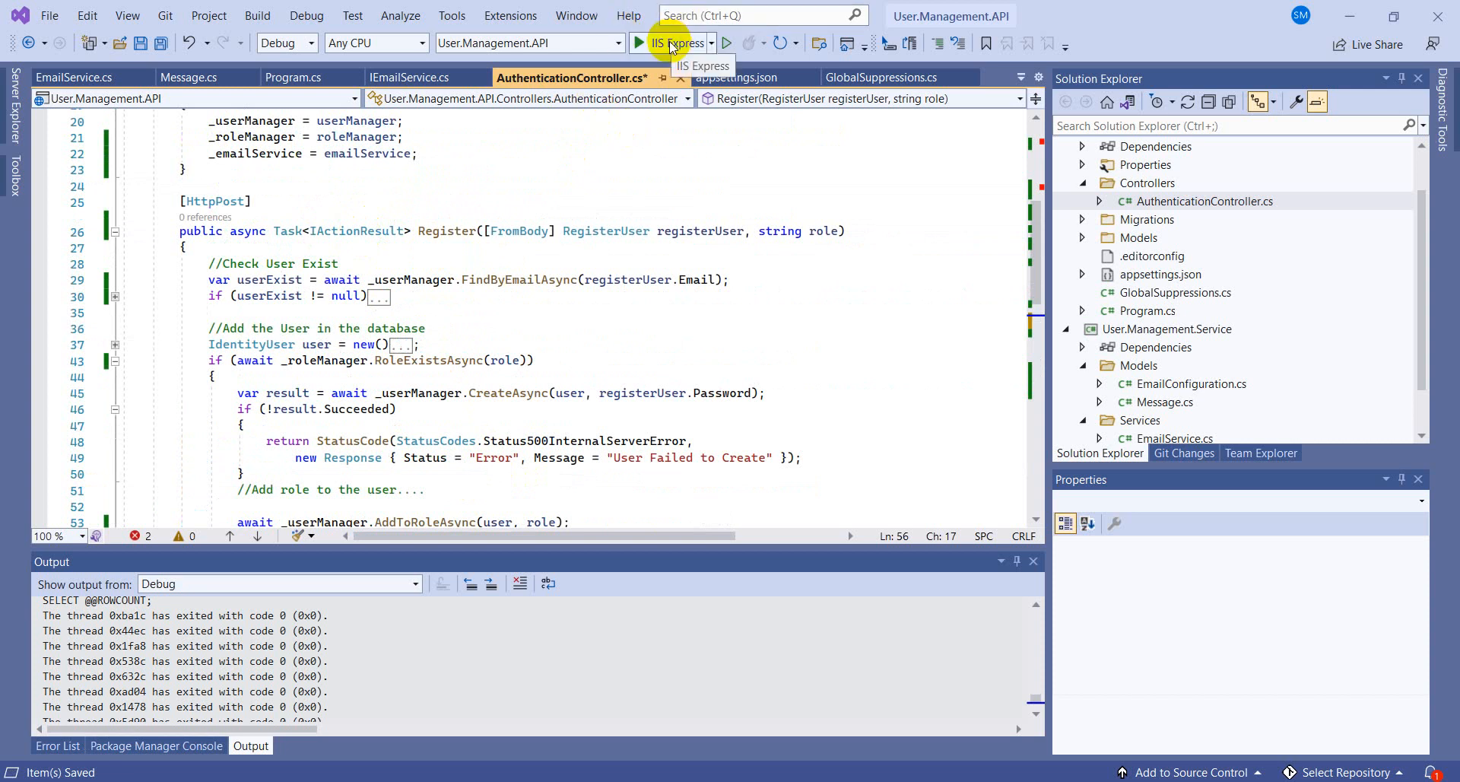
{"action": "mouse_move", "coordinate": [661, 146]}
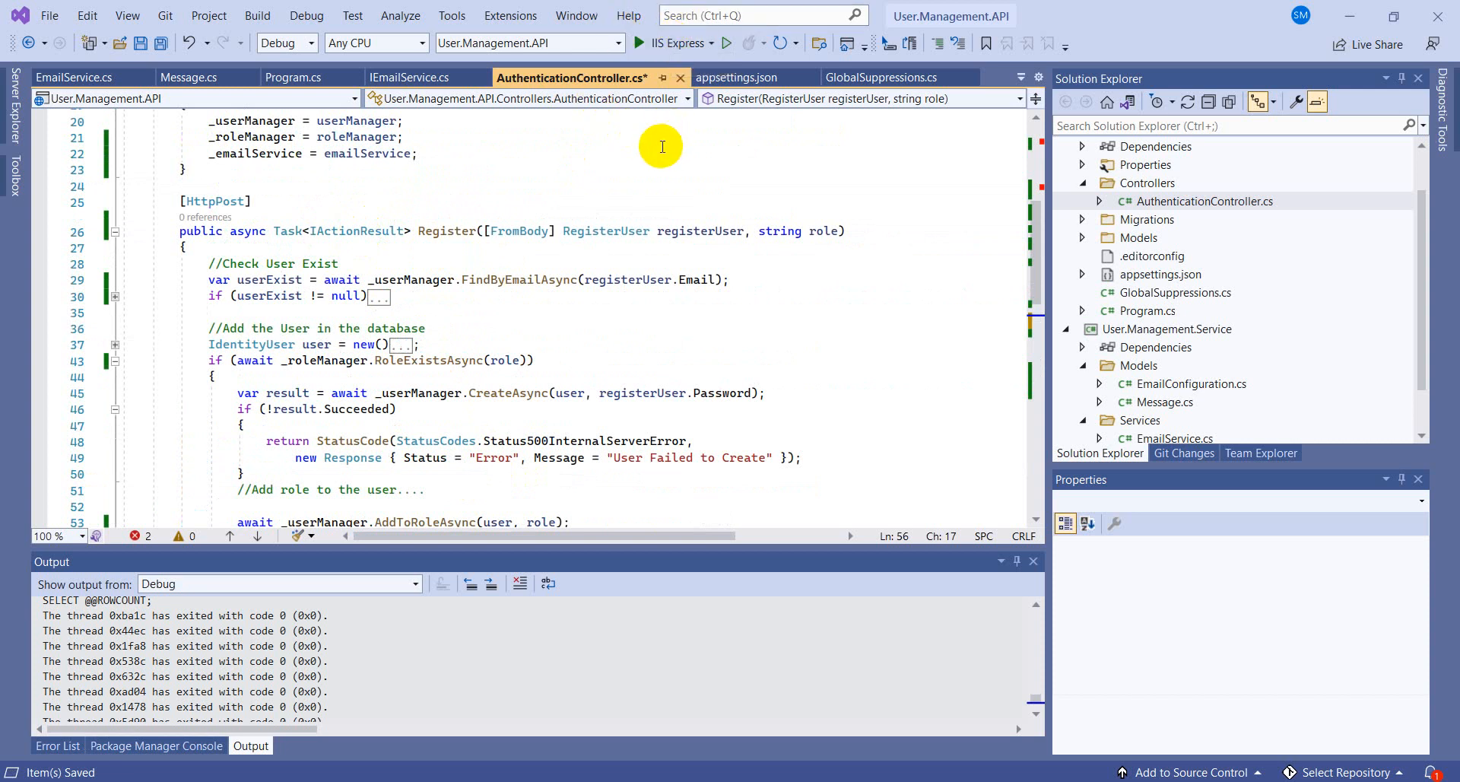
{"action": "scroll", "scroll_direction": "down", "scroll_amount": 3}
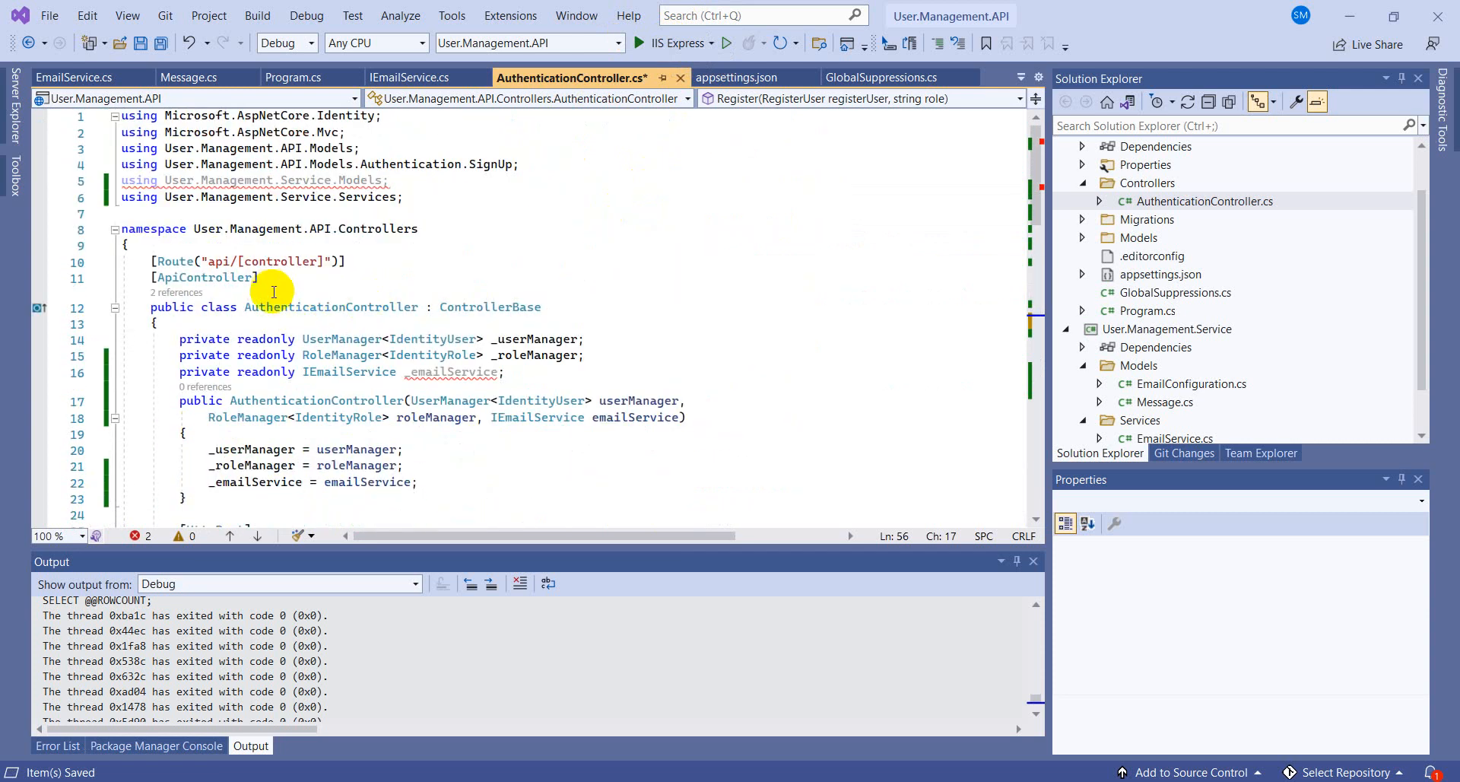
{"action": "scroll", "scroll_direction": "down", "scroll_amount": 3}
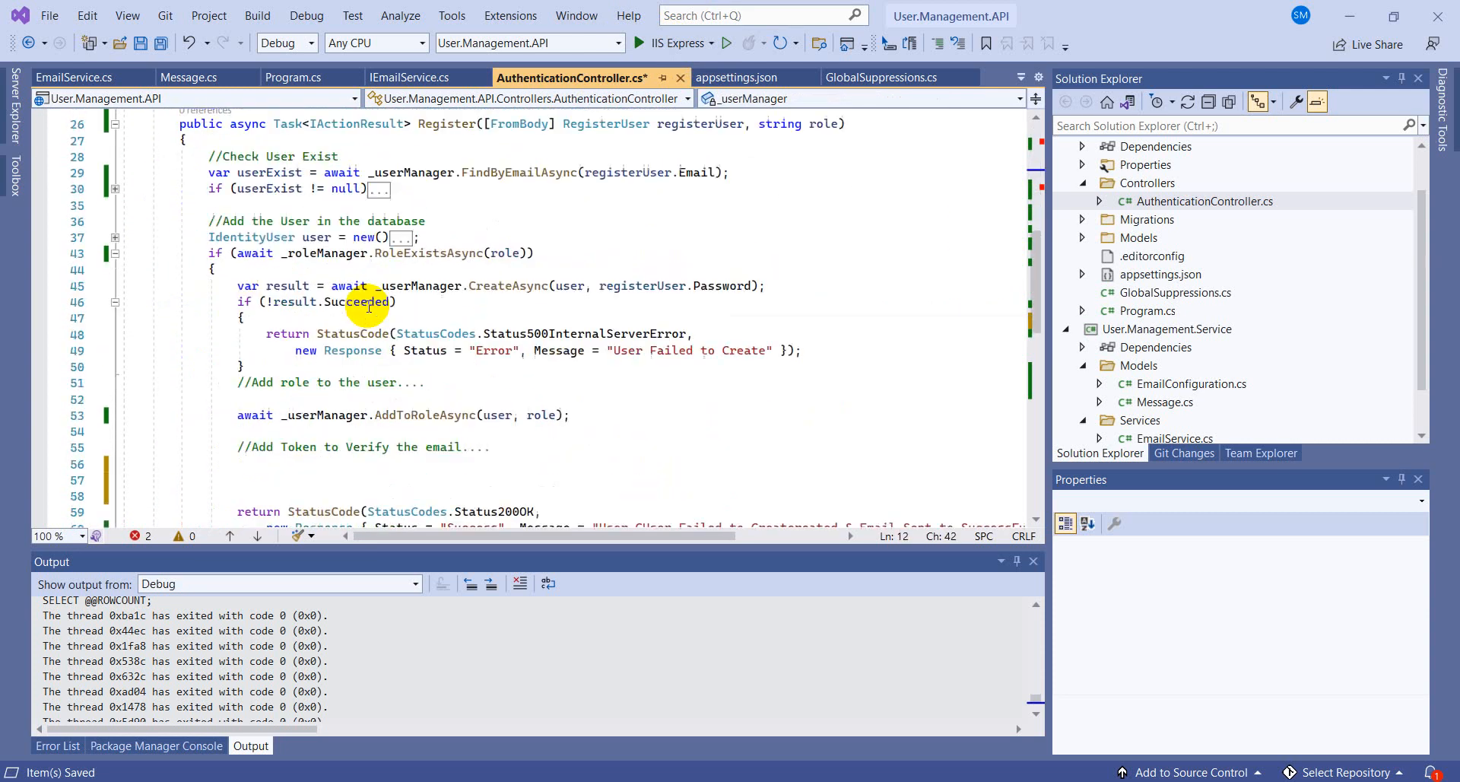
{"action": "scroll", "scroll_direction": "down", "scroll_amount": 3}
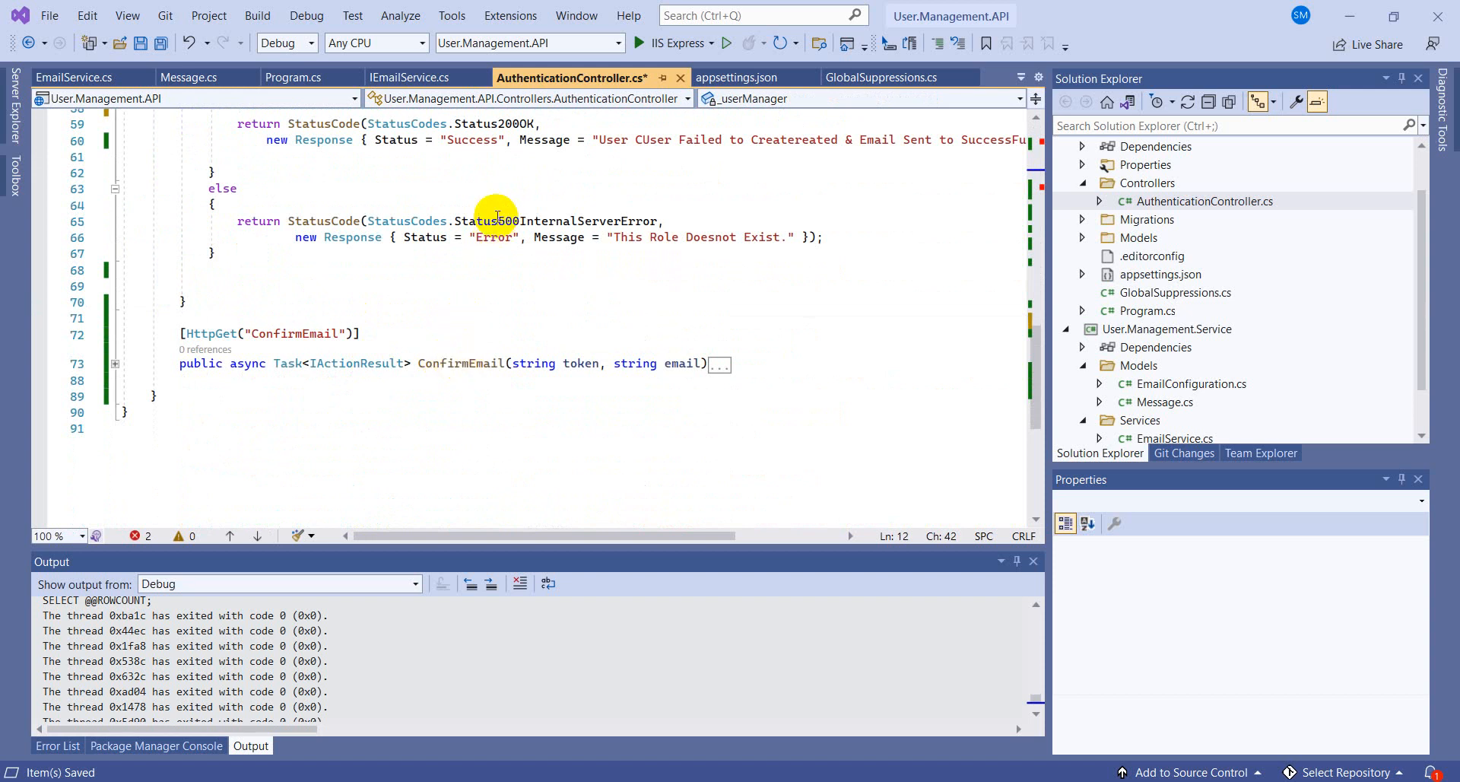
{"action": "scroll", "scroll_direction": "up", "scroll_amount": 3}
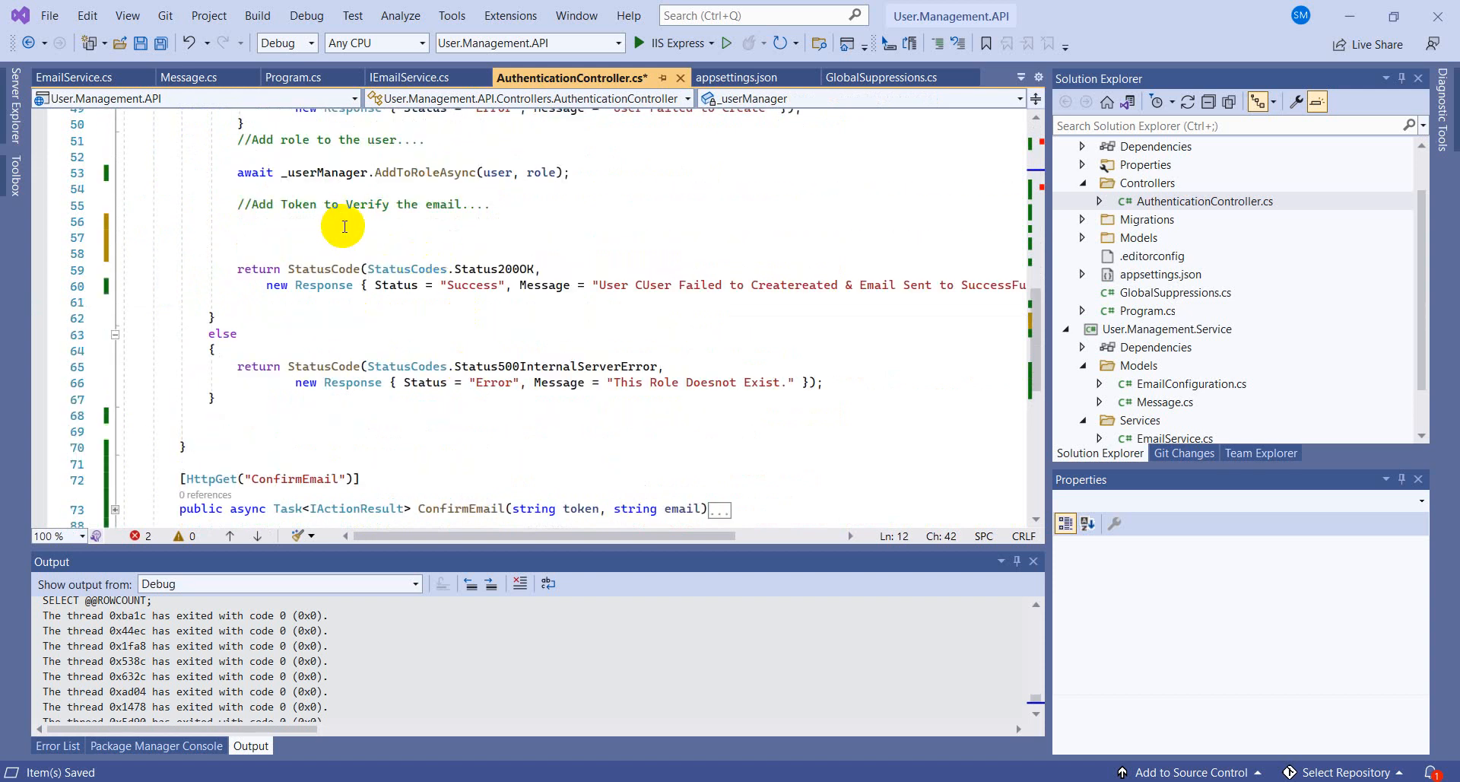
{"action": "mouse_move", "coordinate": [305, 224]}
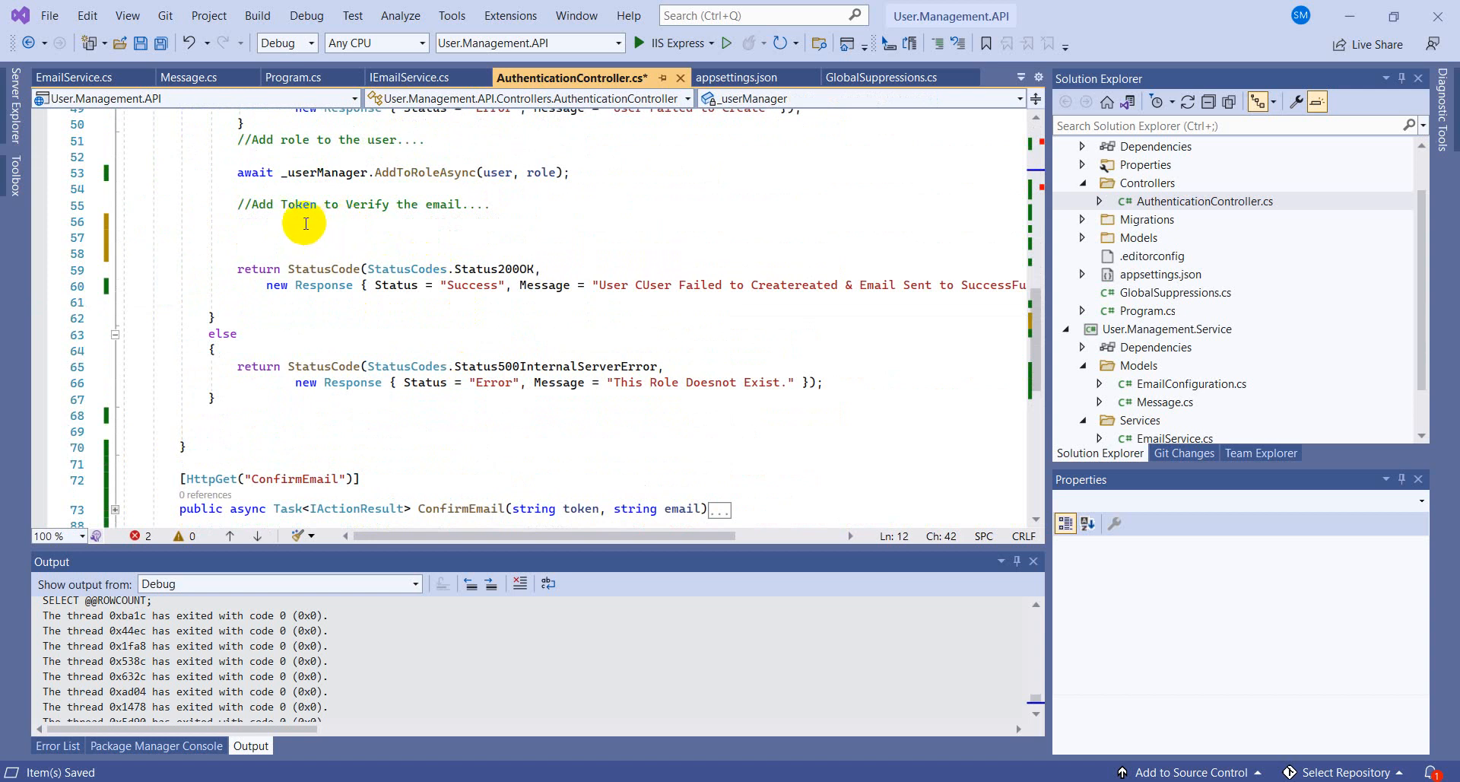
{"action": "mouse_move", "coordinate": [250, 231]}
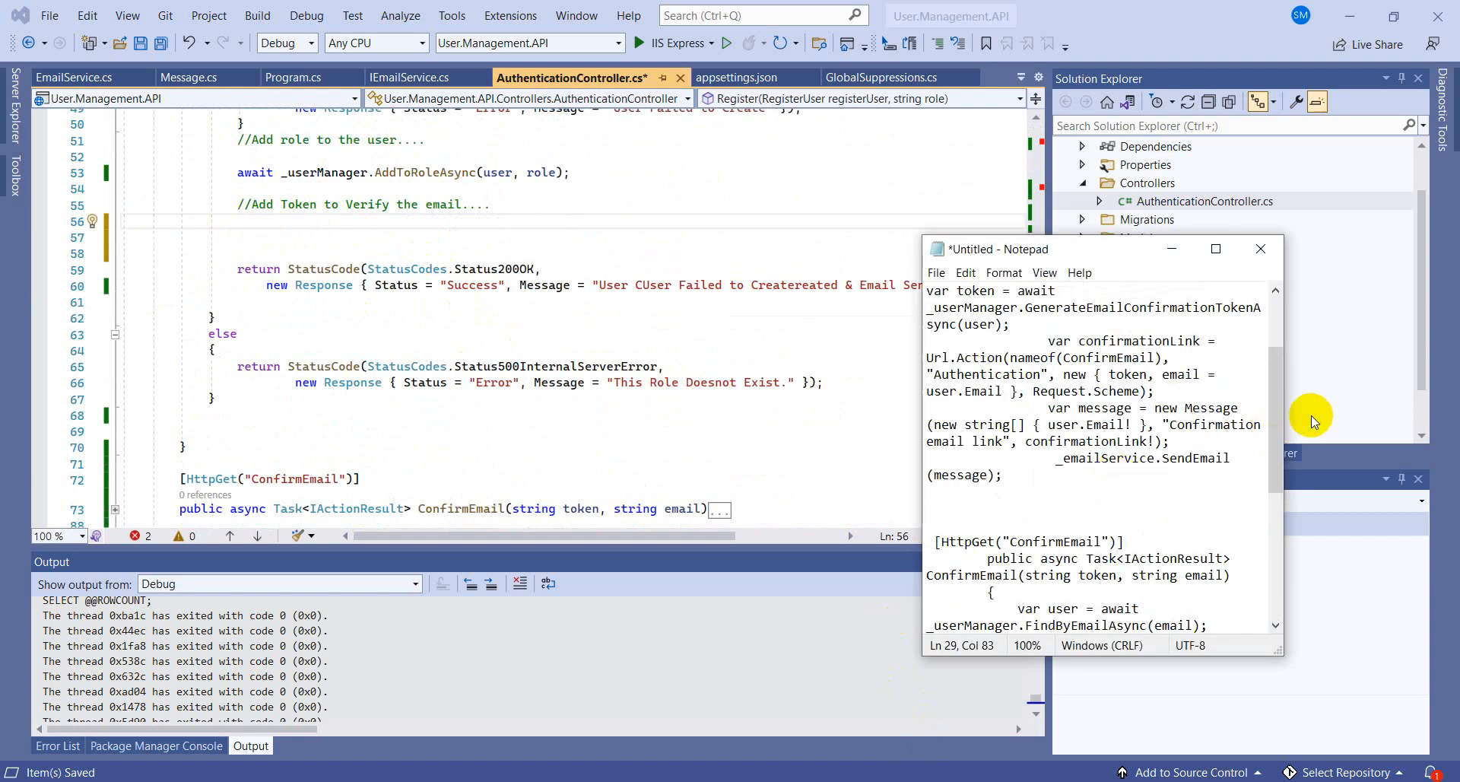
{"action": "mouse_move", "coordinate": [1073, 462]}
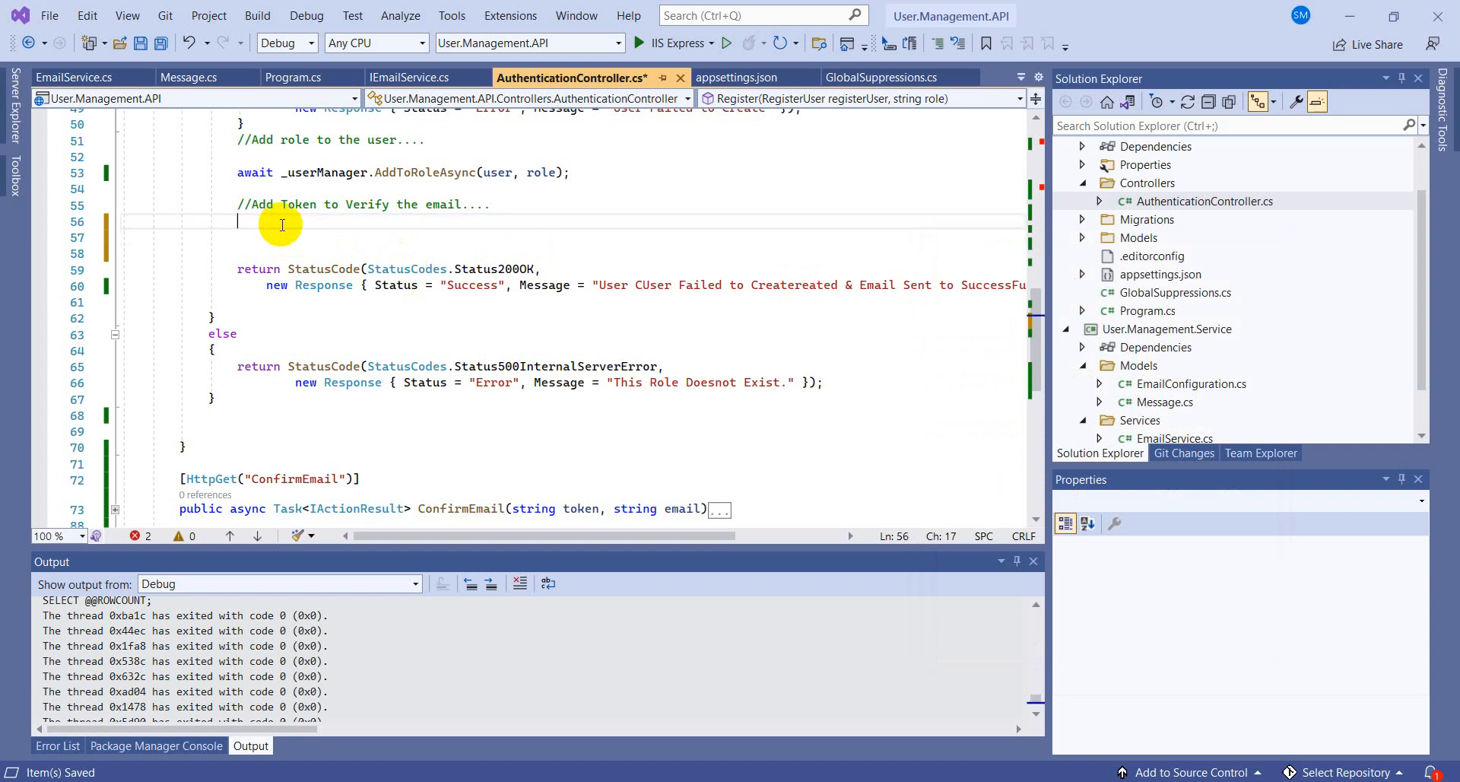
- Paste the GenerateEmailConfirmationTokenAsync token line under Register's verify-email comment
{"action": "type", "text": "var token = await _userManager.GenerateEmailConfirmationTokenAsync(user);"}
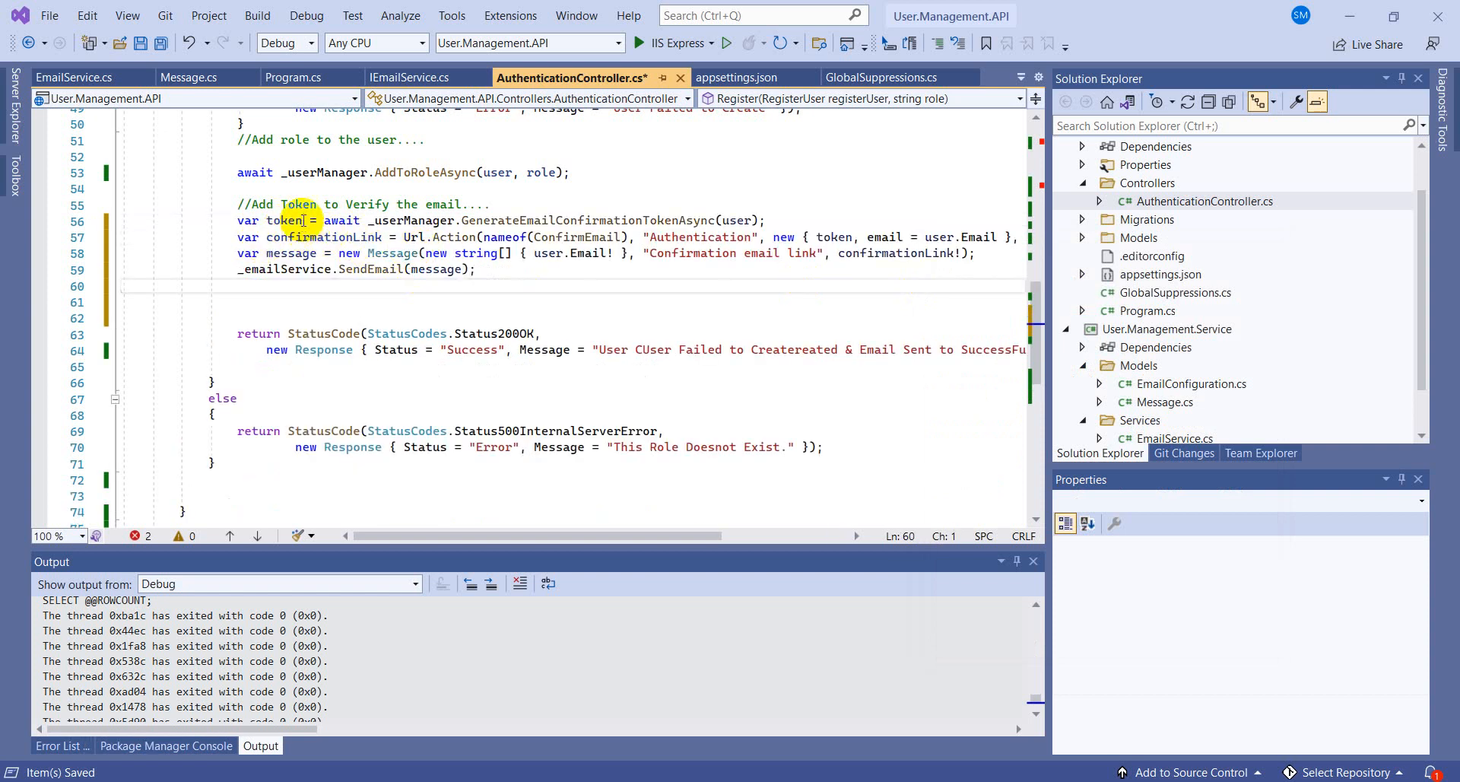
- Walk through the token and confirmationLink lines, ending on the ConfirmEmail action
{"action": "double_click", "coordinate": [286, 221]}
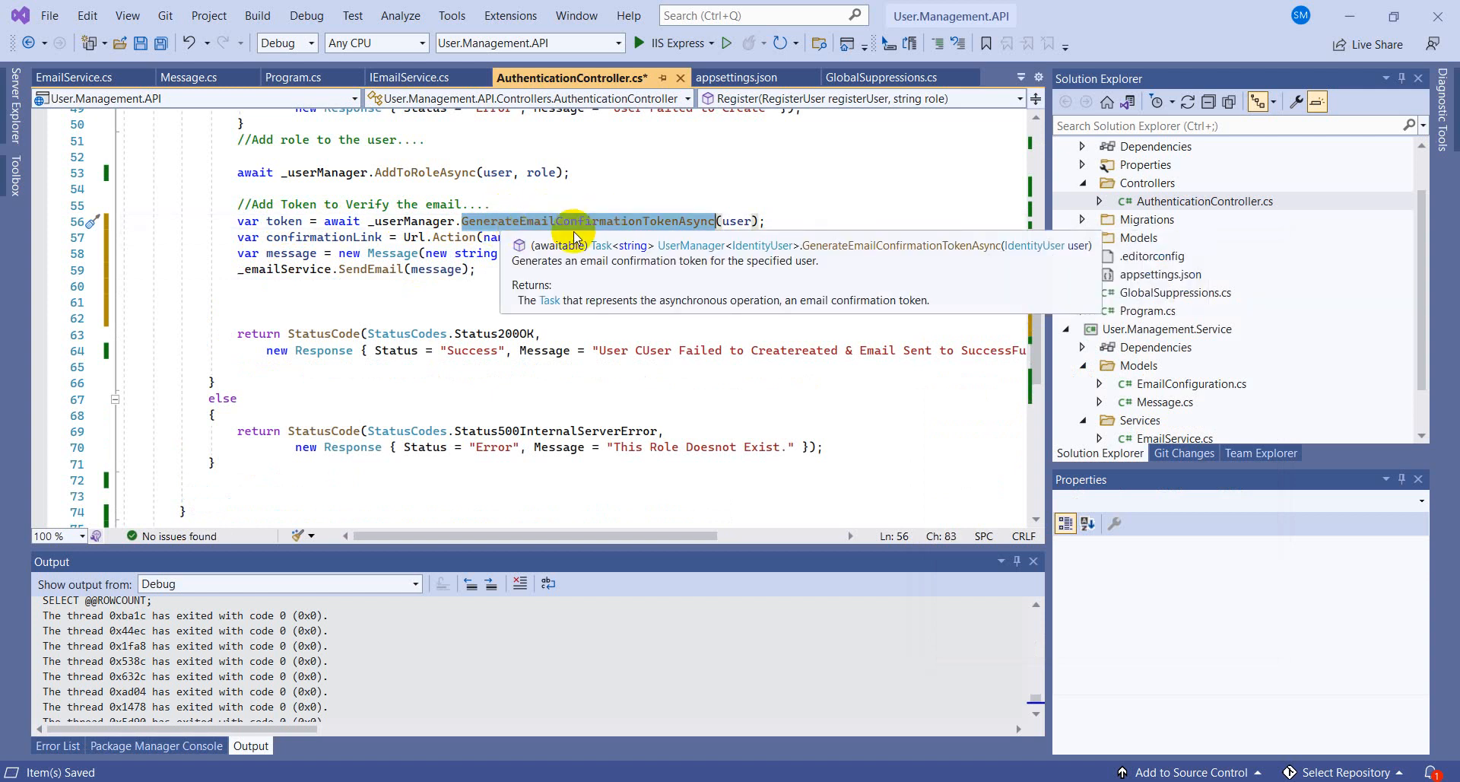
{"action": "mouse_move", "coordinate": [646, 230]}
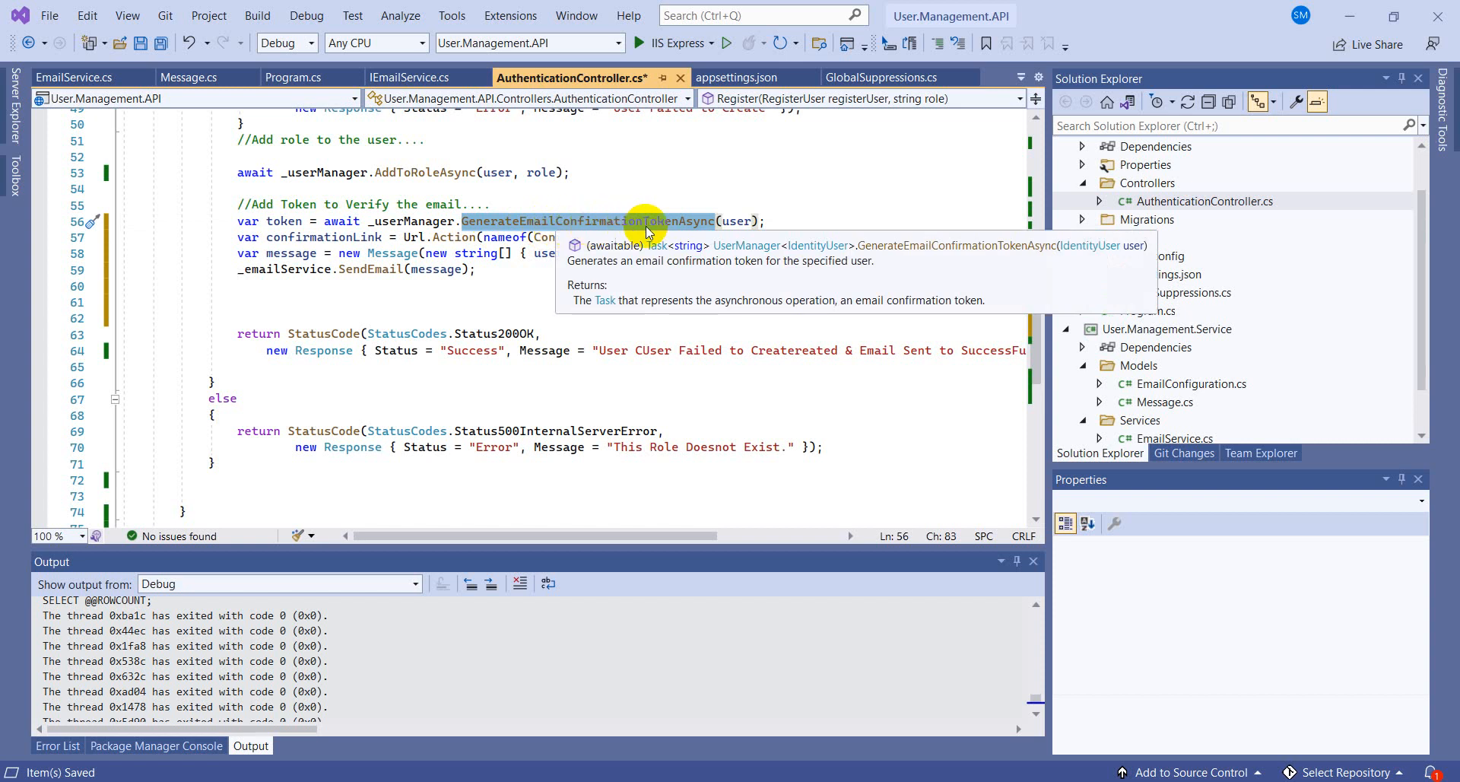
{"action": "mouse_move", "coordinate": [715, 223]}
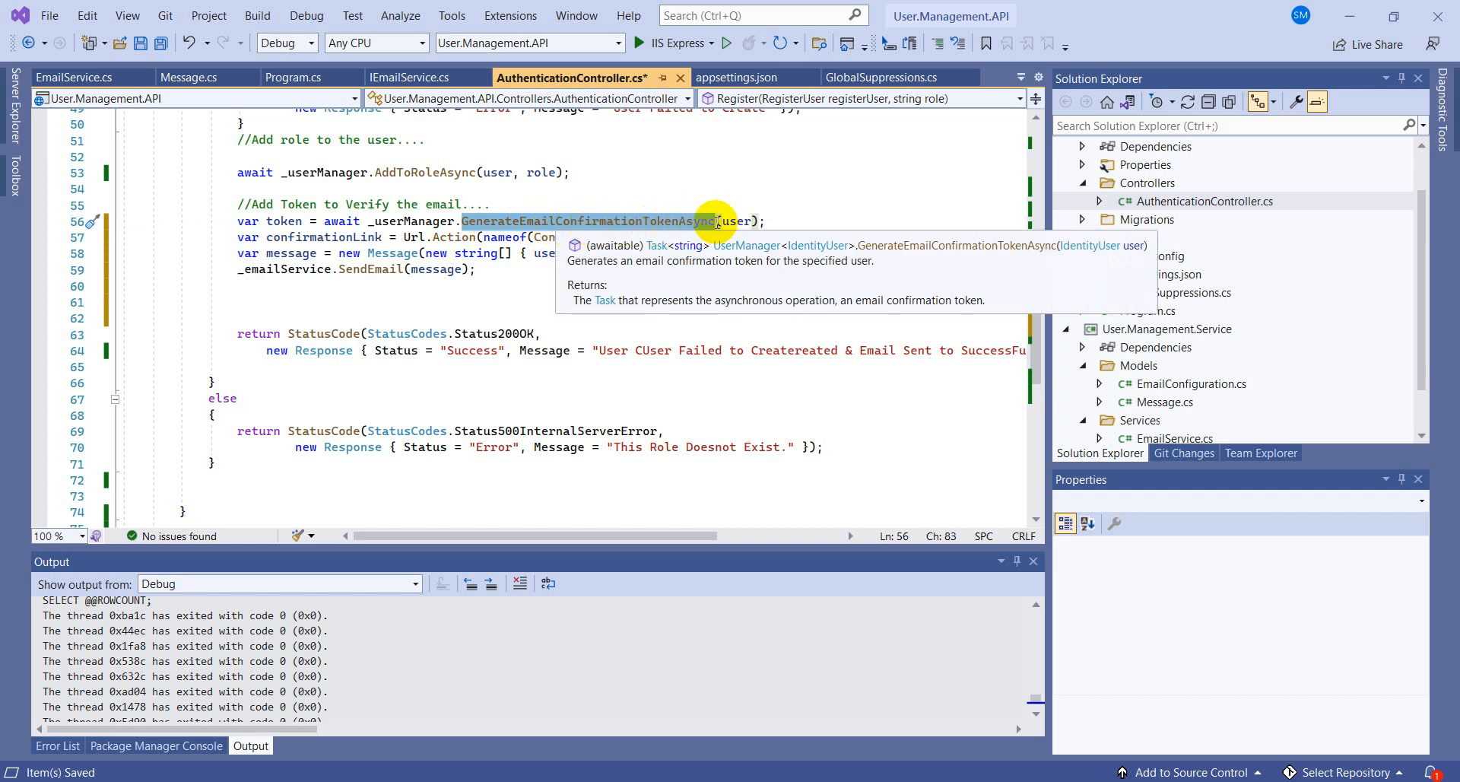
{"action": "mouse_move", "coordinate": [638, 241]}
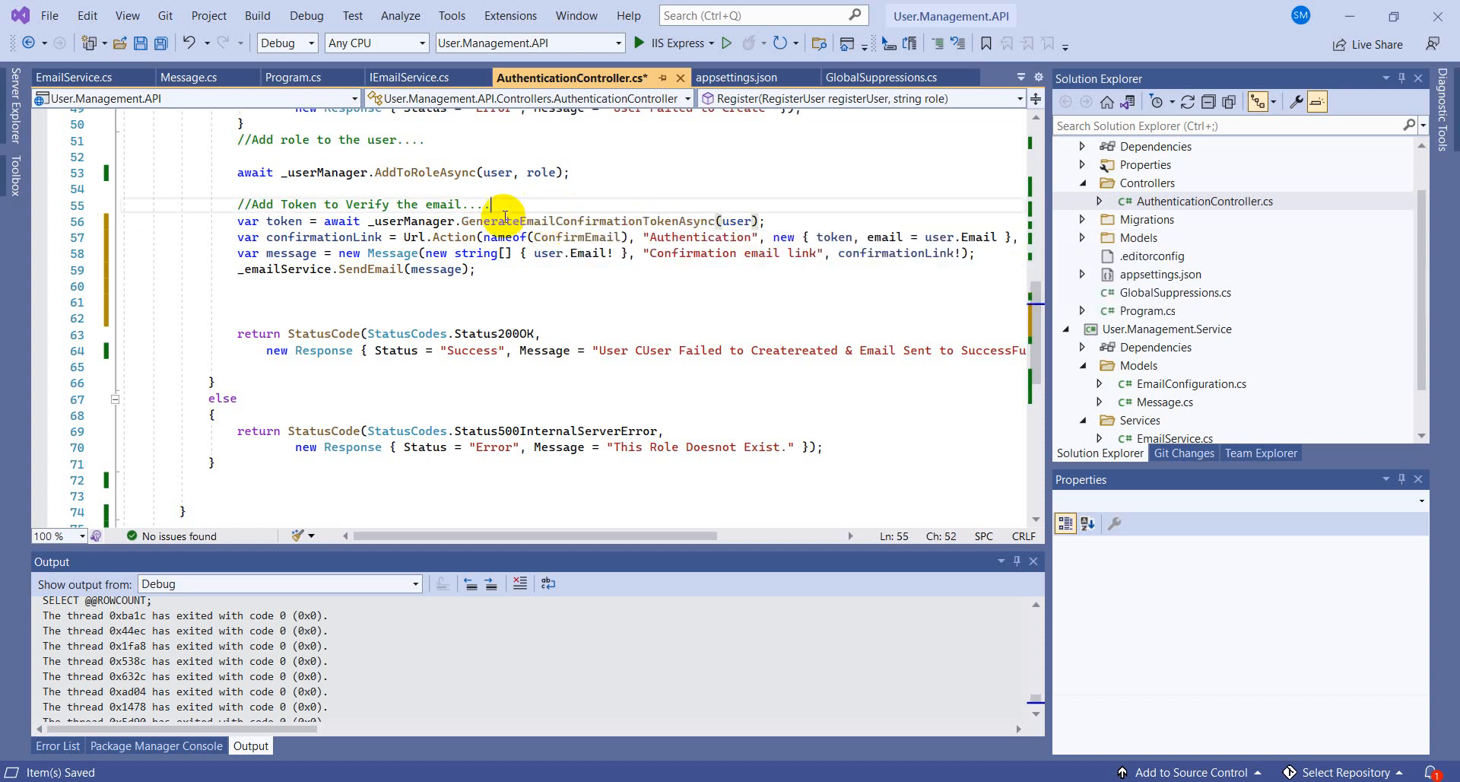
{"action": "mouse_move", "coordinate": [508, 221]}
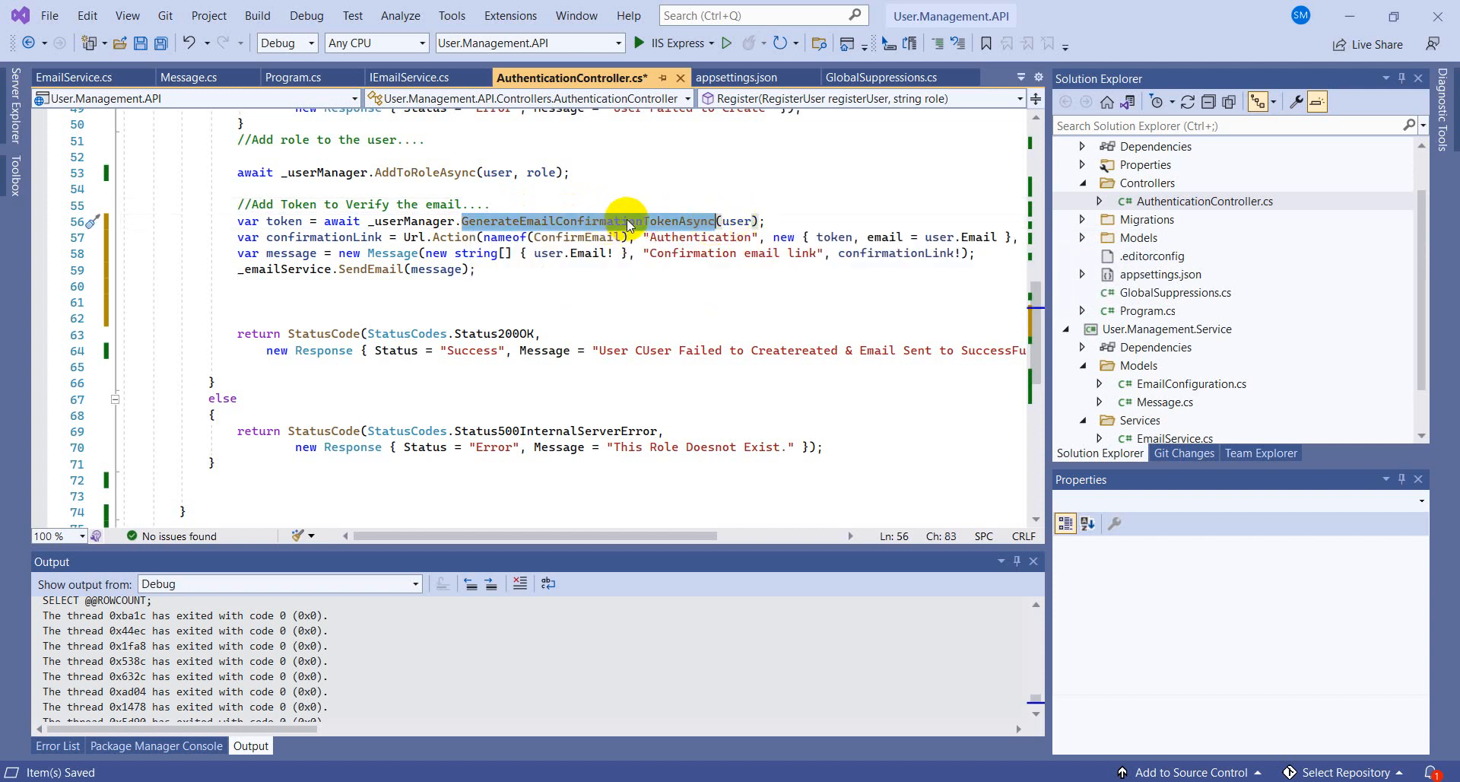
{"action": "mouse_move", "coordinate": [638, 224]}
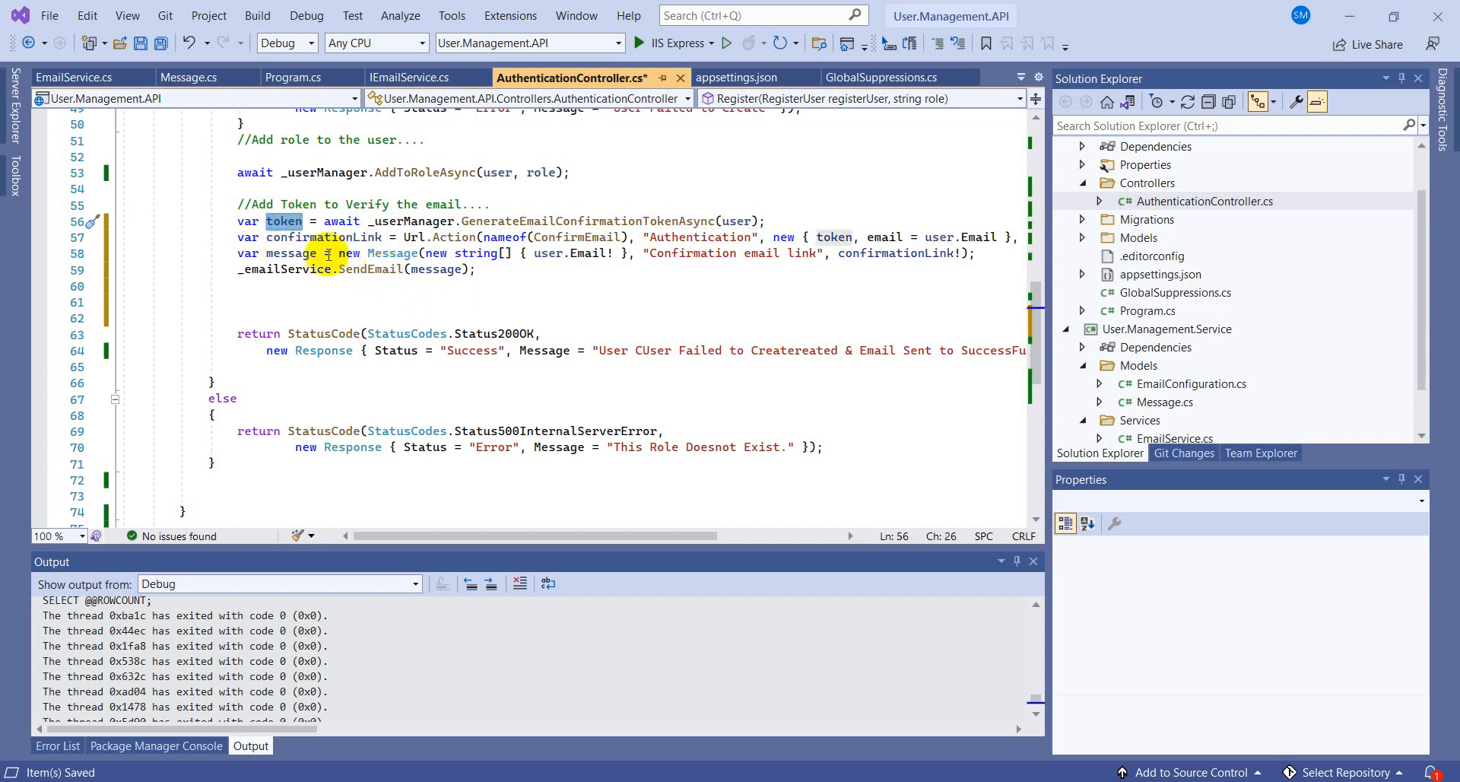
{"action": "double_click", "coordinate": [323, 237]}
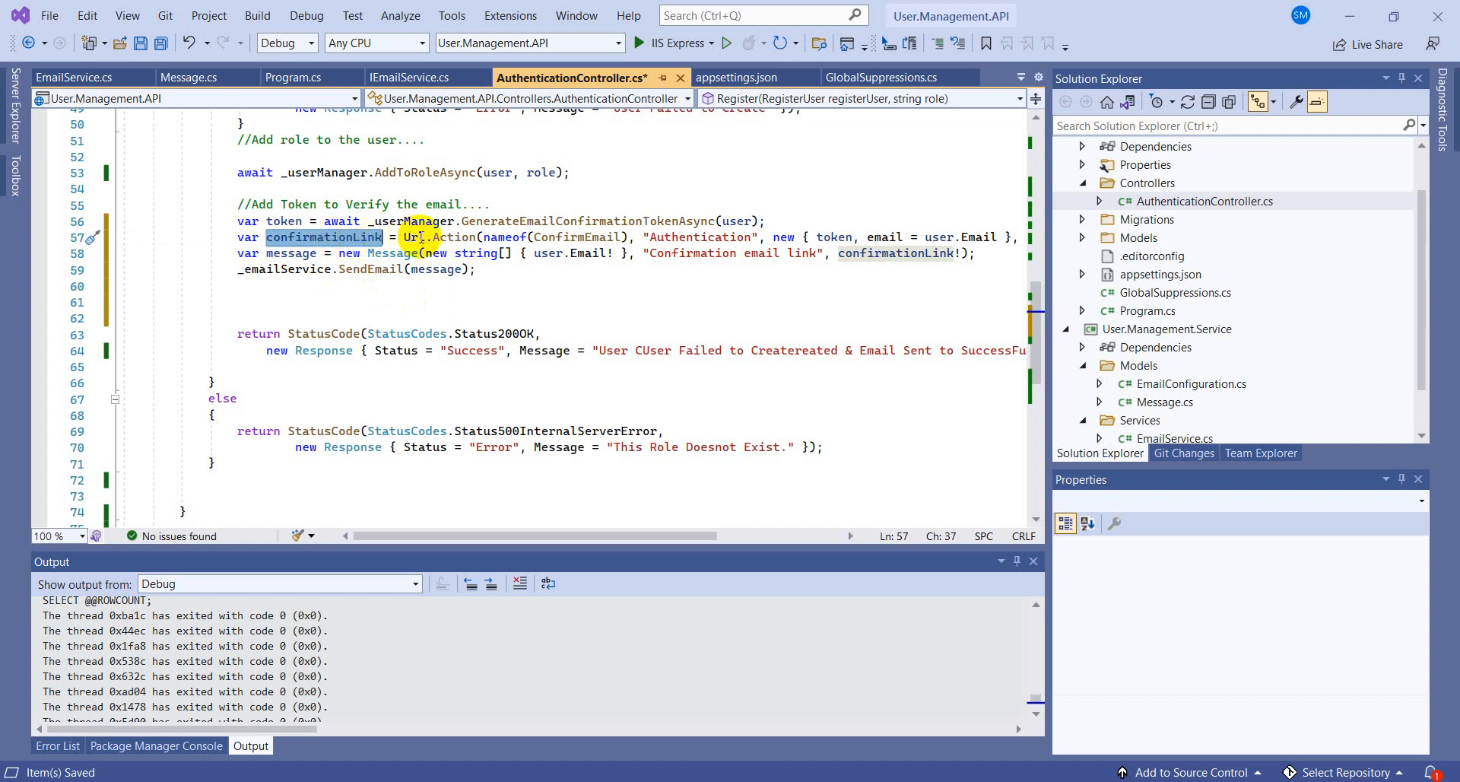
{"action": "left_click", "coordinate": [416, 237]}
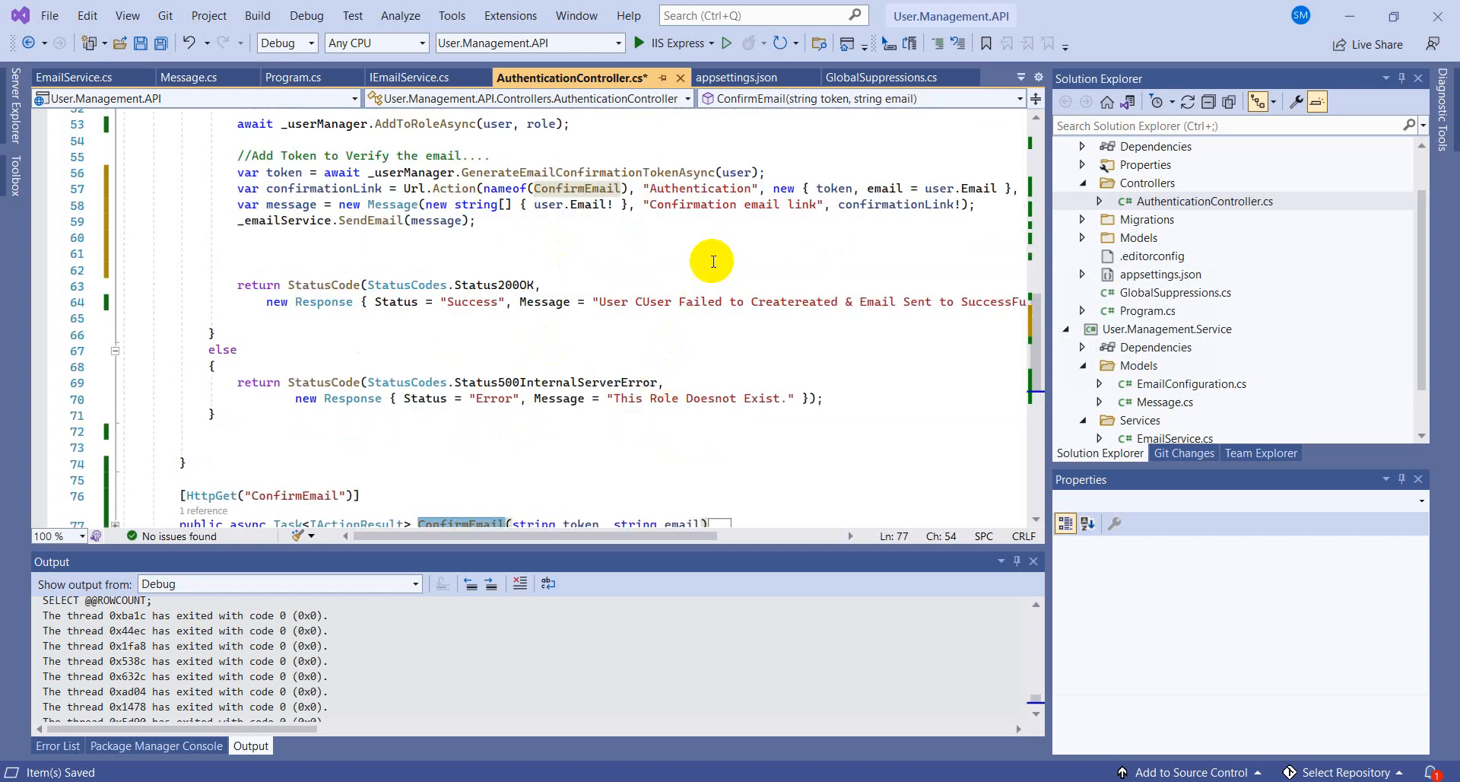
{"action": "mouse_move", "coordinate": [404, 332]}
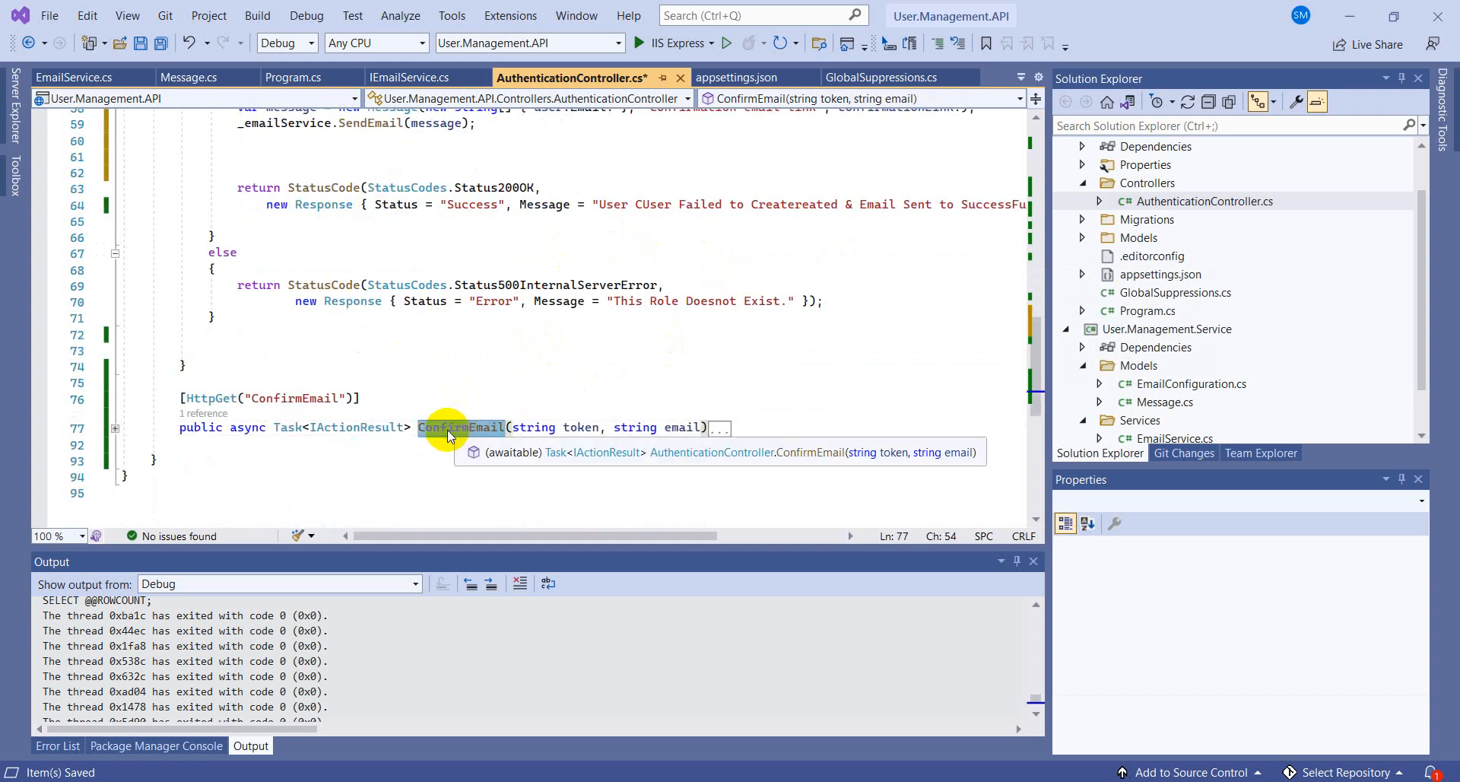
{"action": "scroll", "scroll_direction": "up", "scroll_amount": 3}
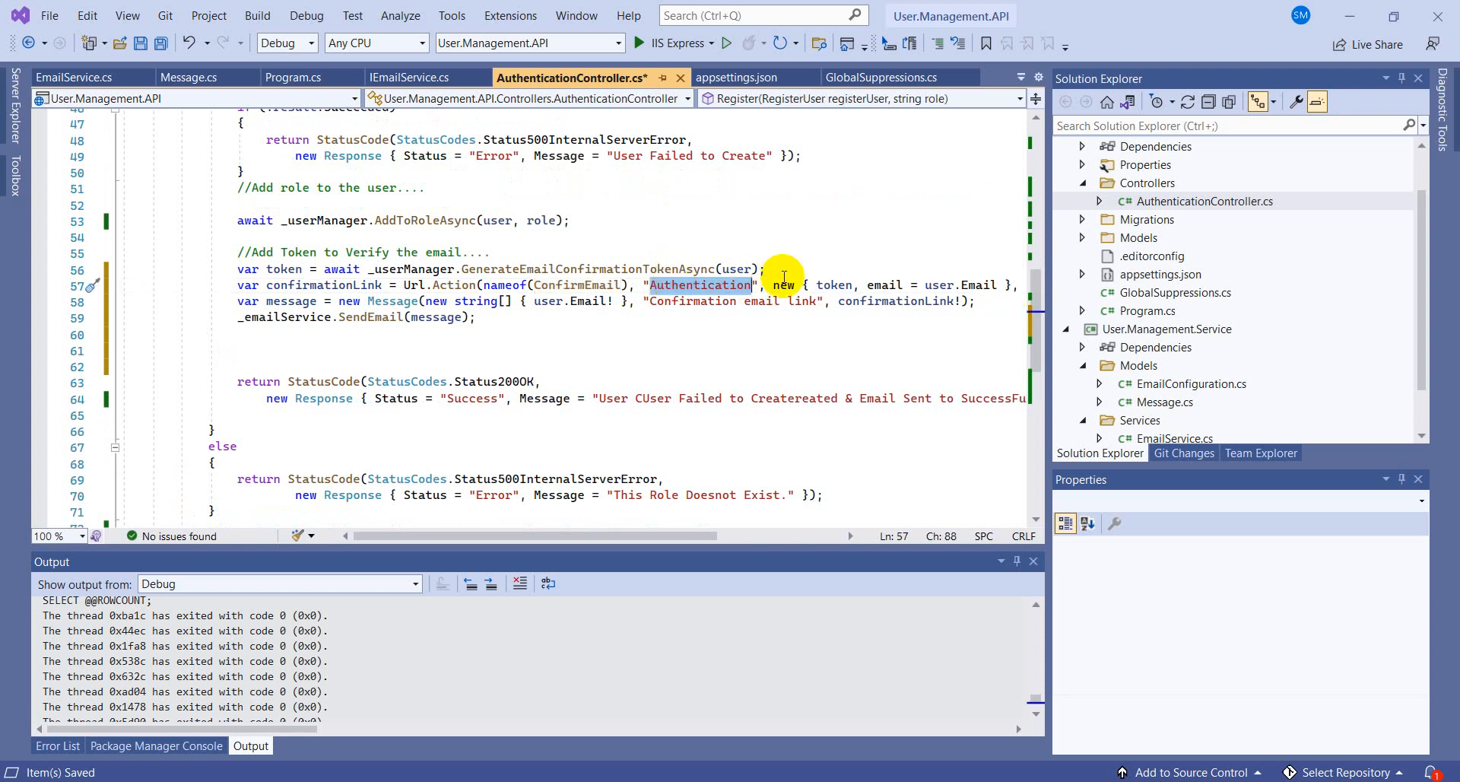
{"action": "scroll", "scroll_direction": "down", "scroll_amount": 3}
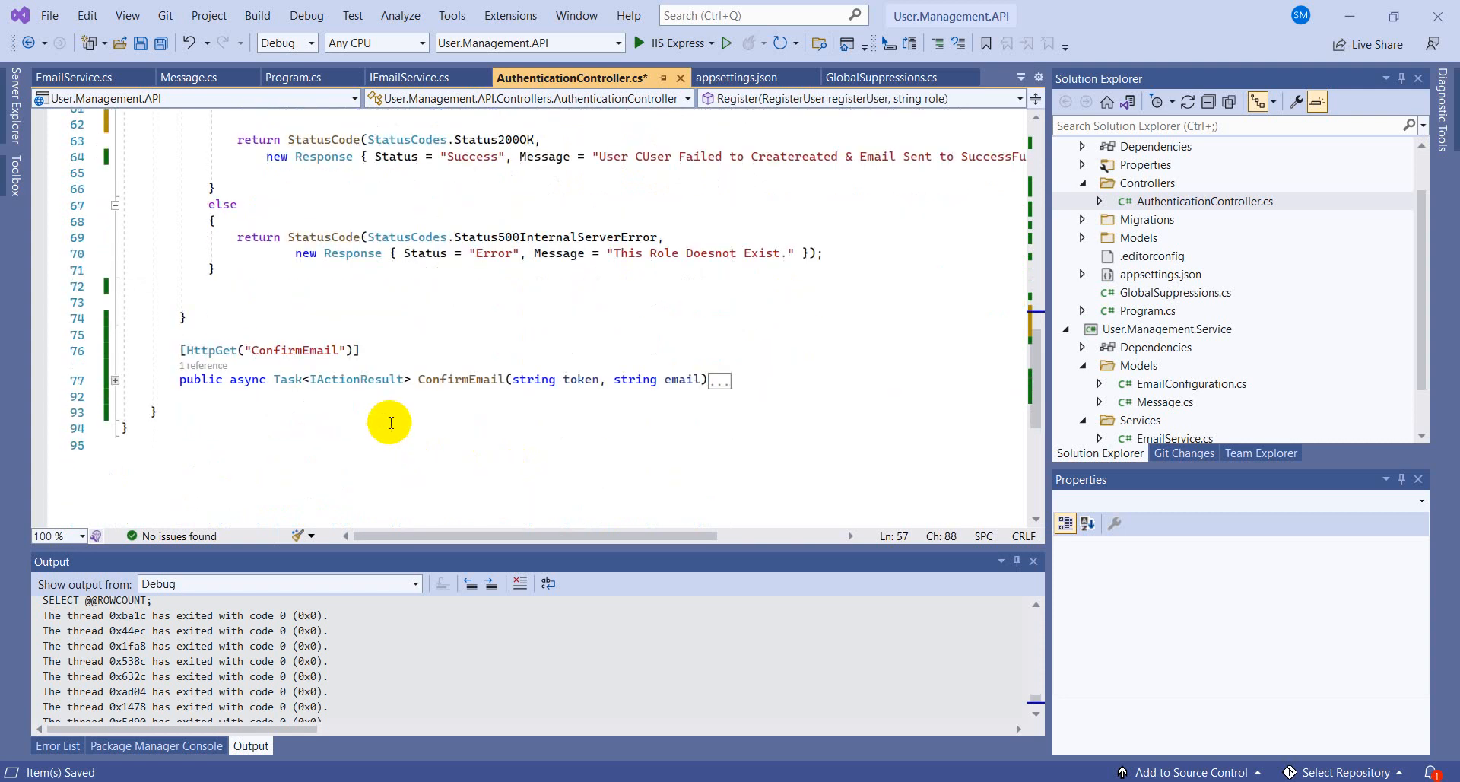
{"action": "scroll", "scroll_direction": "up", "scroll_amount": 3}
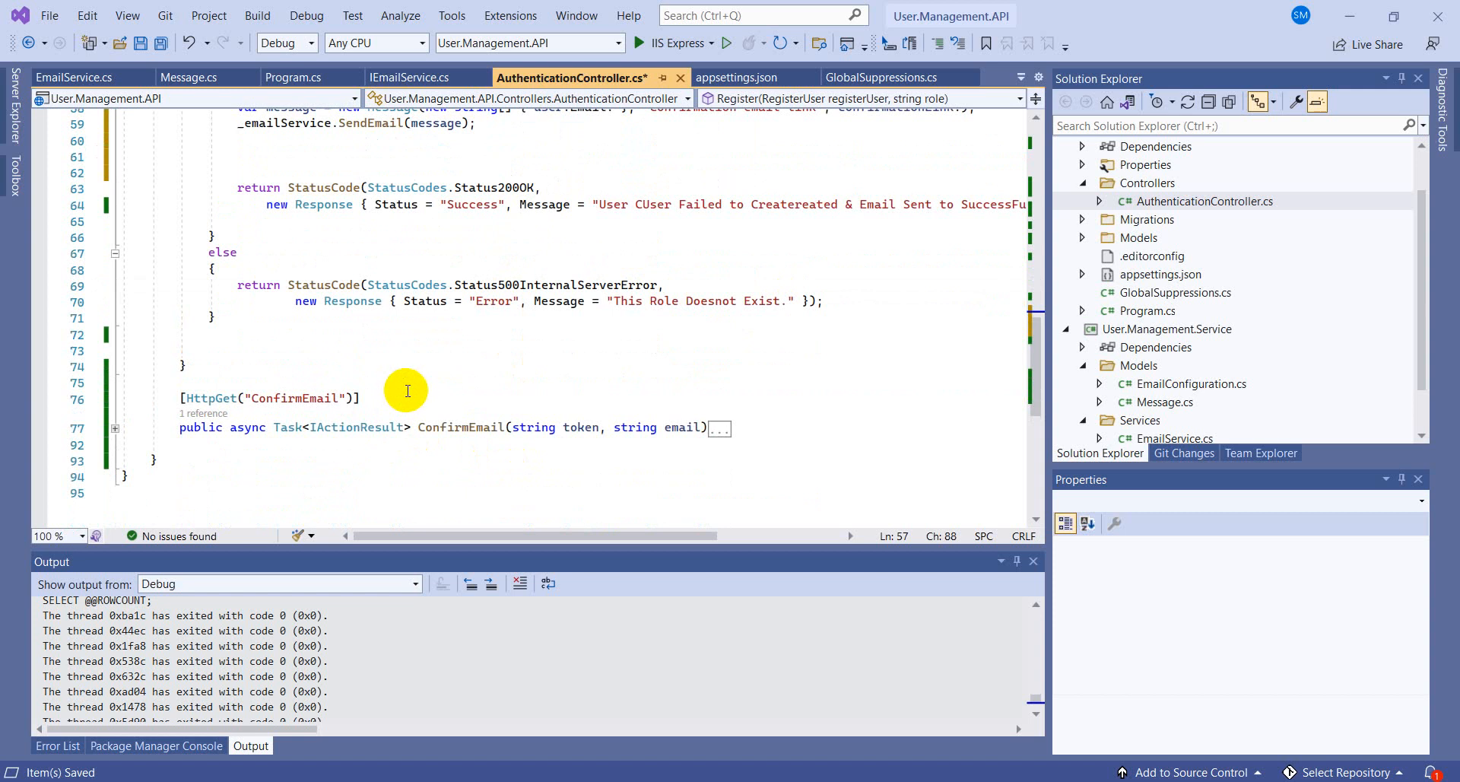
{"action": "scroll", "scroll_direction": "up", "scroll_amount": 3}
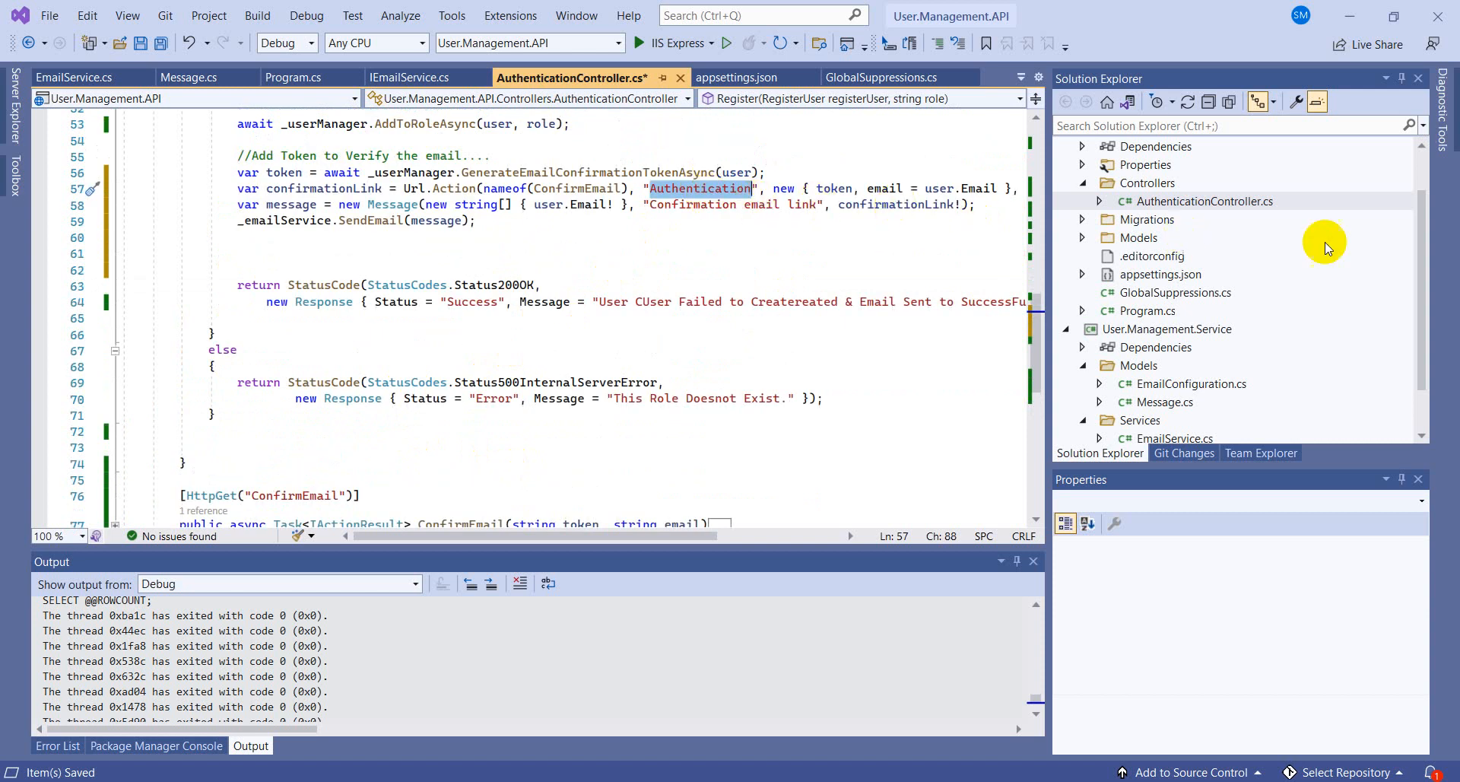
{"action": "mouse_move", "coordinate": [829, 217]}
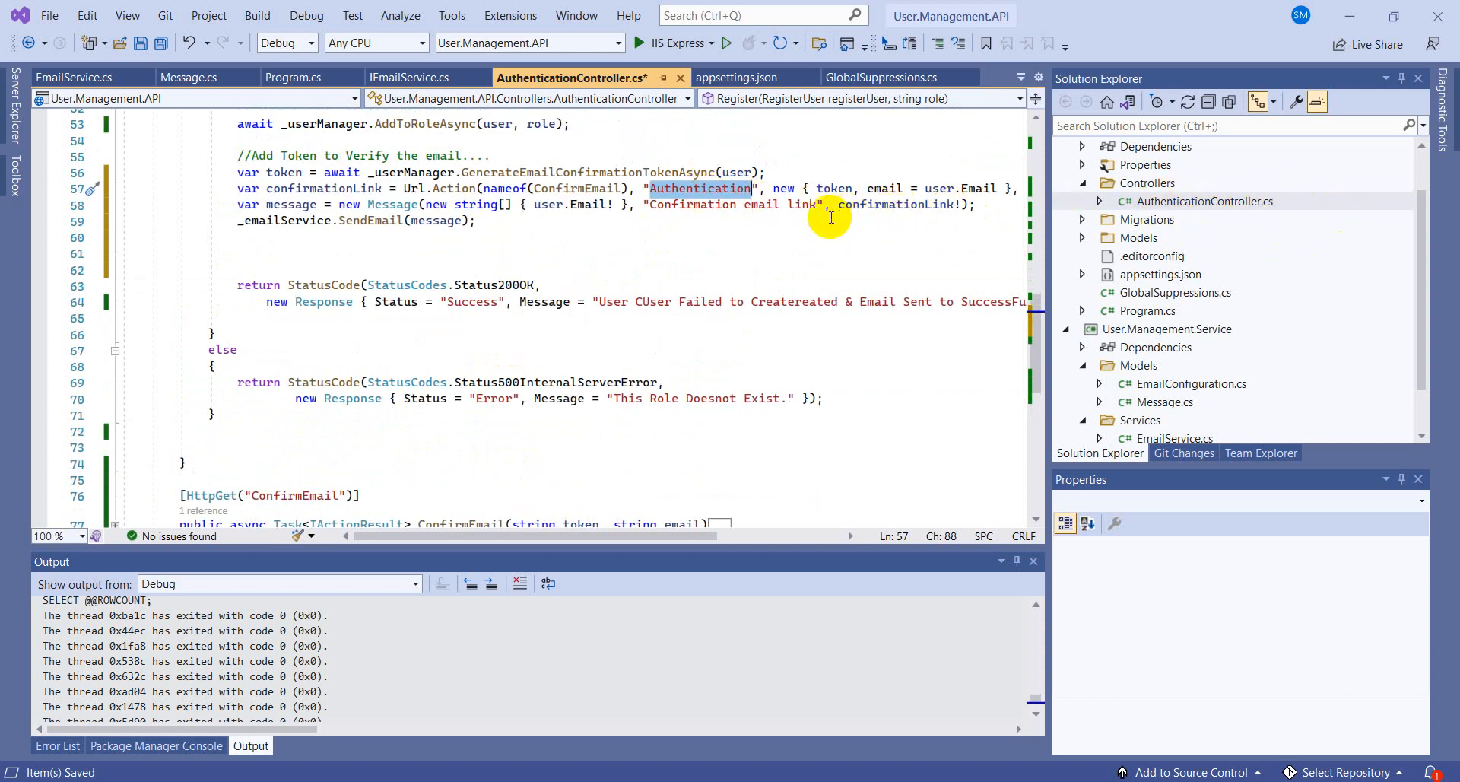
{"action": "mouse_move", "coordinate": [782, 188]}
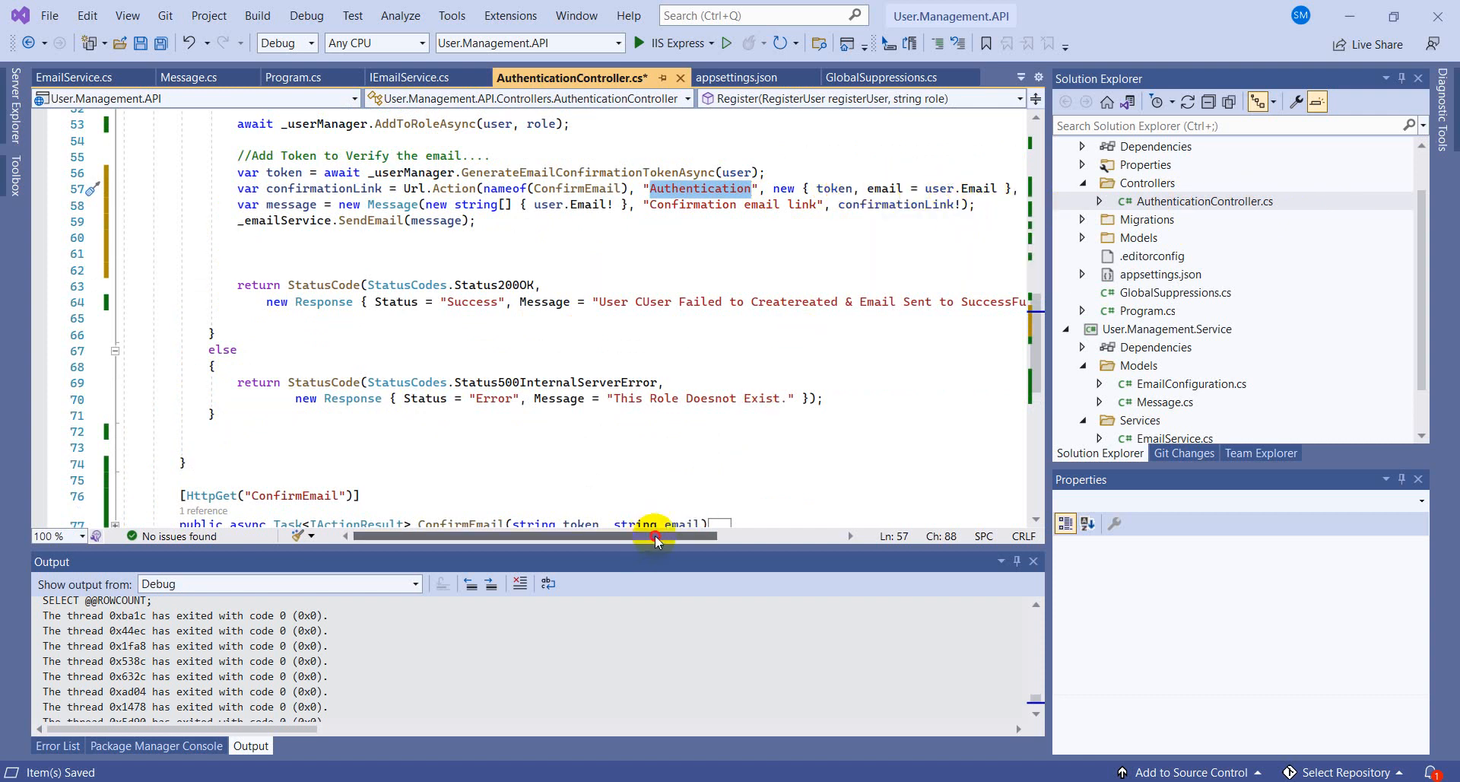
{"action": "left_click_drag", "start_coordinate": [656, 535], "coordinate": [740, 535]}
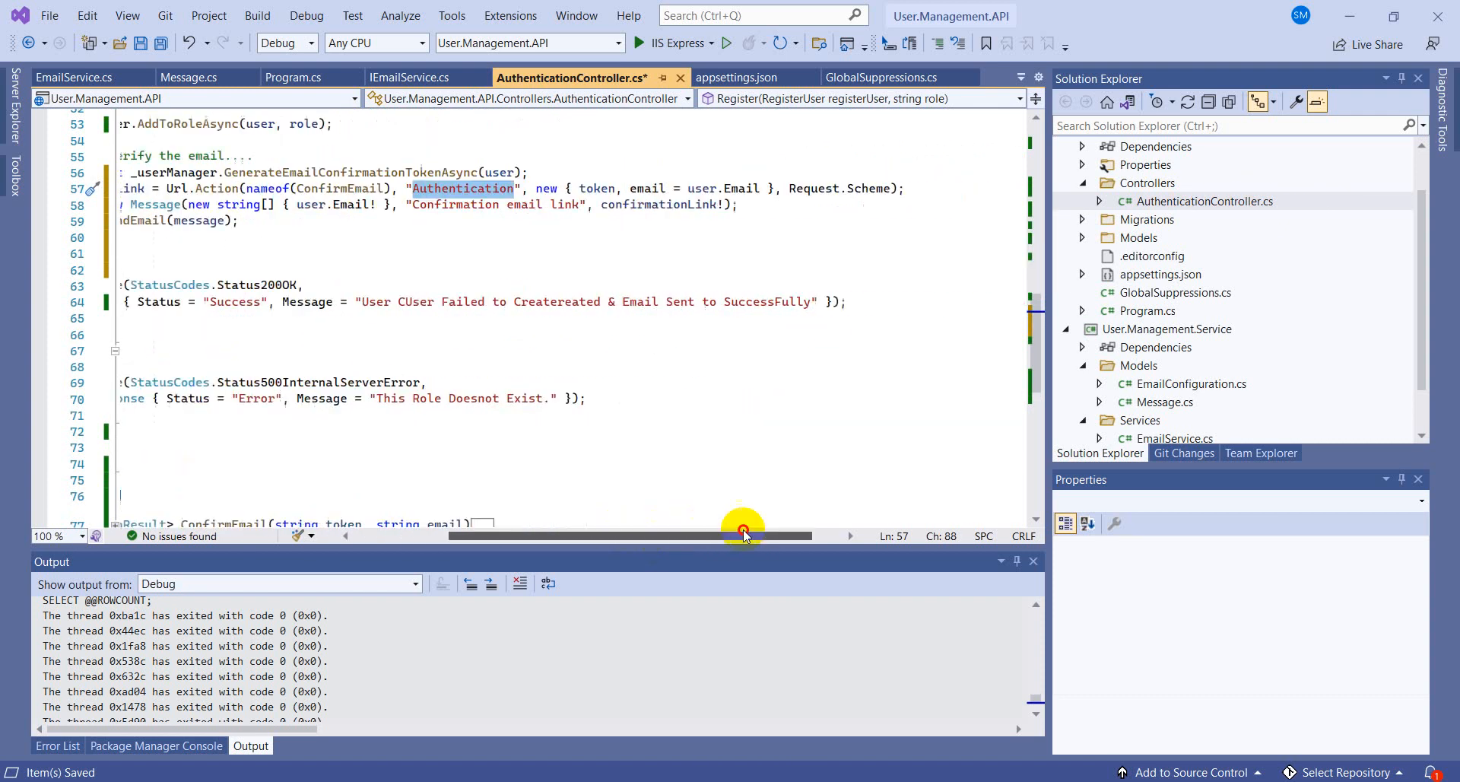
{"action": "left_click_drag", "start_coordinate": [745, 533], "coordinate": [703, 533]}
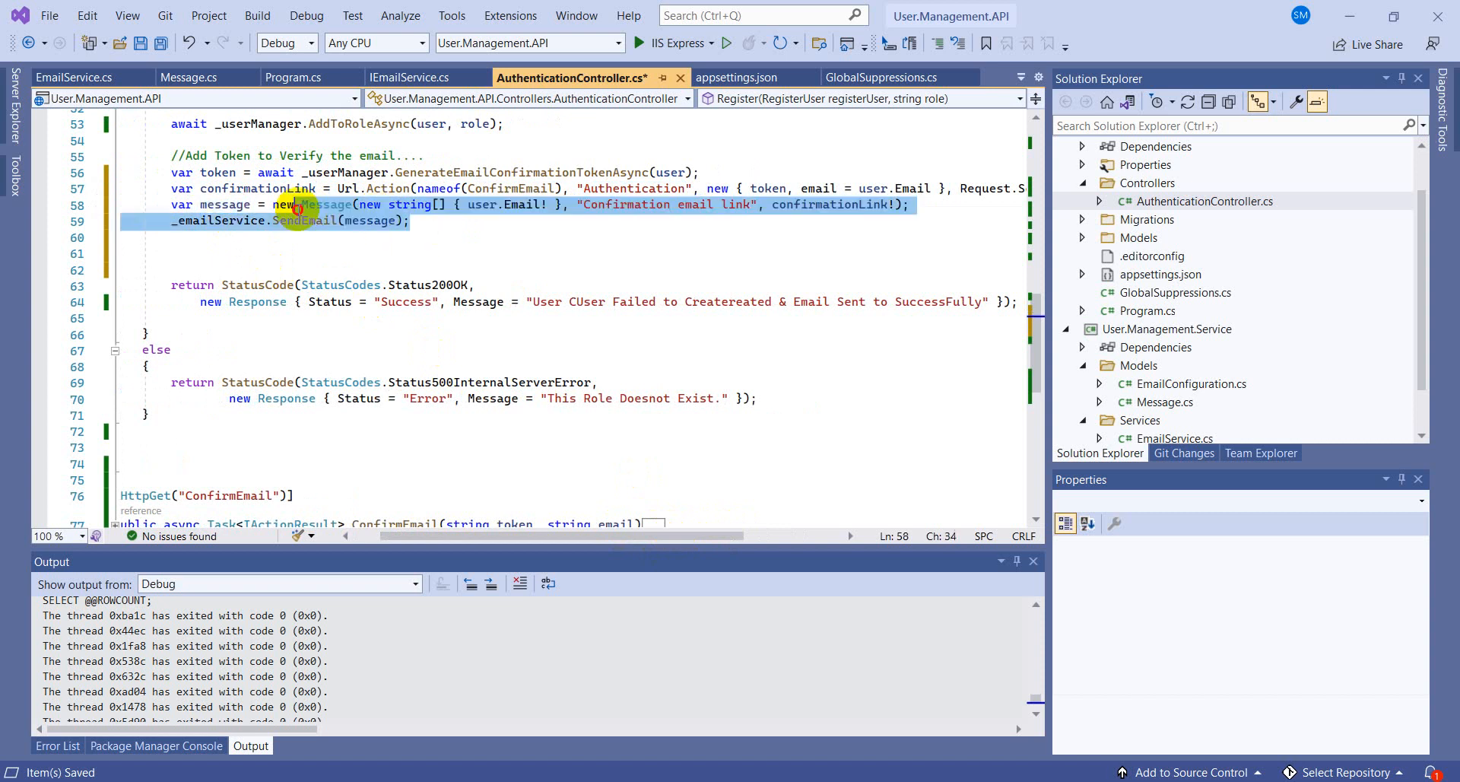
{"action": "left_click", "coordinate": [173, 204]}
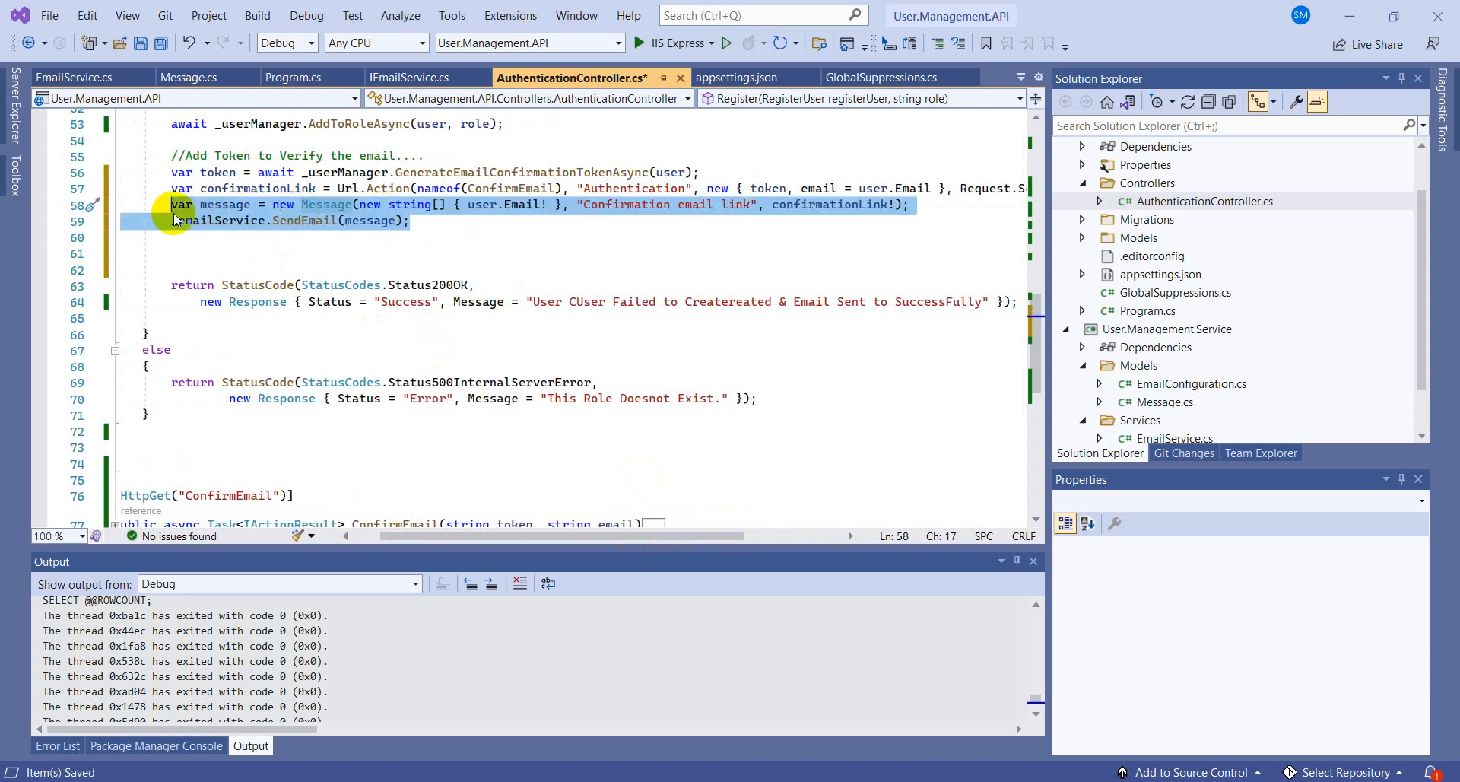
{"action": "left_click", "coordinate": [202, 205]}
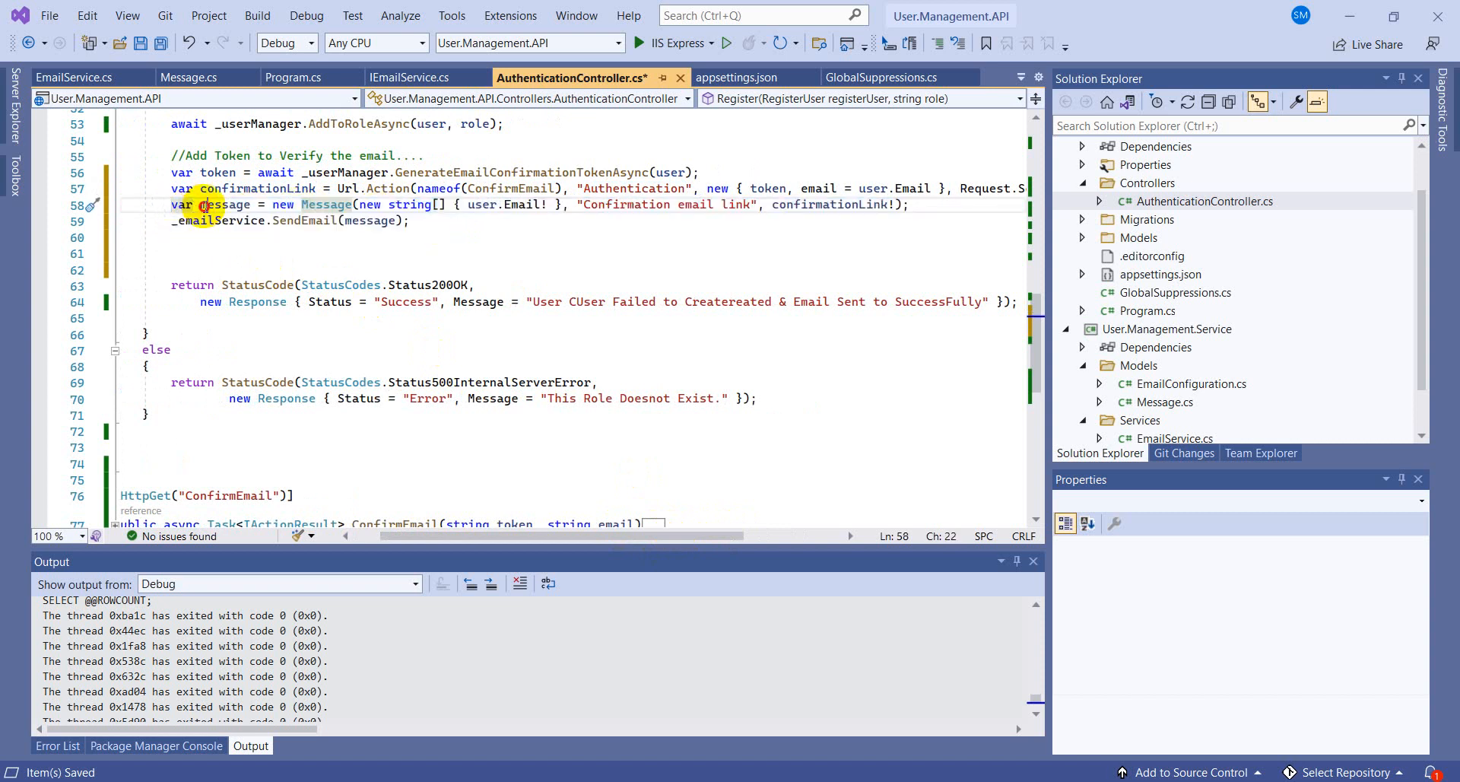
{"action": "left_click", "coordinate": [368, 221]}
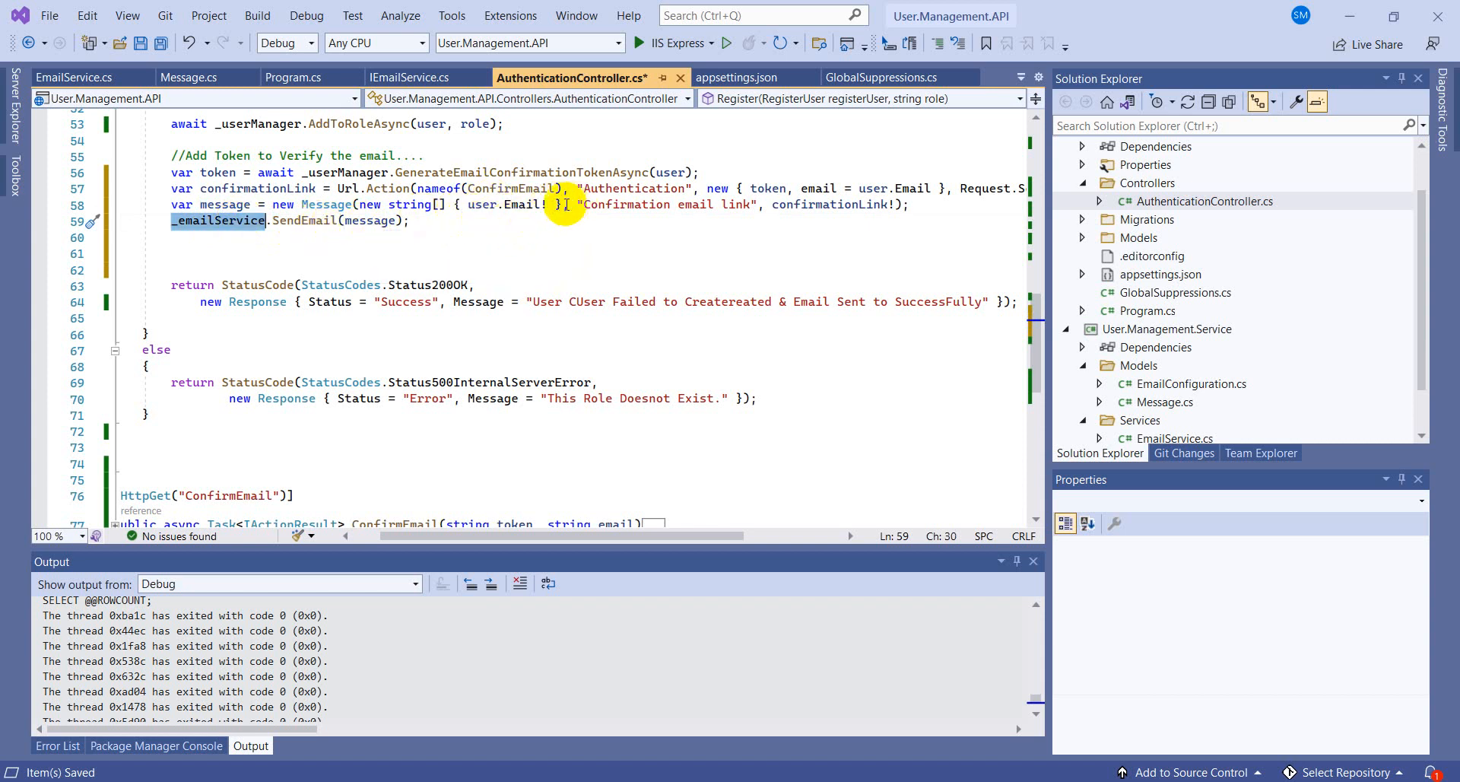
{"action": "left_click", "coordinate": [456, 205]}
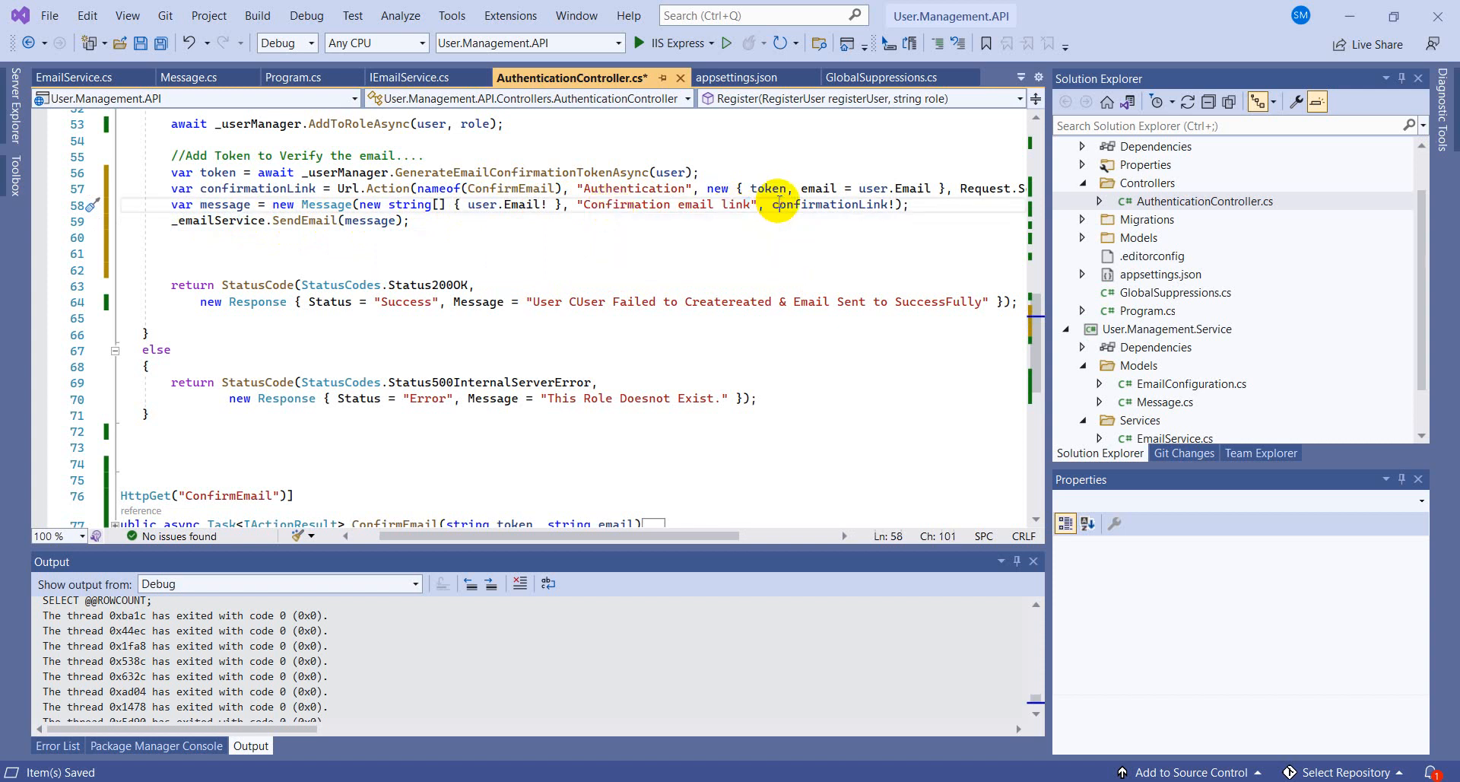
{"action": "mouse_move", "coordinate": [829, 204]}
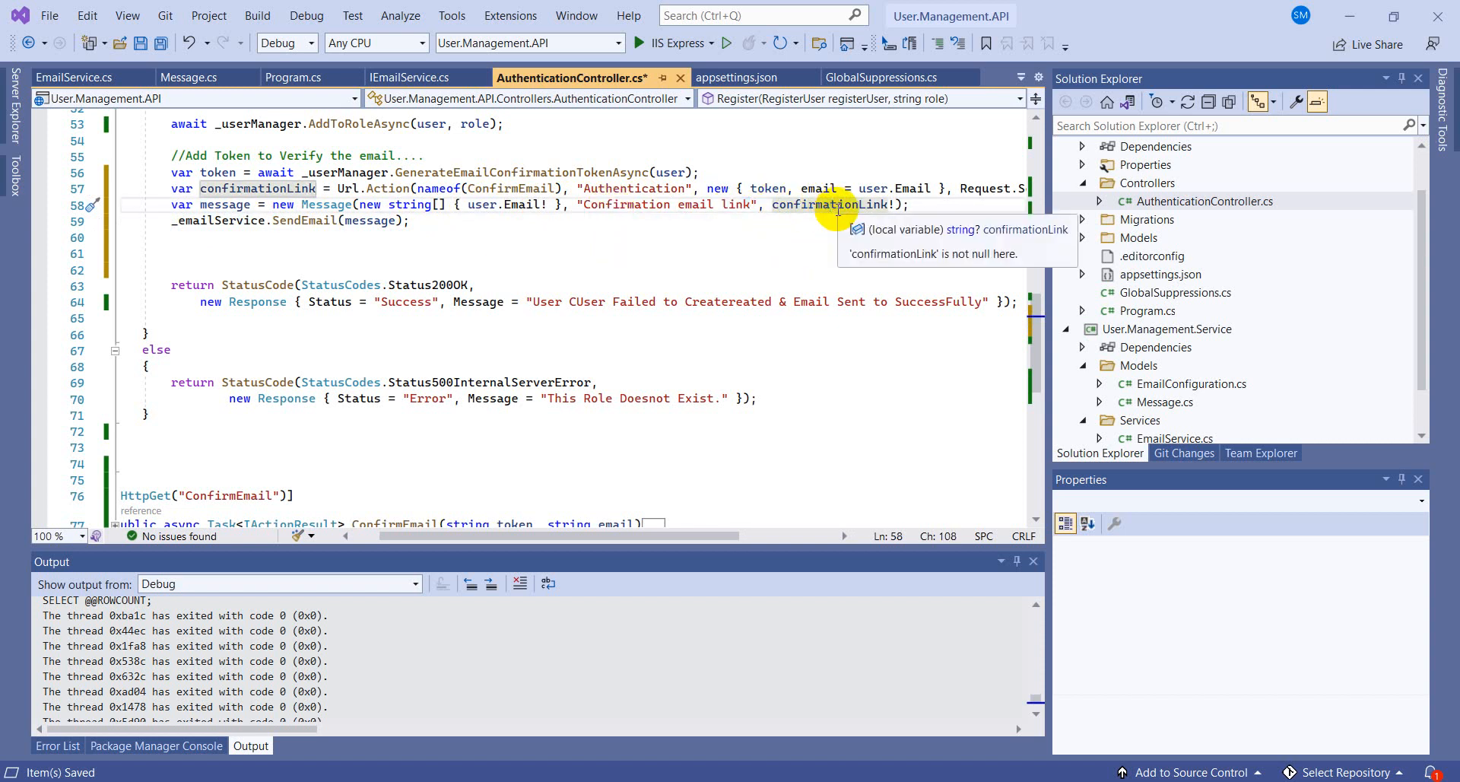
{"action": "mouse_move", "coordinate": [428, 273]}
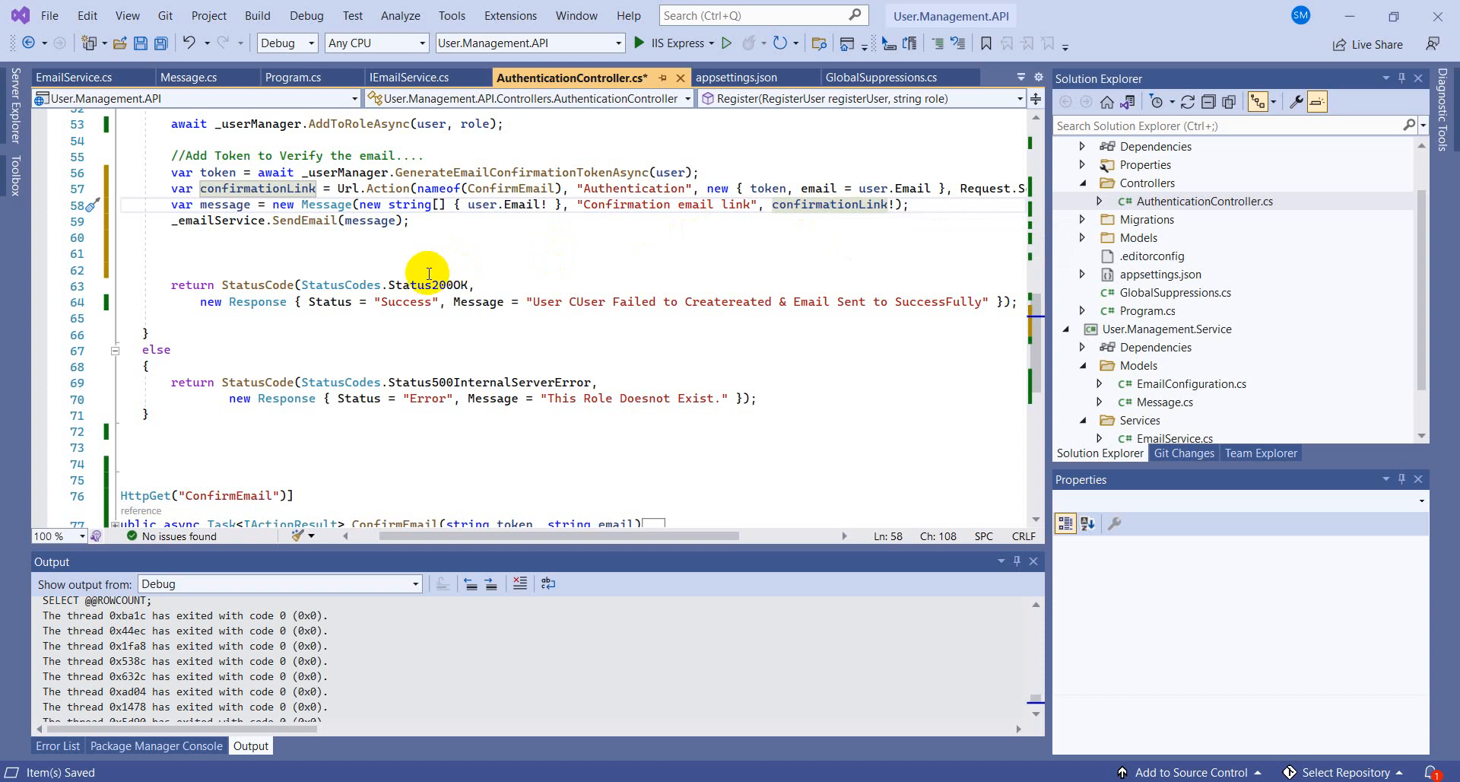
{"action": "mouse_move", "coordinate": [586, 307]}
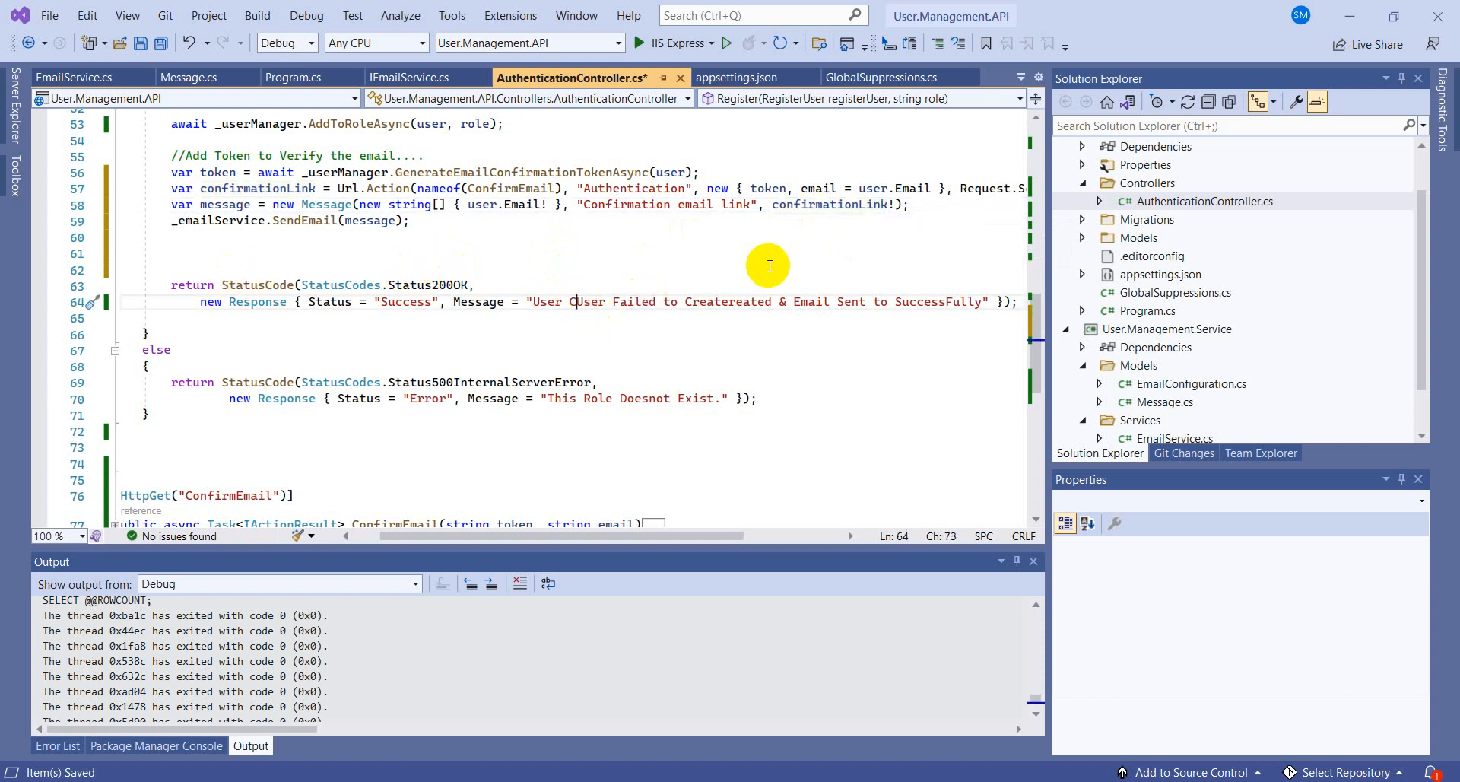
- Rewrite the success message as interpolated 'User created & Email Sent to {user.Email}'
{"action": "key", "text": "Backspace"}
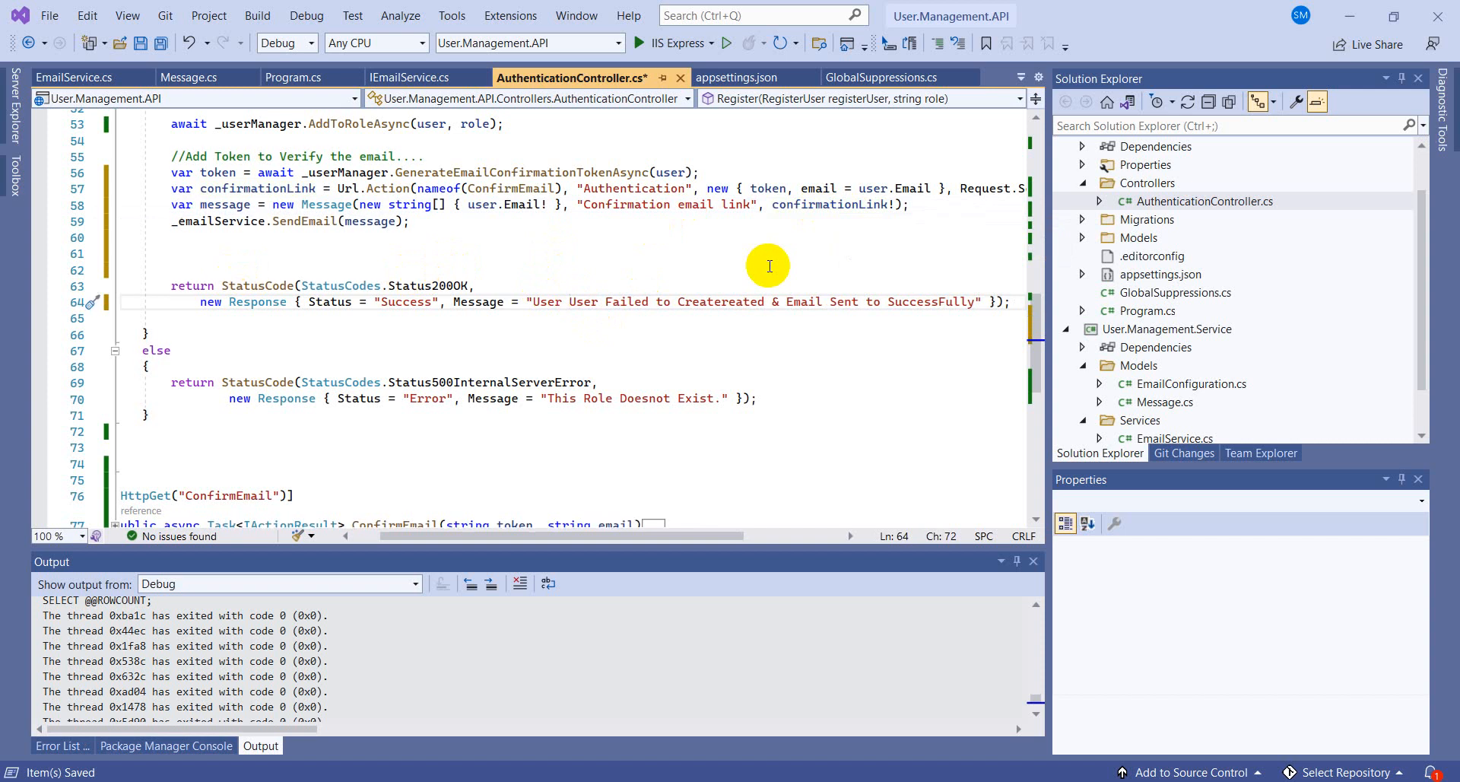
{"action": "left_click", "coordinate": [561, 302]}
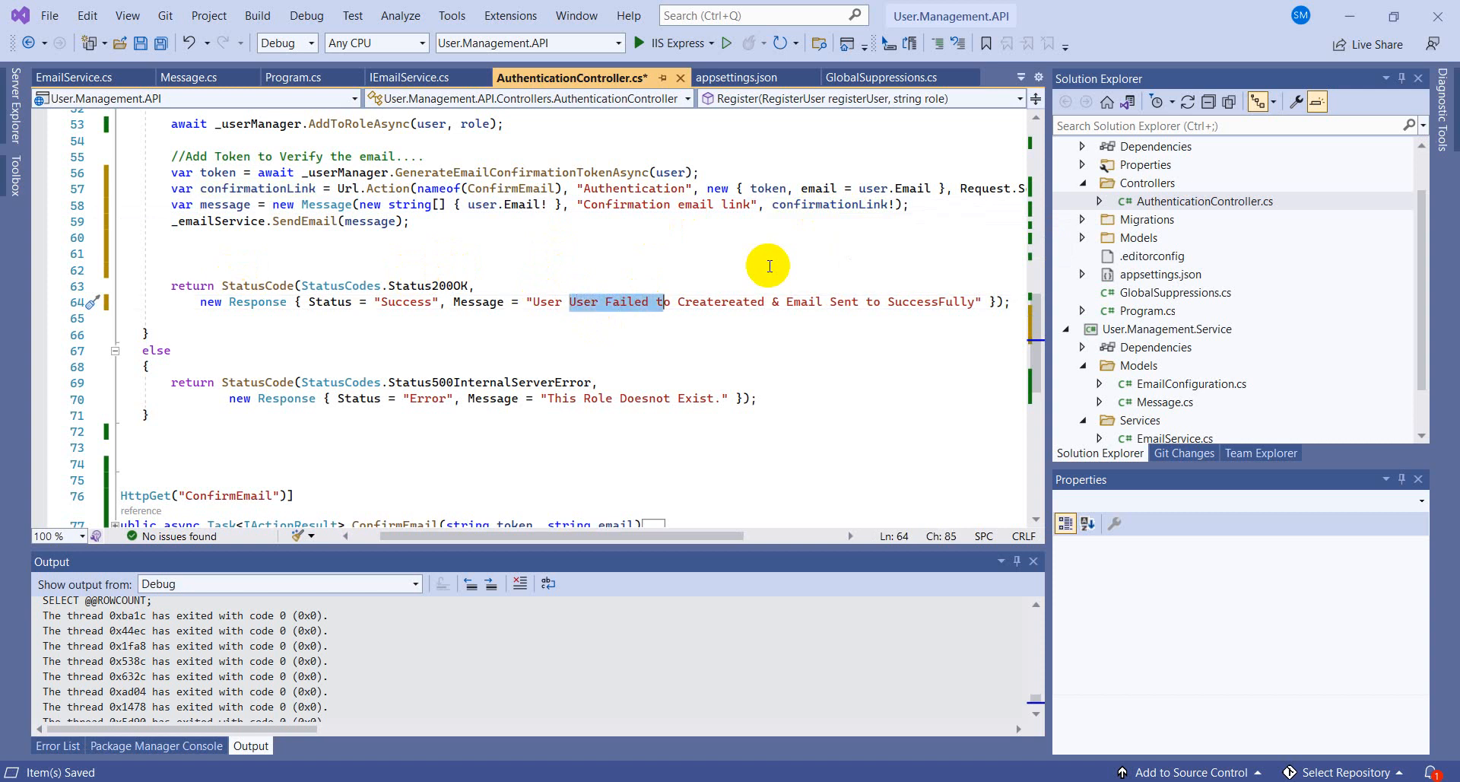
{"action": "key", "text": "Delete"}
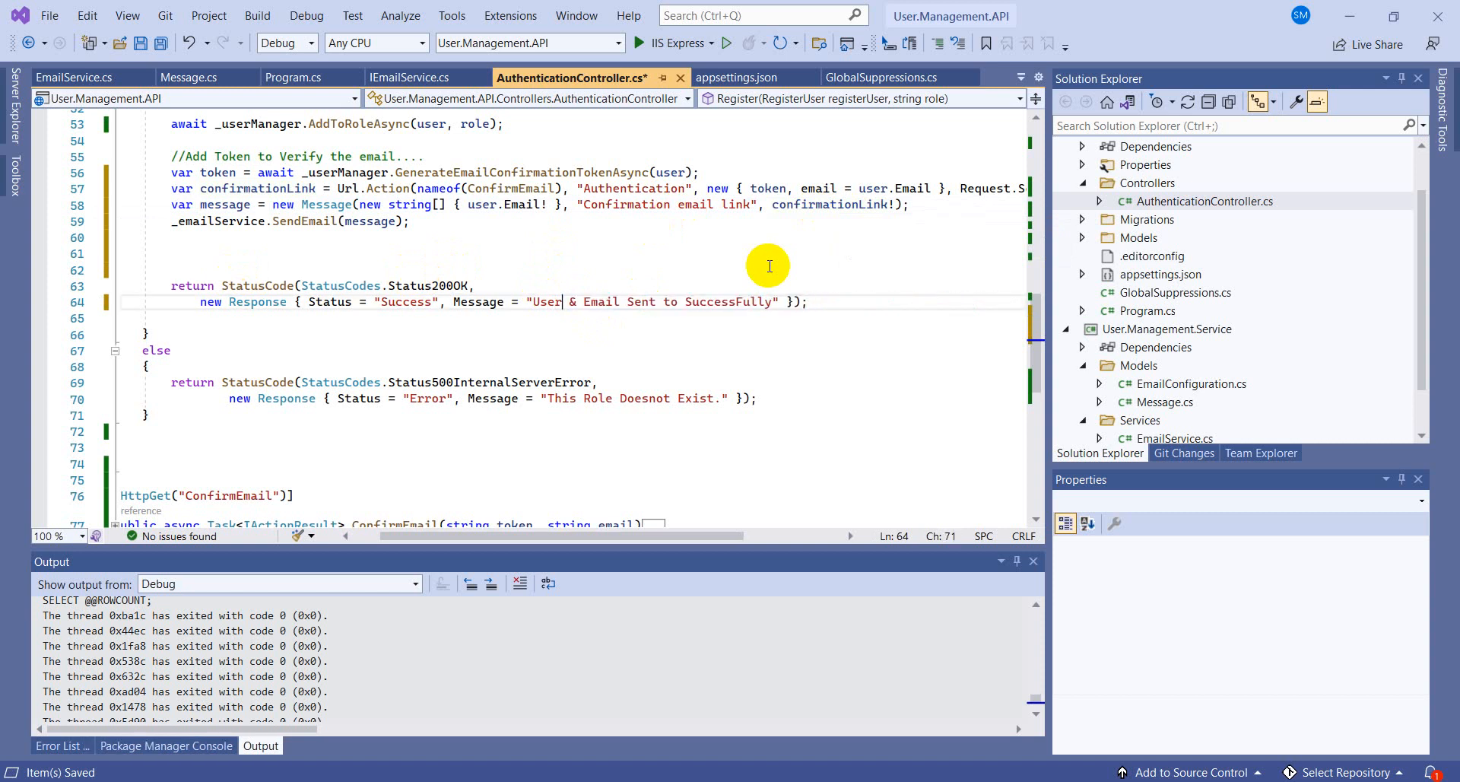
{"action": "type", "text": "create"}
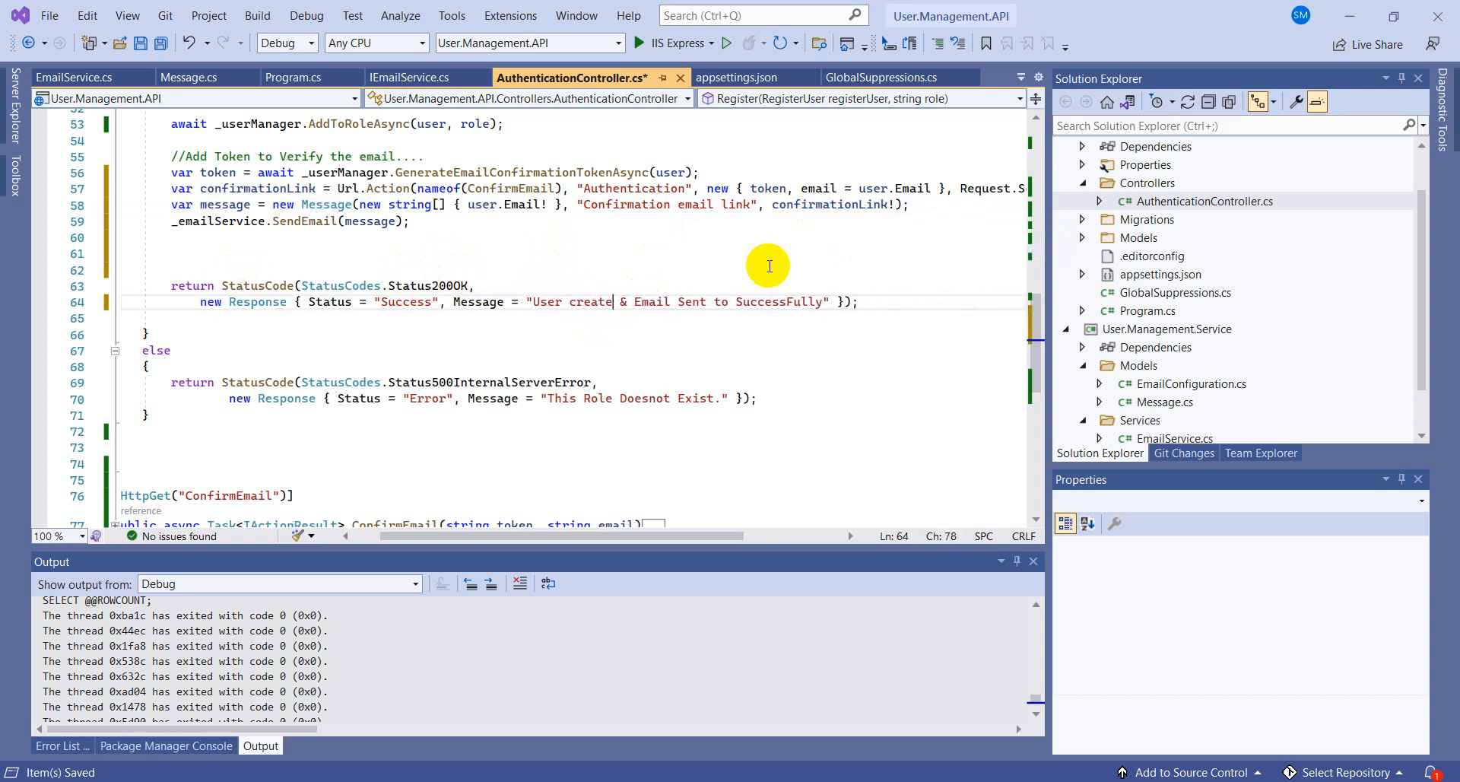
{"action": "type", "text": "d"}
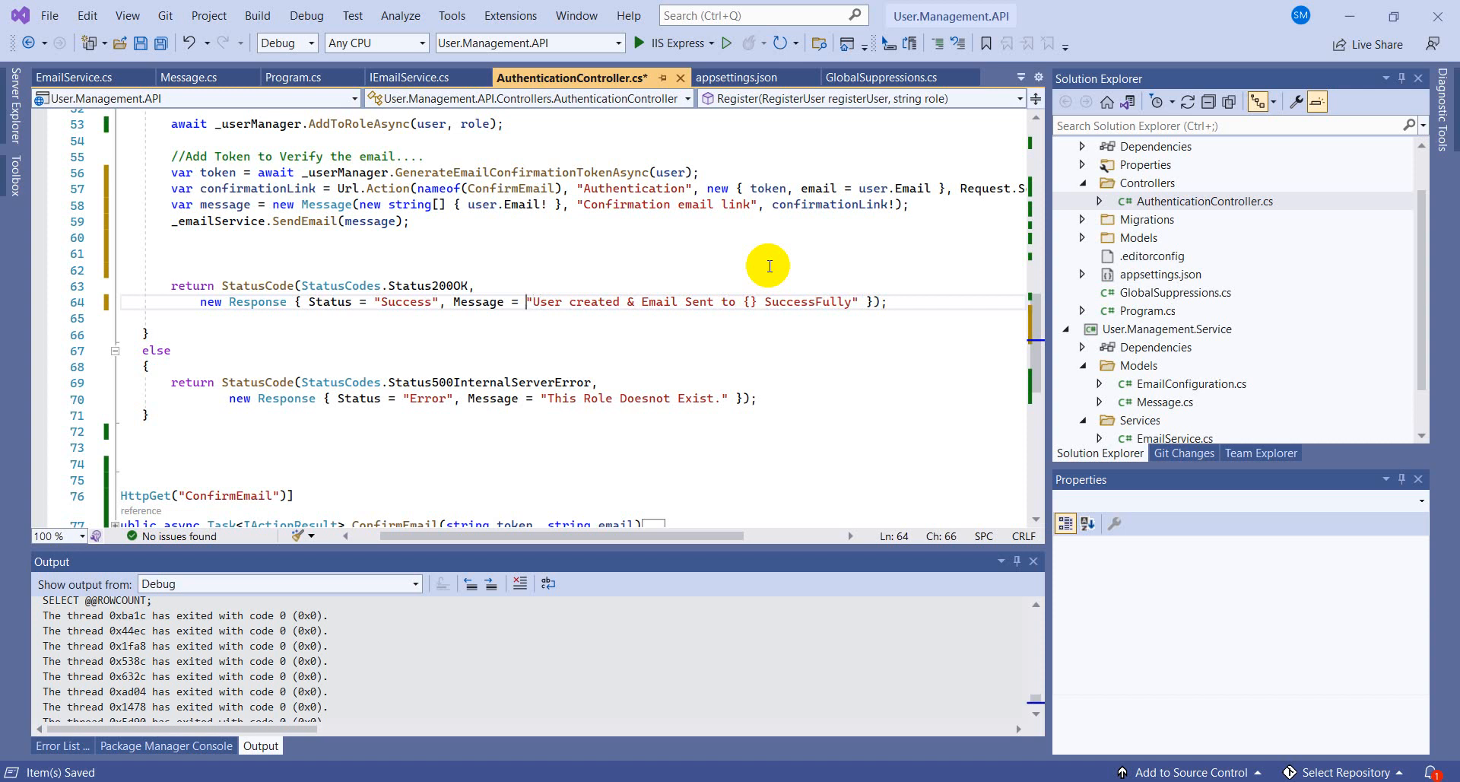
{"action": "type", "text": "$"}
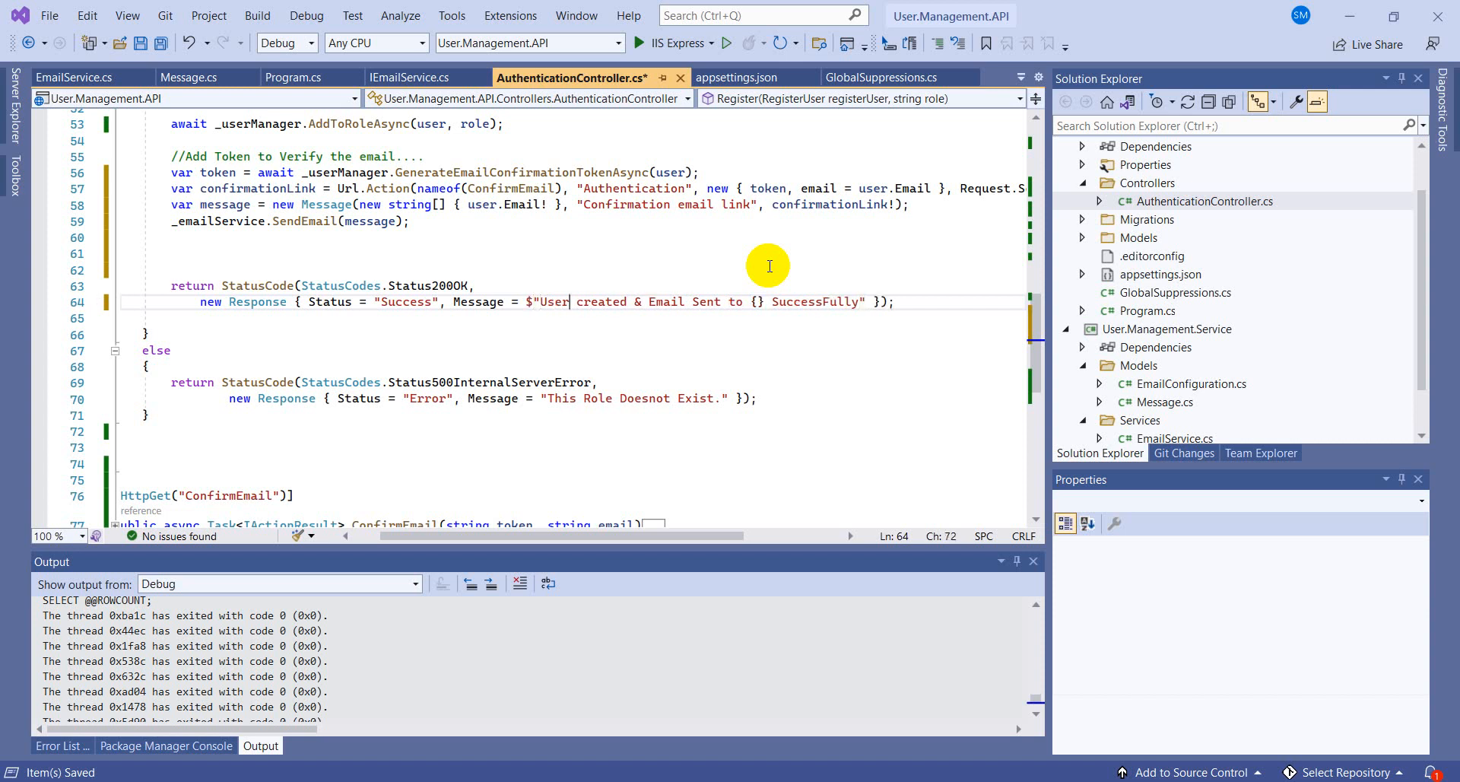
{"action": "type", "text": "user.Email"}
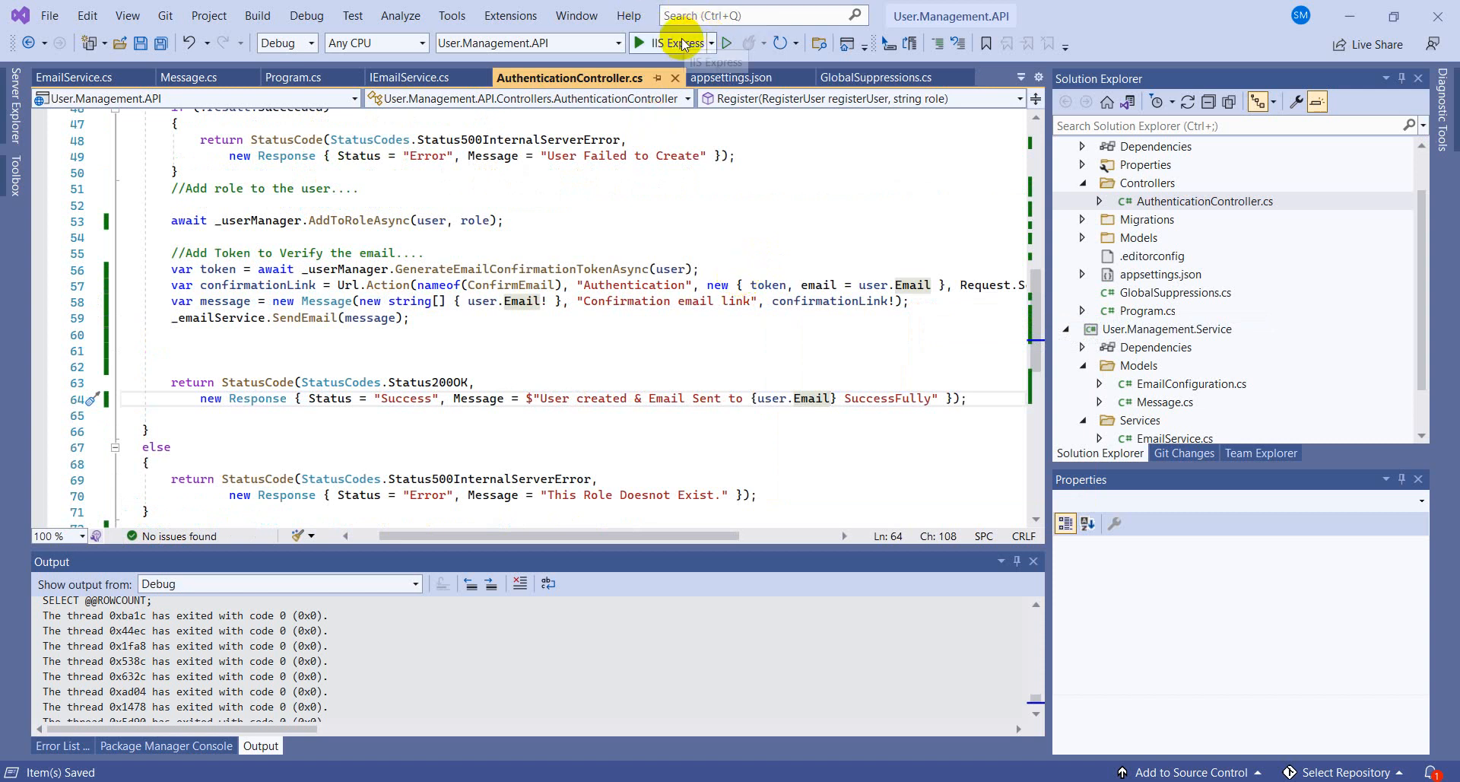
- Run User.Management.API on IIS Express to open Swagger UI
{"action": "left_click", "coordinate": [639, 43]}
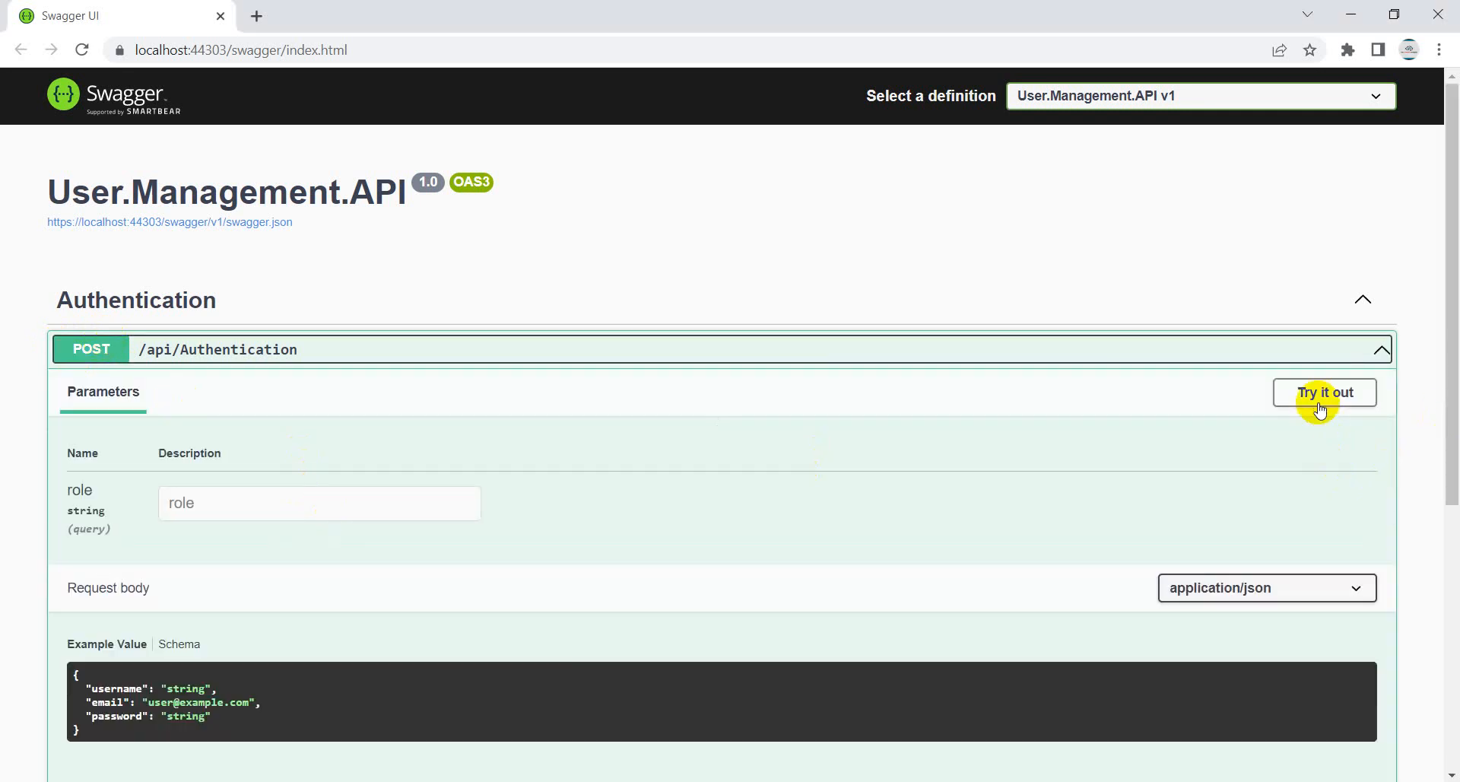
{"action": "left_click", "coordinate": [1324, 392]}
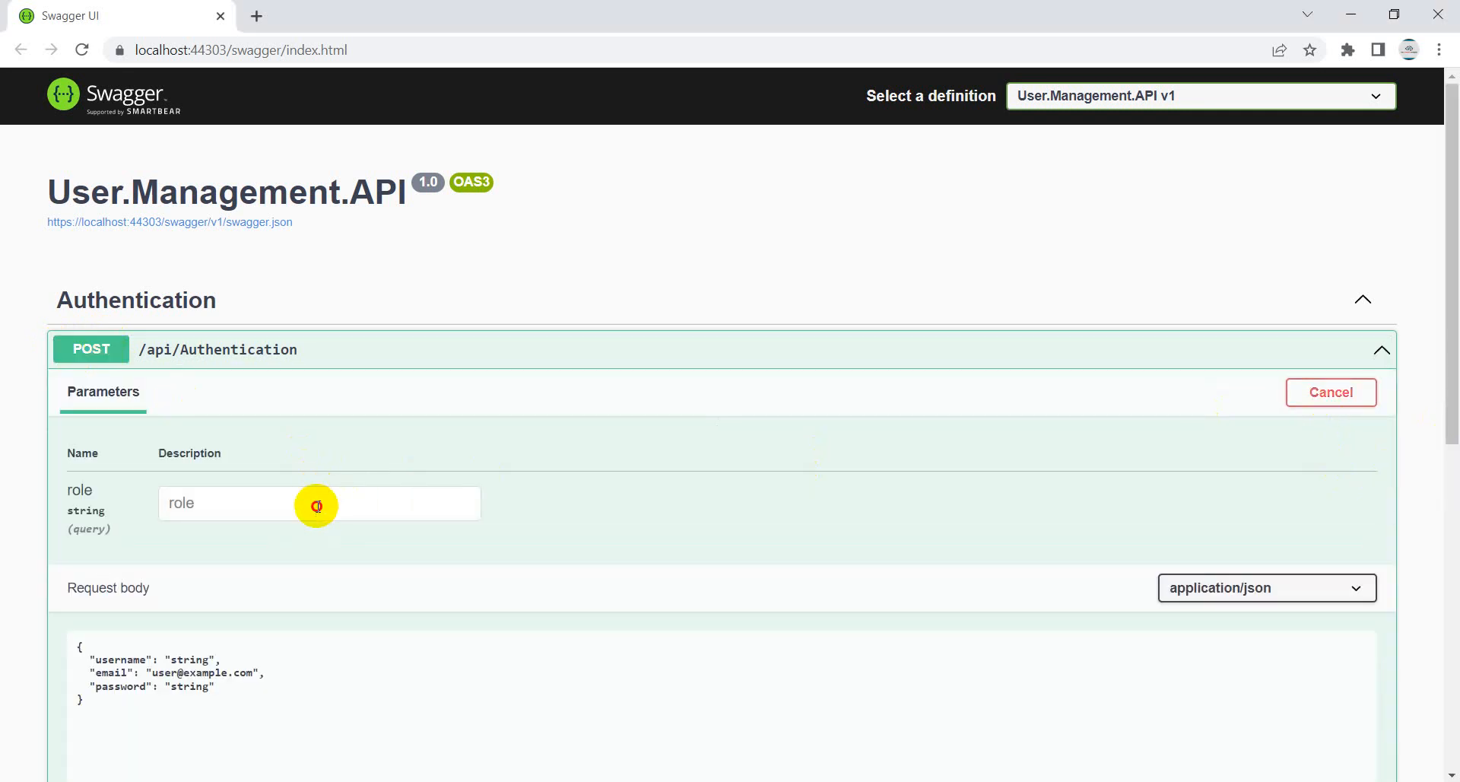
{"action": "type", "text": "Admin"}
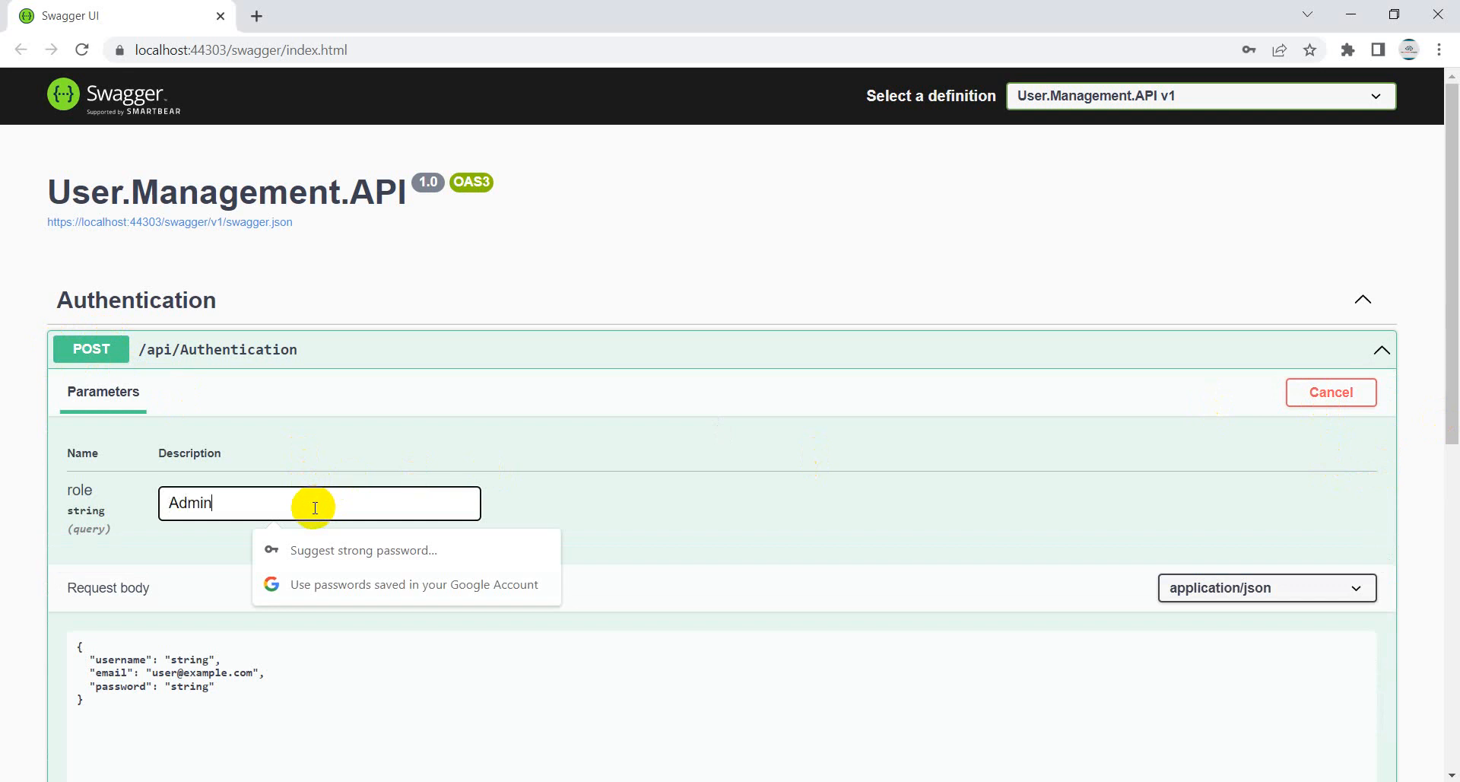
{"action": "mouse_move", "coordinate": [249, 674]}
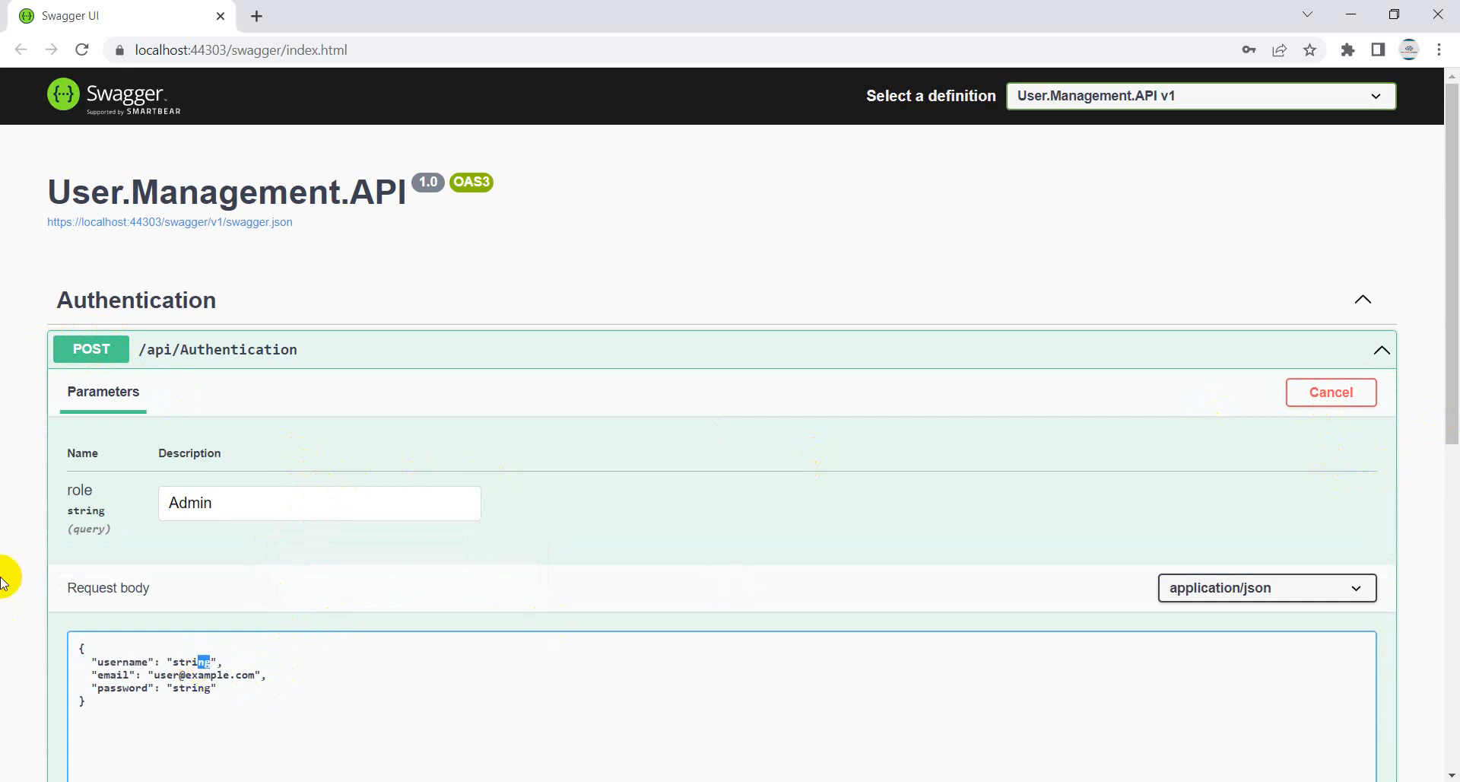
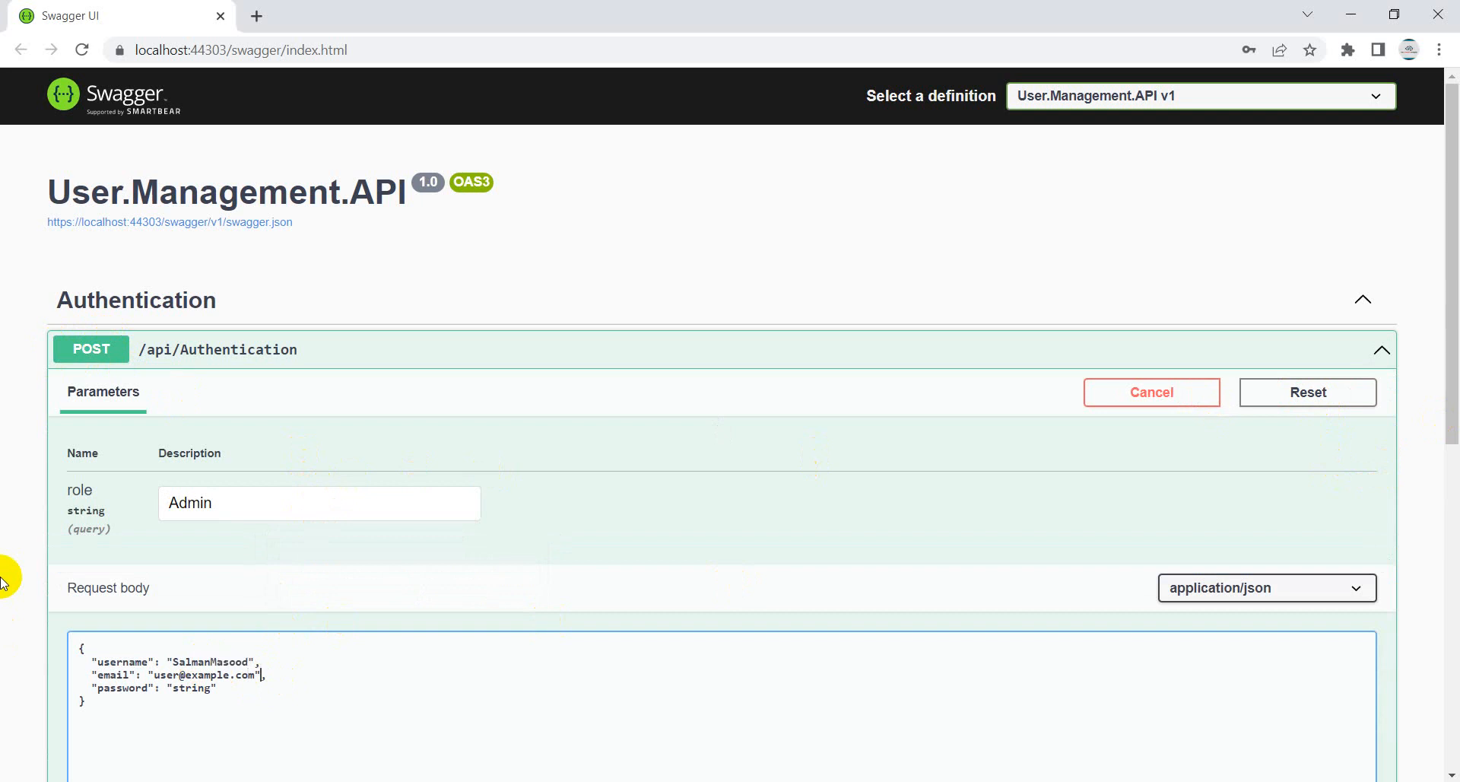
{"action": "double_click", "coordinate": [200, 675]}
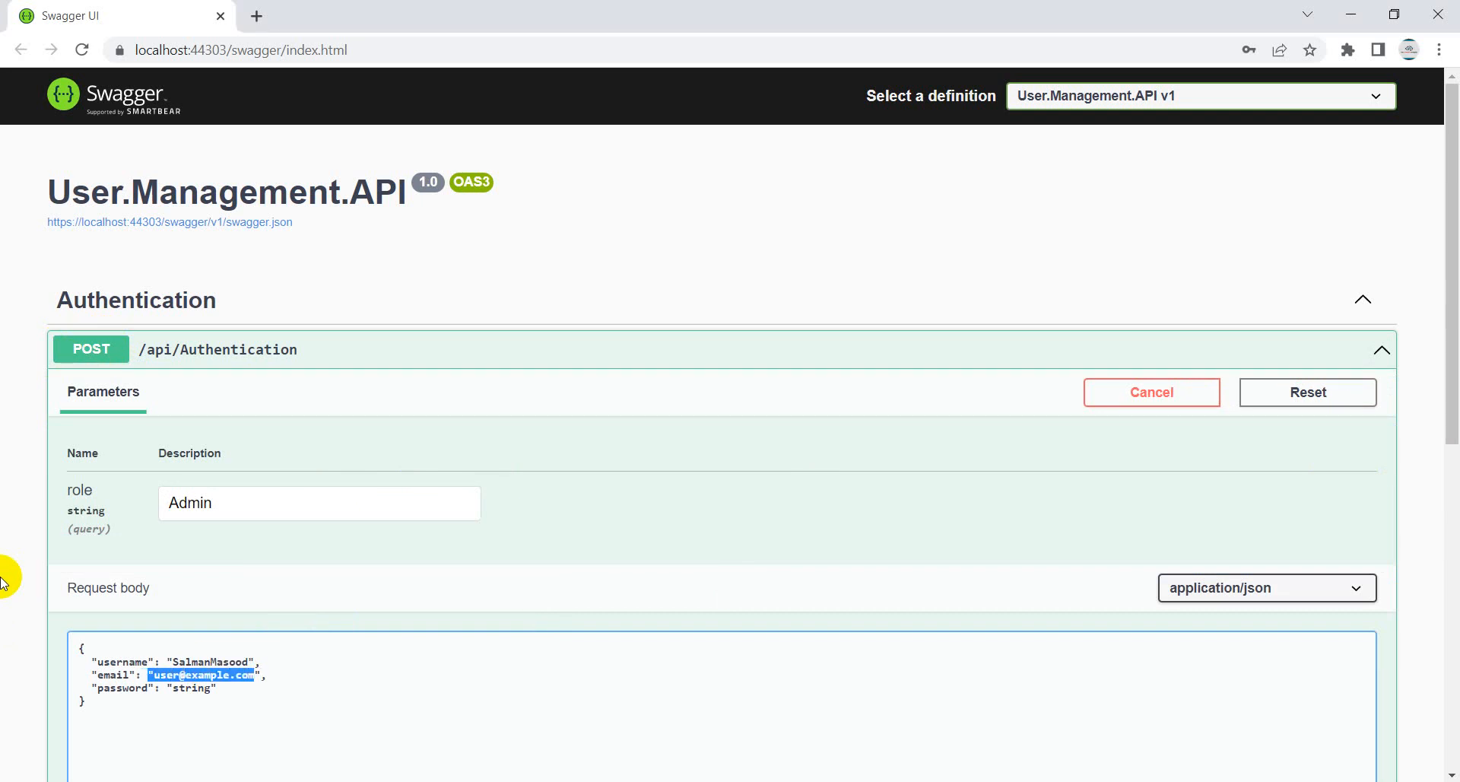
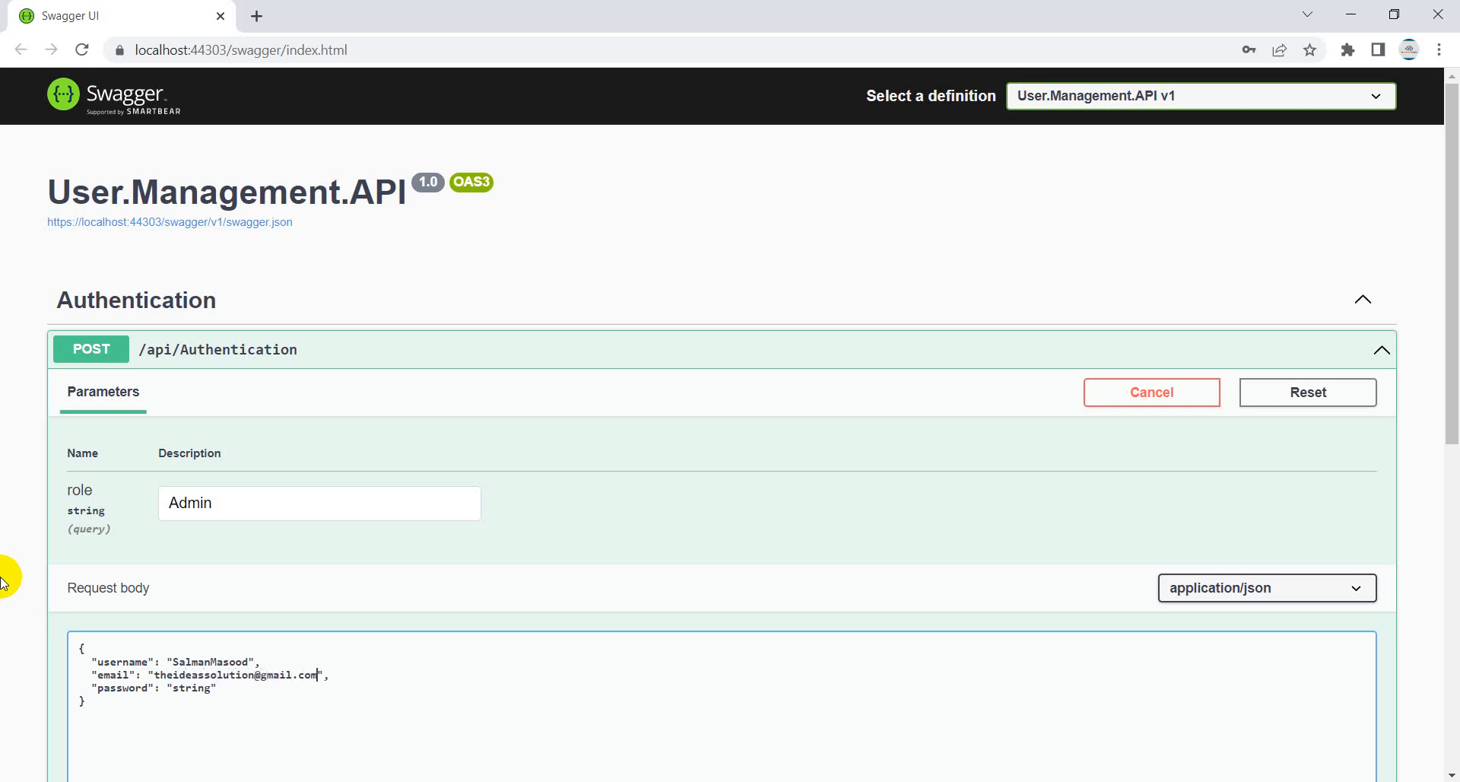
{"action": "double_click", "coordinate": [191, 688]}
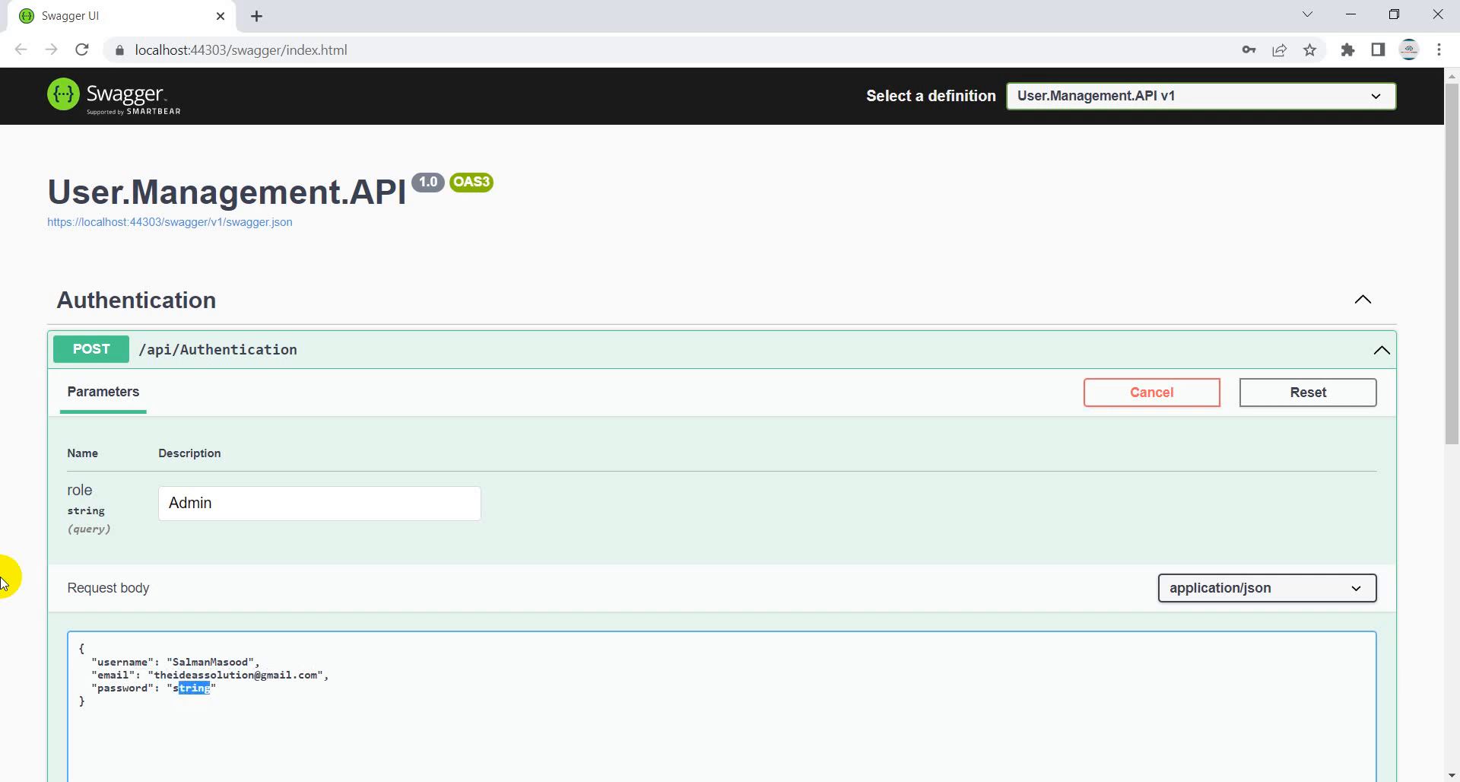
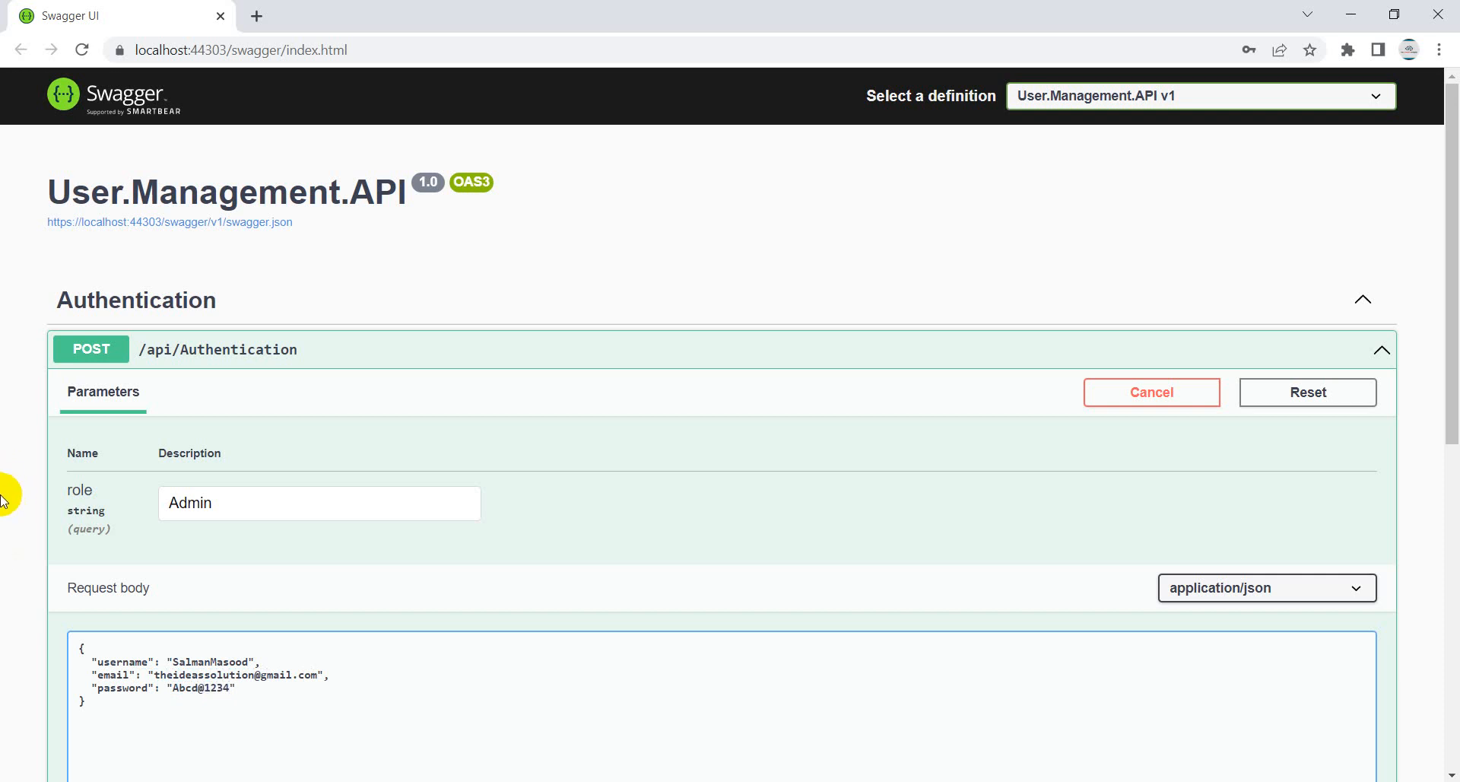
{"action": "scroll", "scroll_direction": "down", "scroll_amount": 3}
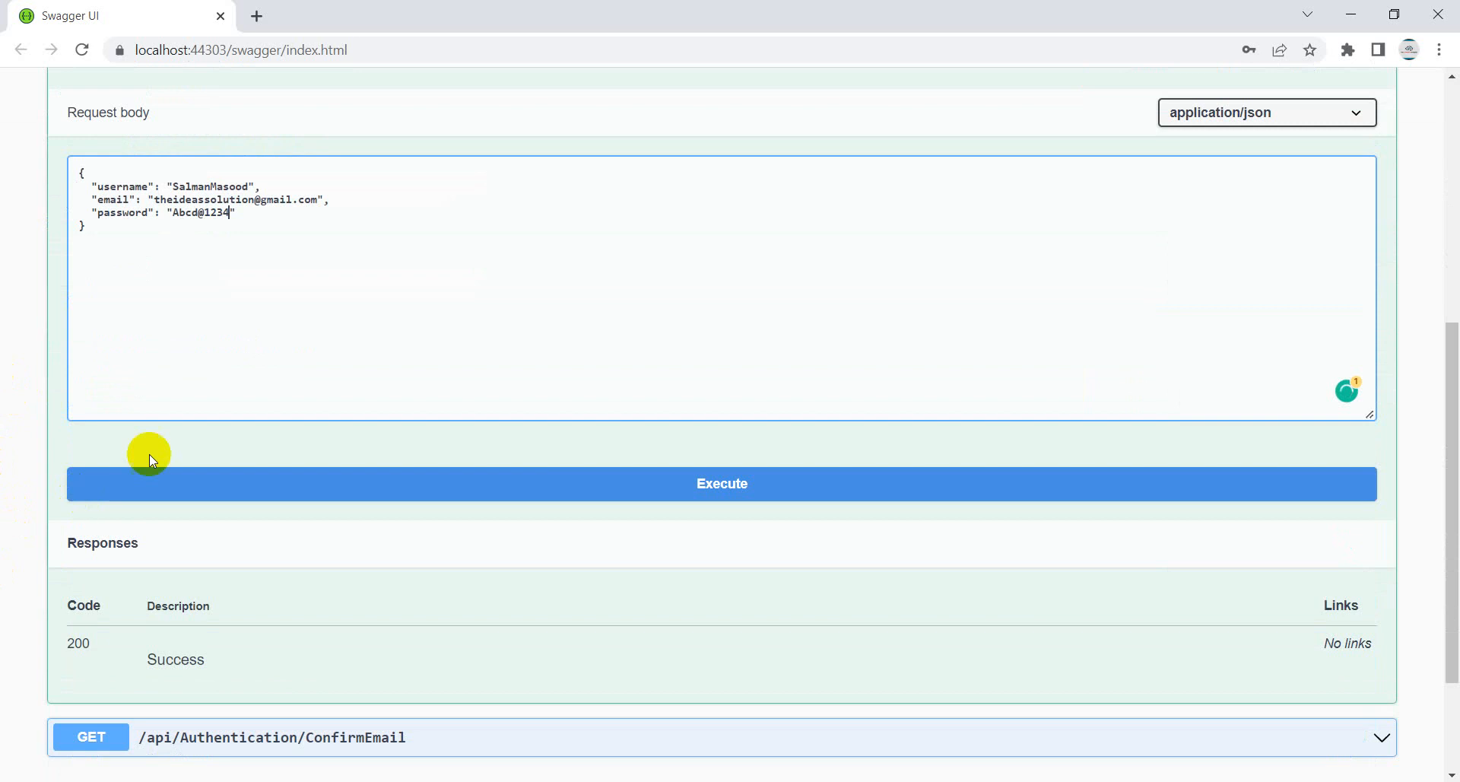
- Execute the registration request and read the 200 success response
{"action": "left_click", "coordinate": [721, 482]}
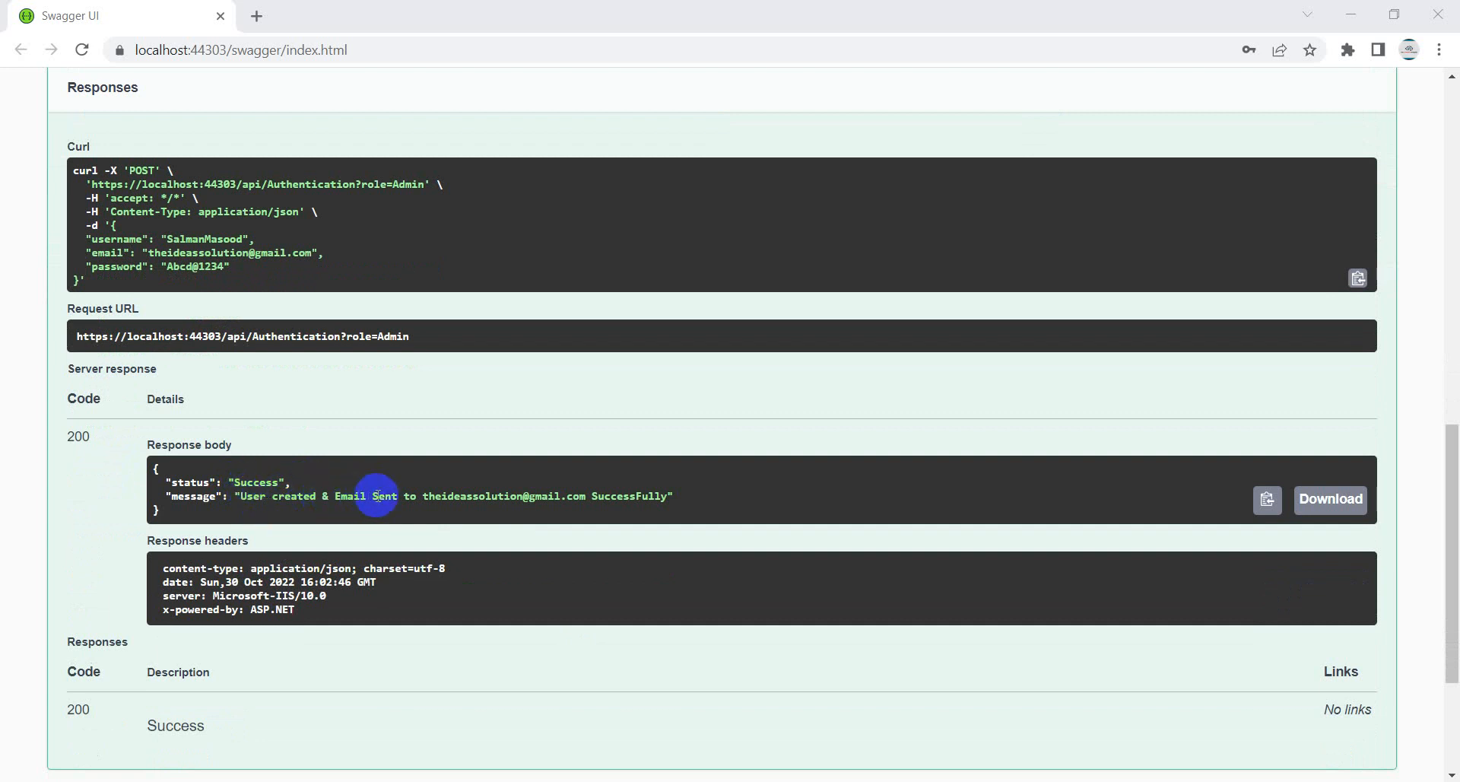
{"action": "mouse_move", "coordinate": [518, 495]}
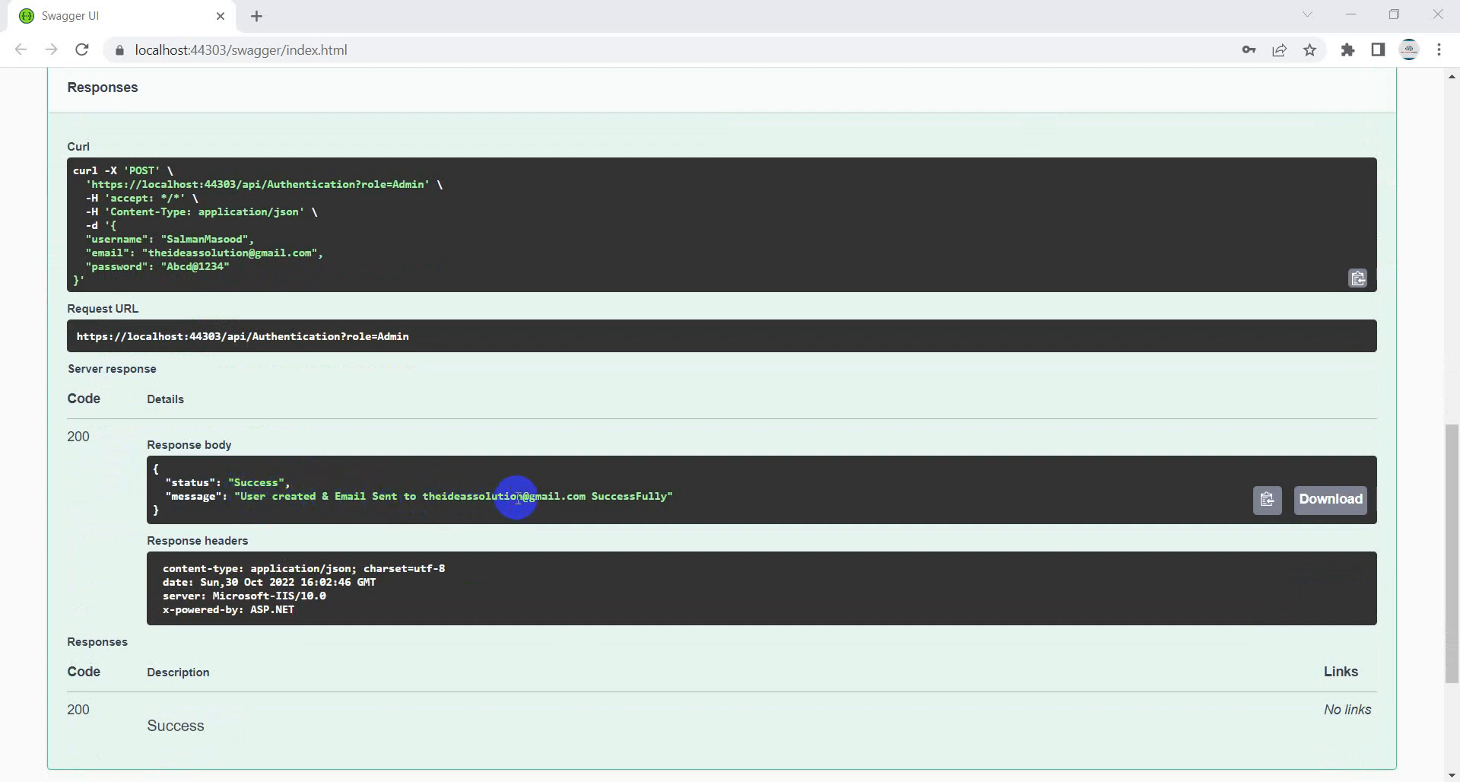
{"action": "mouse_move", "coordinate": [647, 500]}
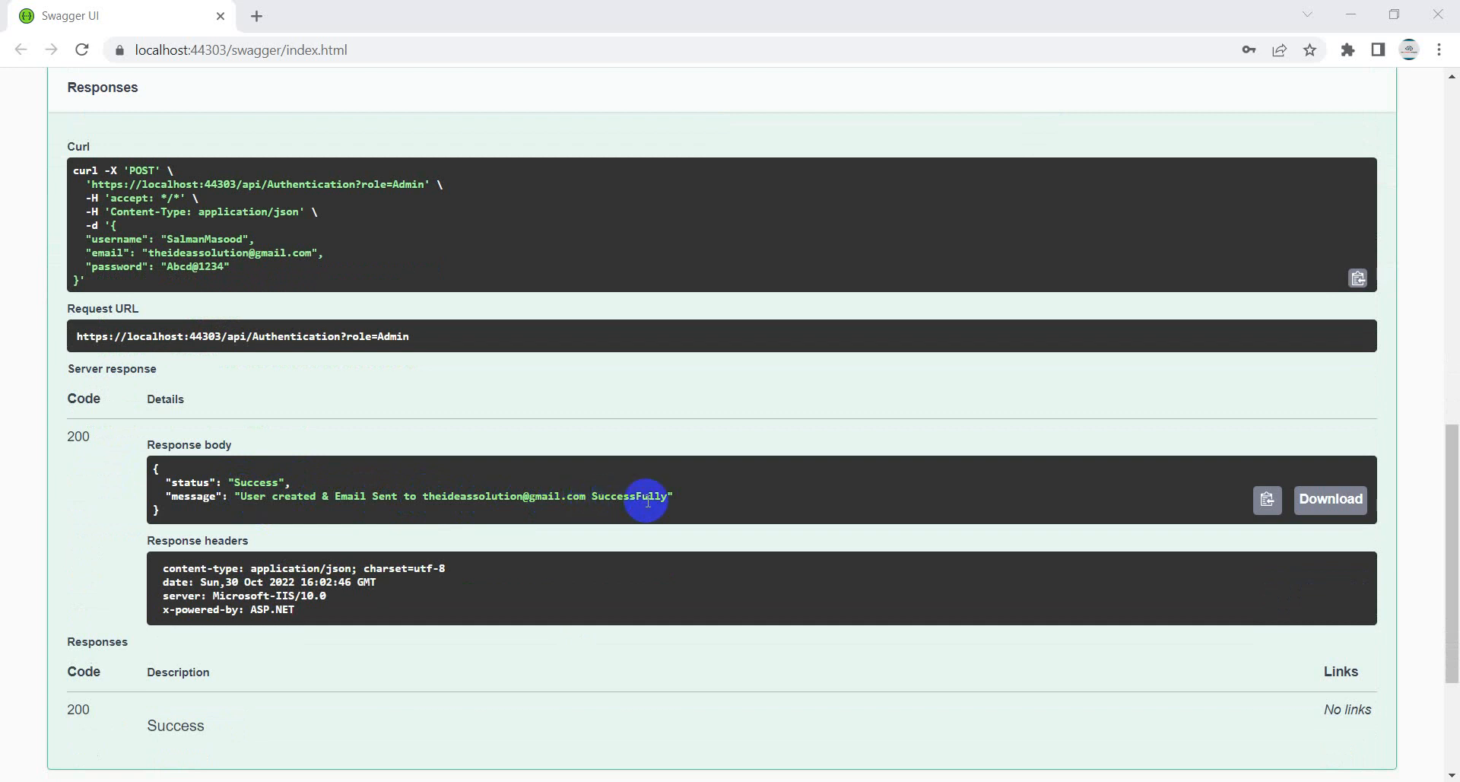
{"action": "mouse_move", "coordinate": [714, 503]}
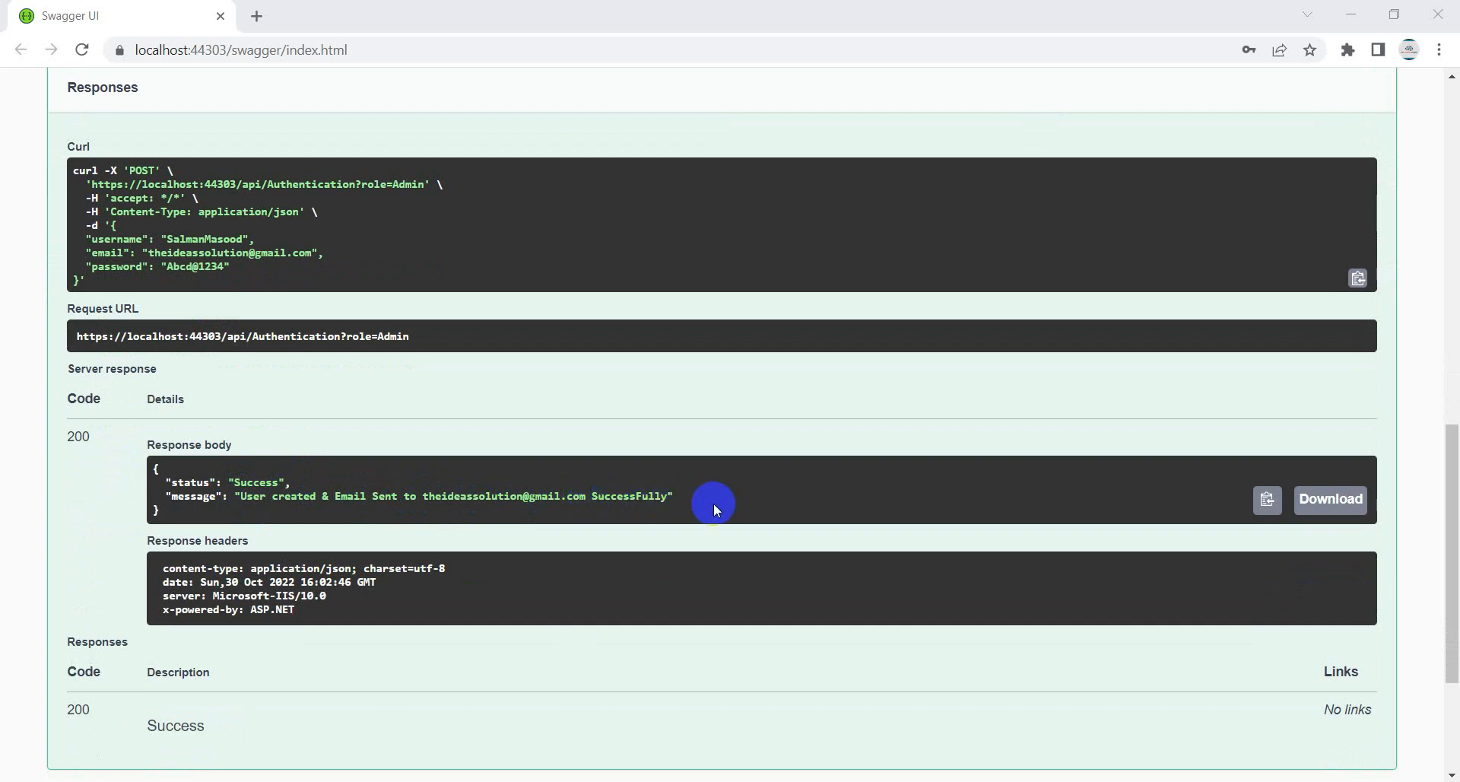
{"action": "mouse_move", "coordinate": [678, 521]}
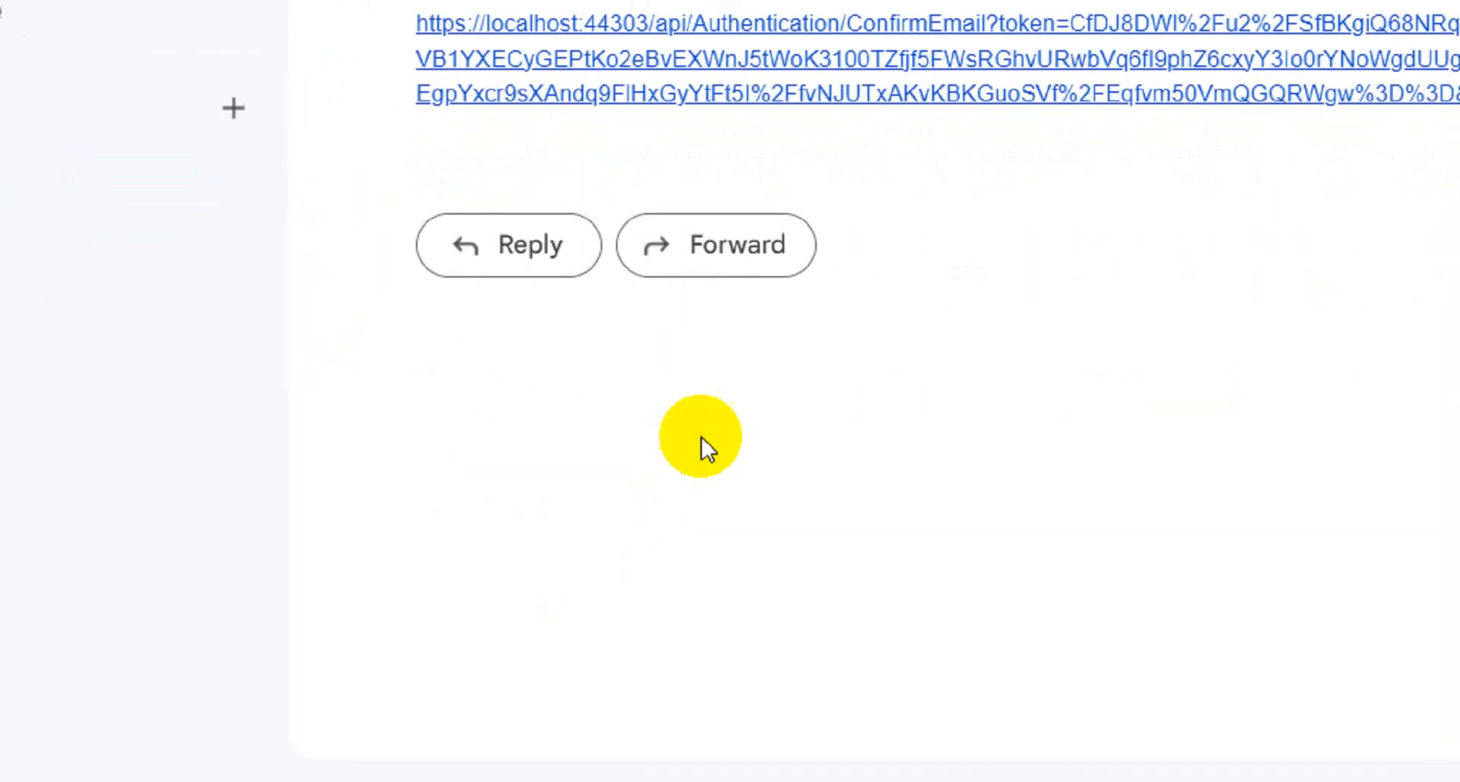
{"action": "scroll", "scroll_direction": "up", "scroll_amount": 3}
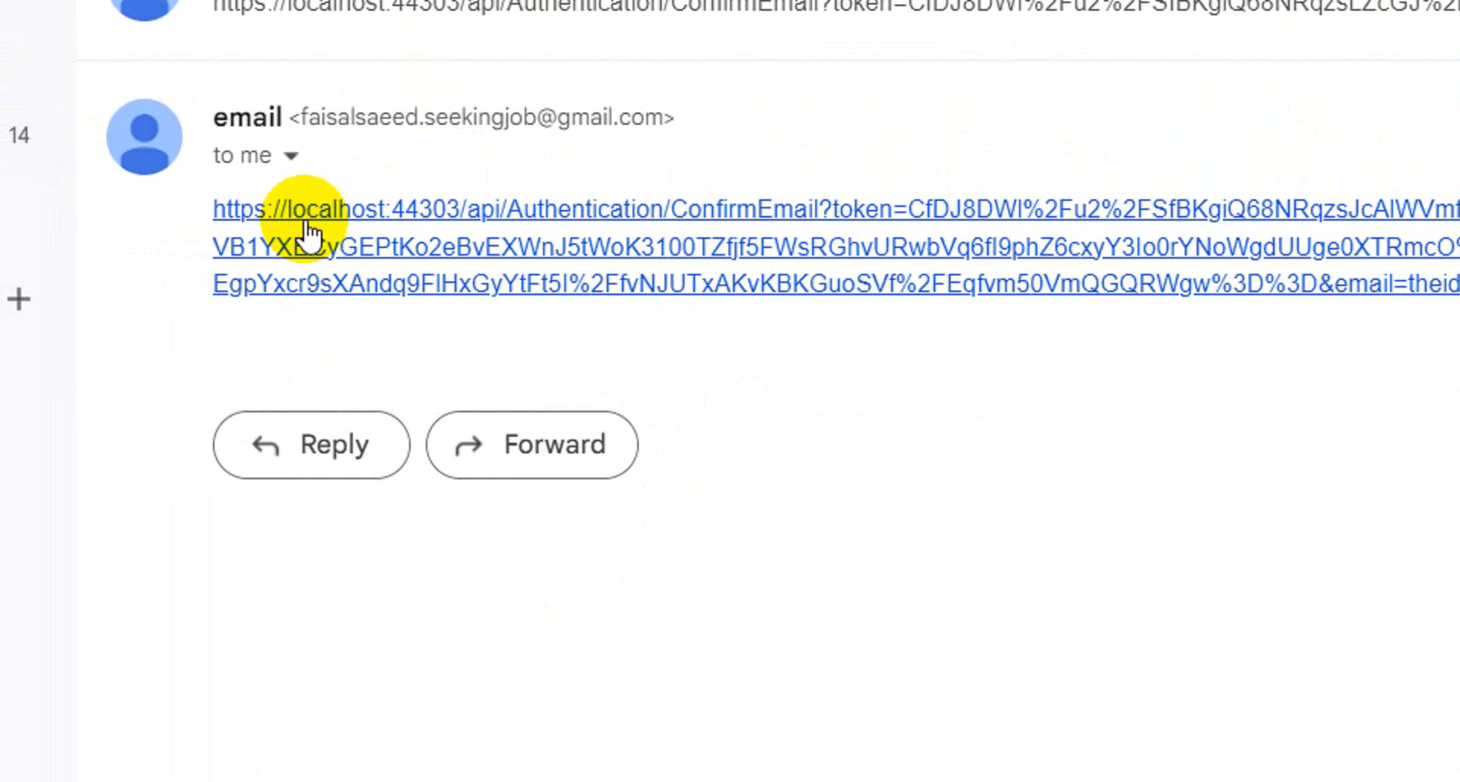
{"action": "mouse_move", "coordinate": [424, 205]}
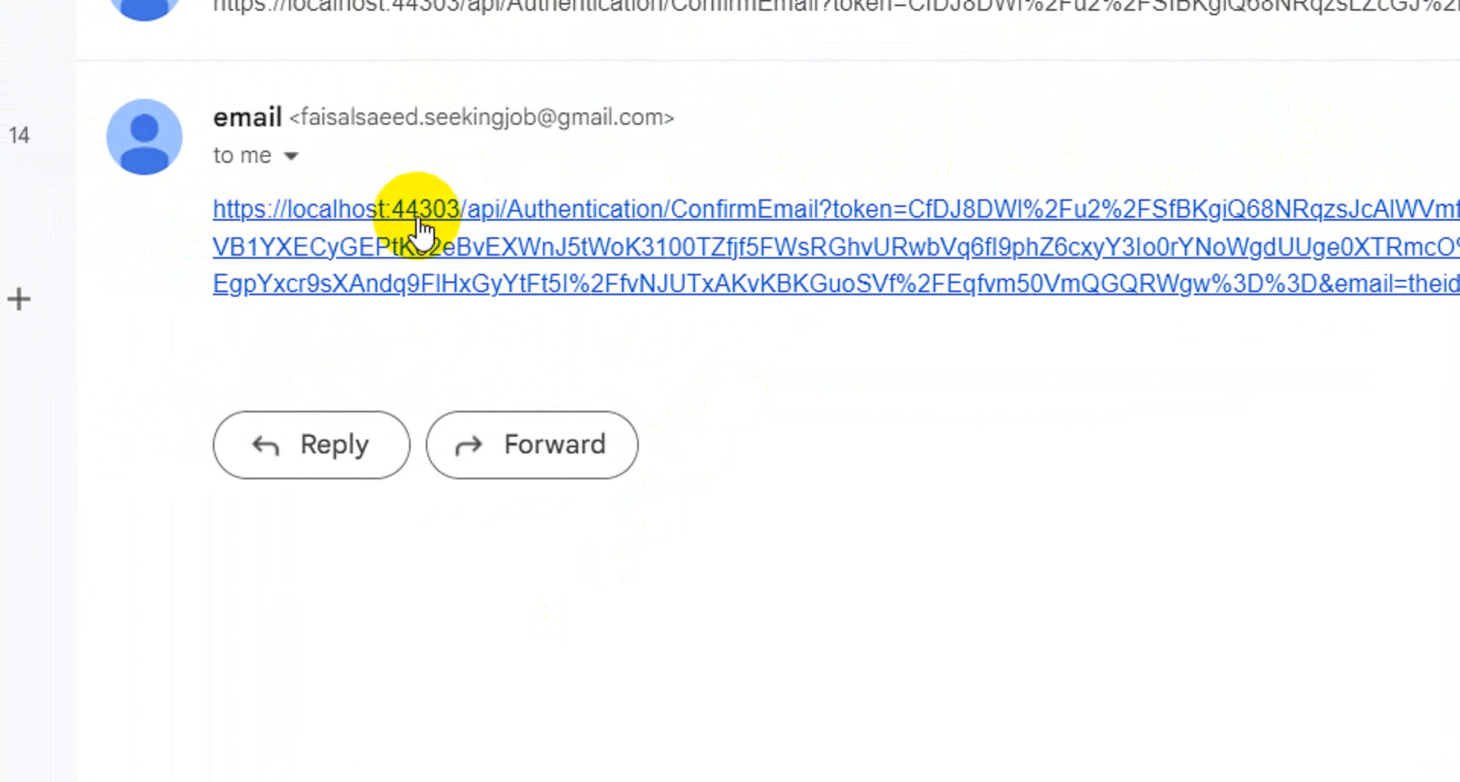
{"action": "mouse_move", "coordinate": [451, 228]}
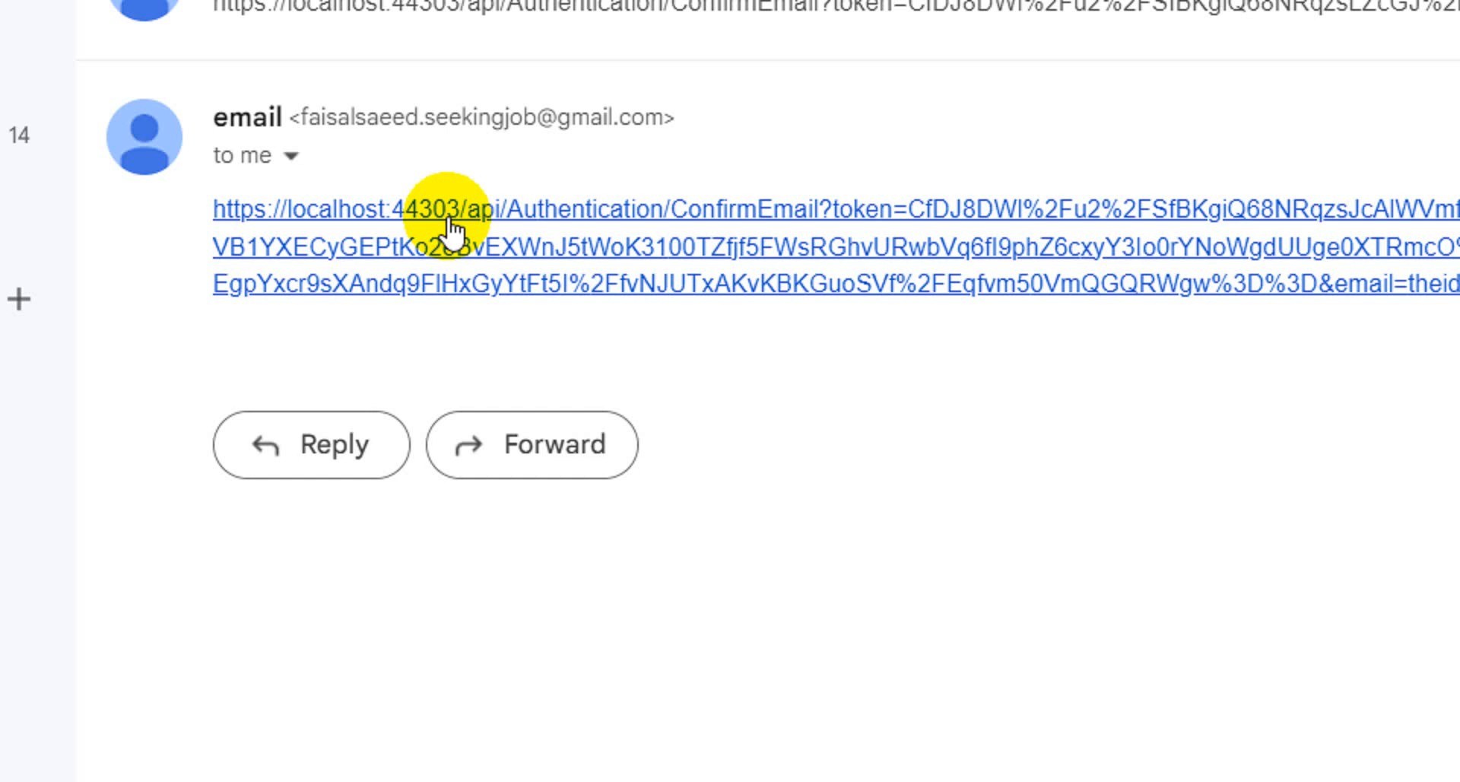
{"action": "mouse_move", "coordinate": [354, 223]}
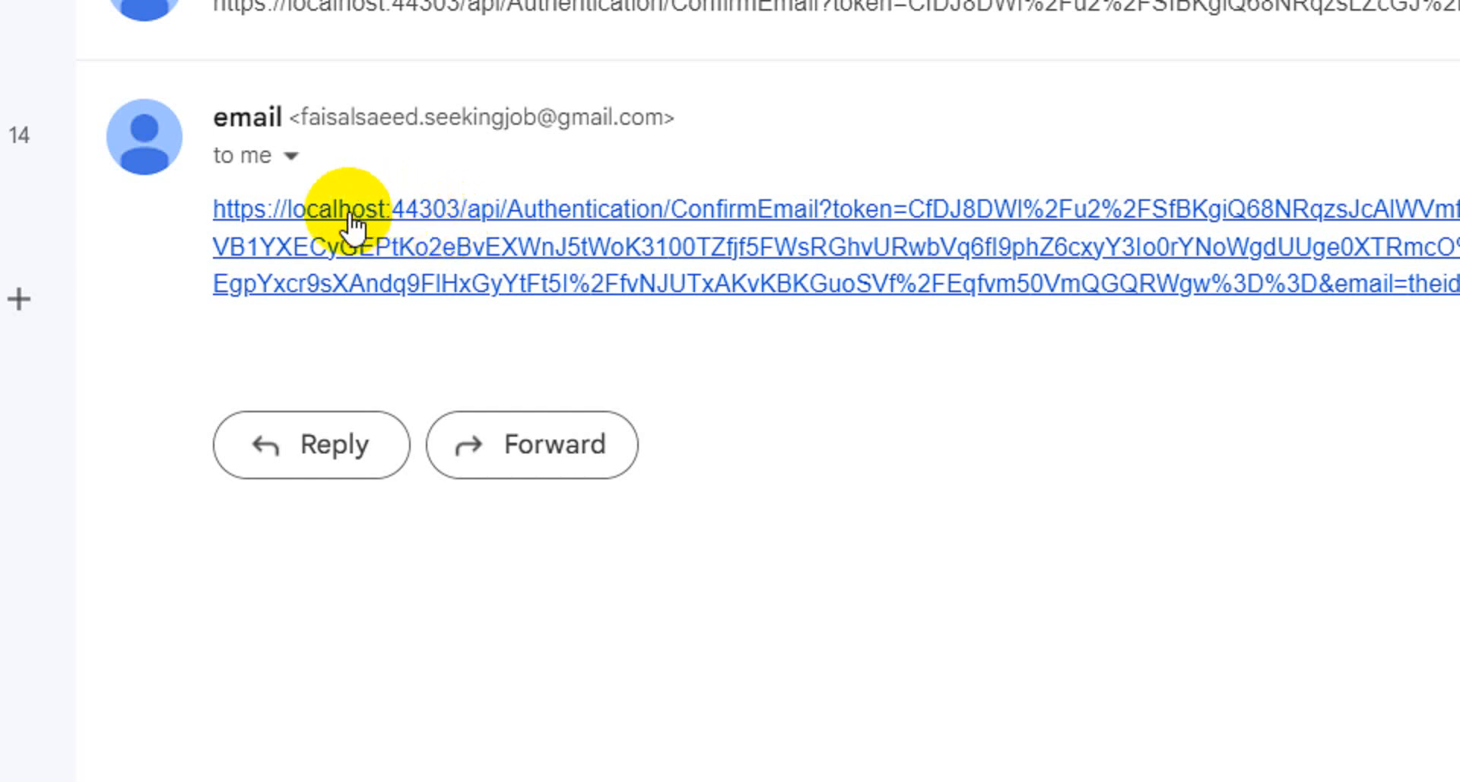
{"action": "mouse_move", "coordinate": [429, 228]}
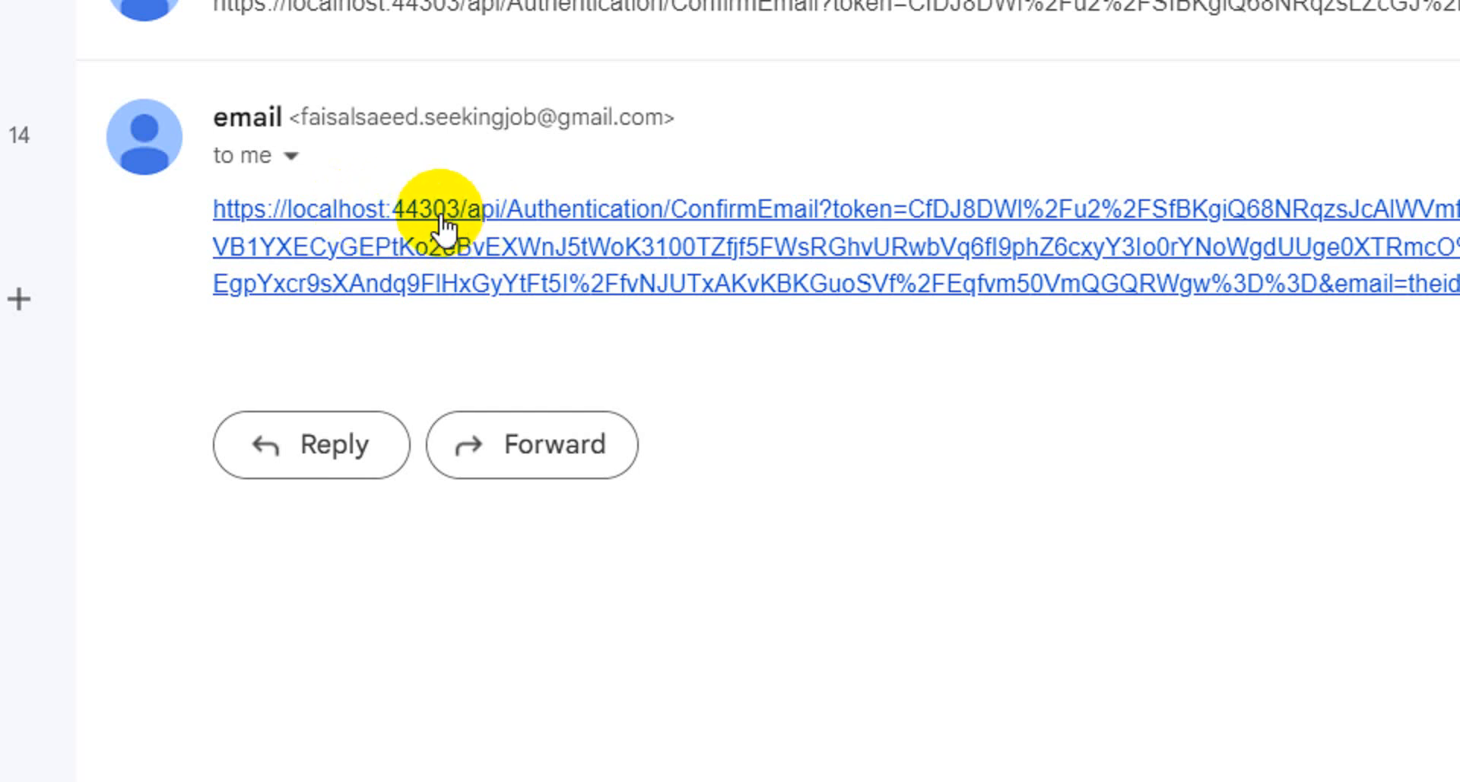
{"action": "mouse_move", "coordinate": [470, 231]}
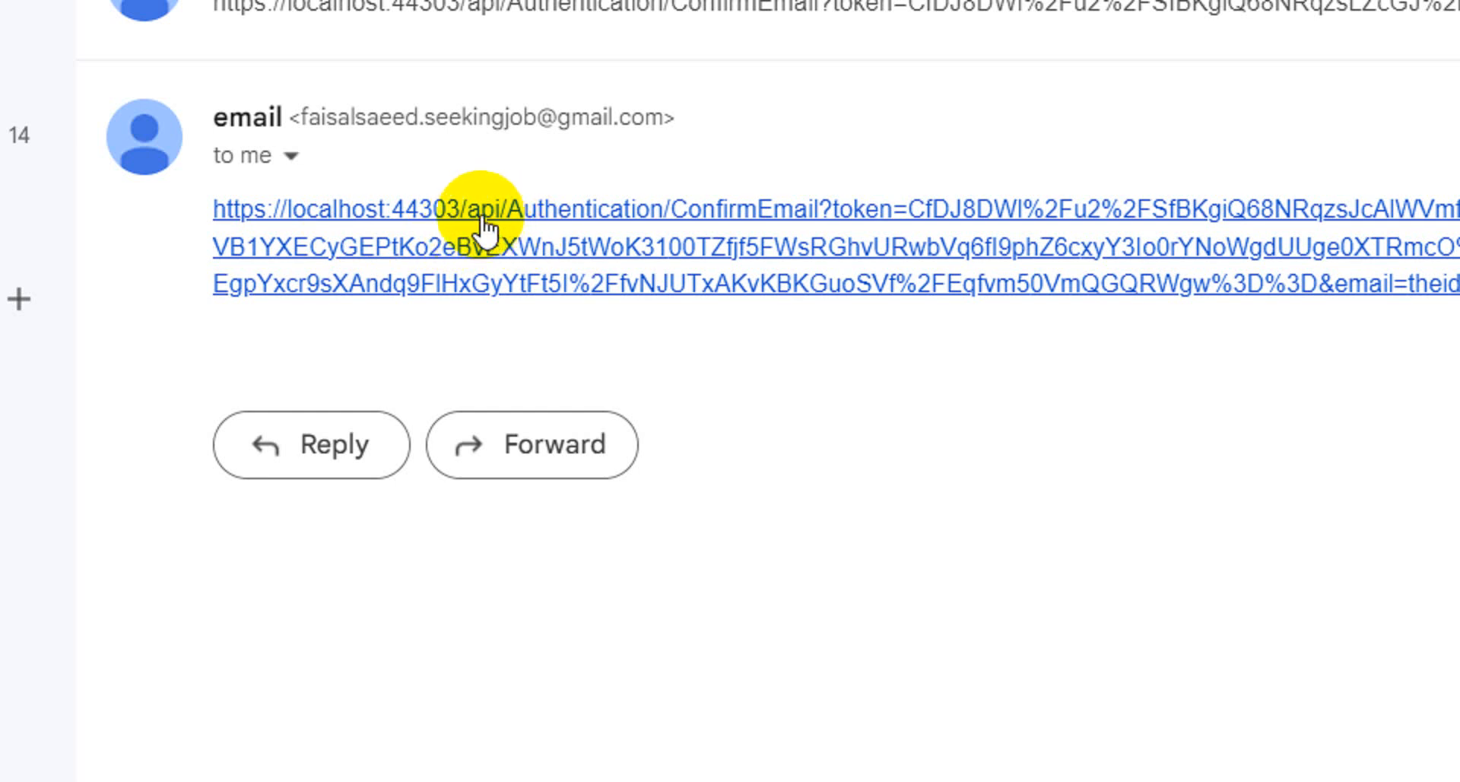
{"action": "mouse_move", "coordinate": [787, 221]}
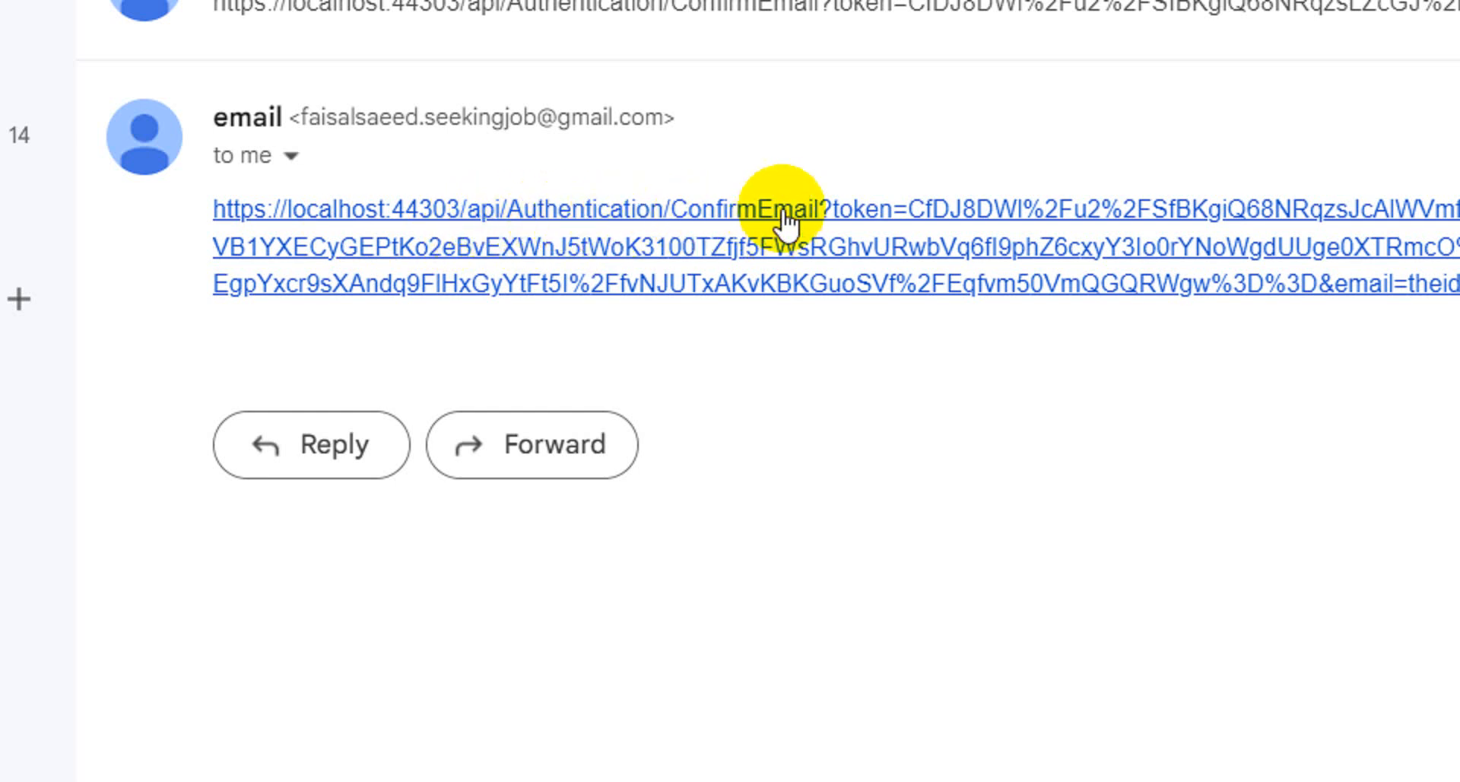
{"action": "mouse_move", "coordinate": [852, 207]}
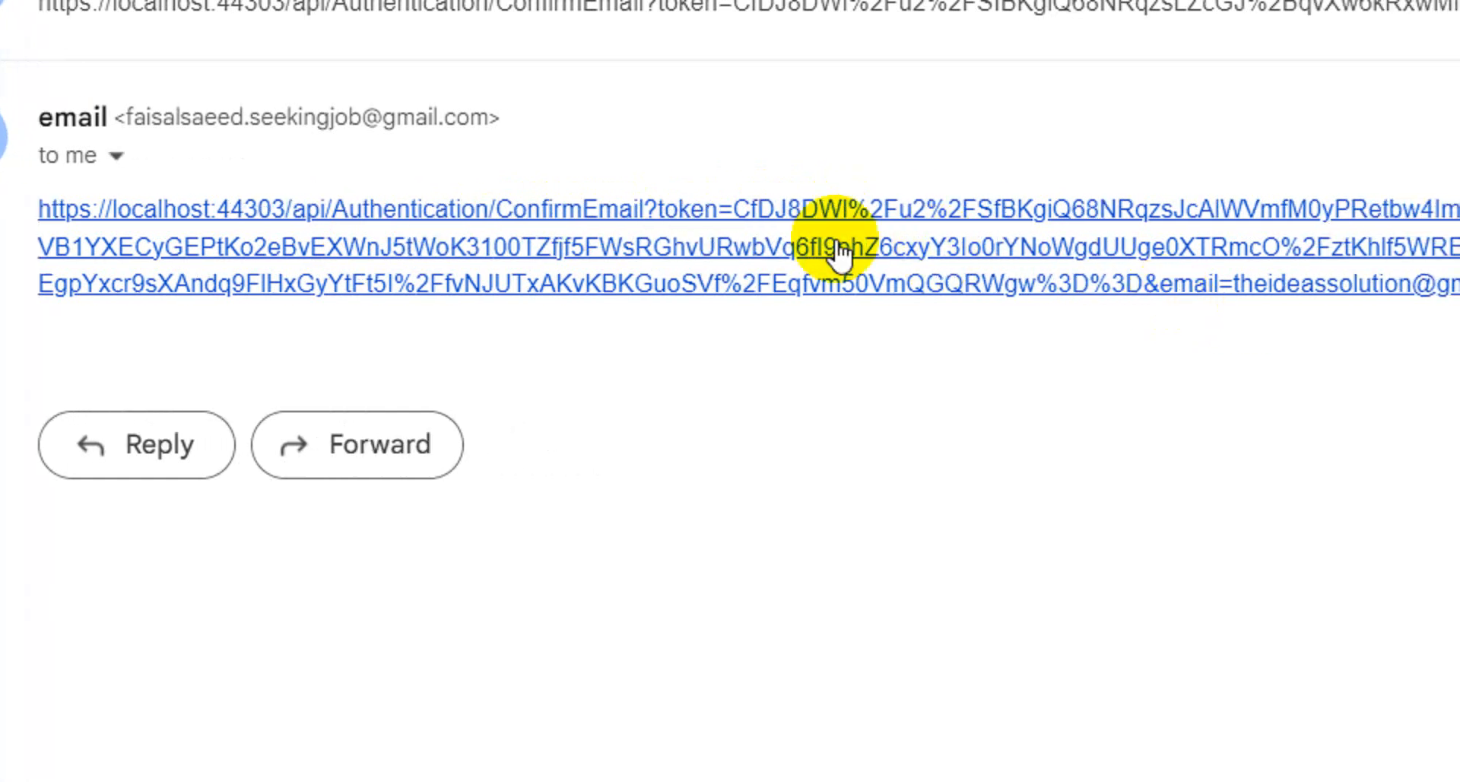
{"action": "mouse_move", "coordinate": [1062, 302]}
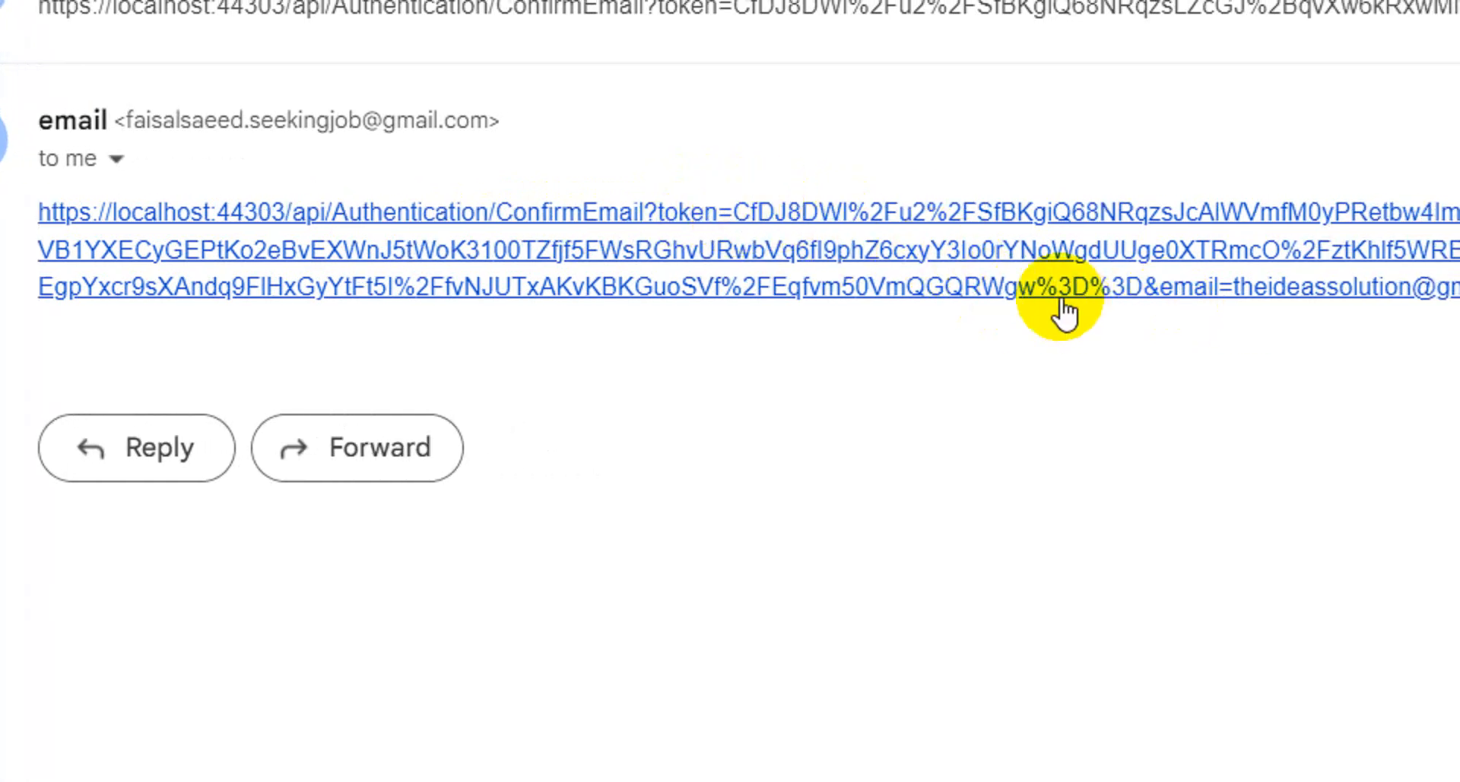
{"action": "mouse_move", "coordinate": [921, 284]}
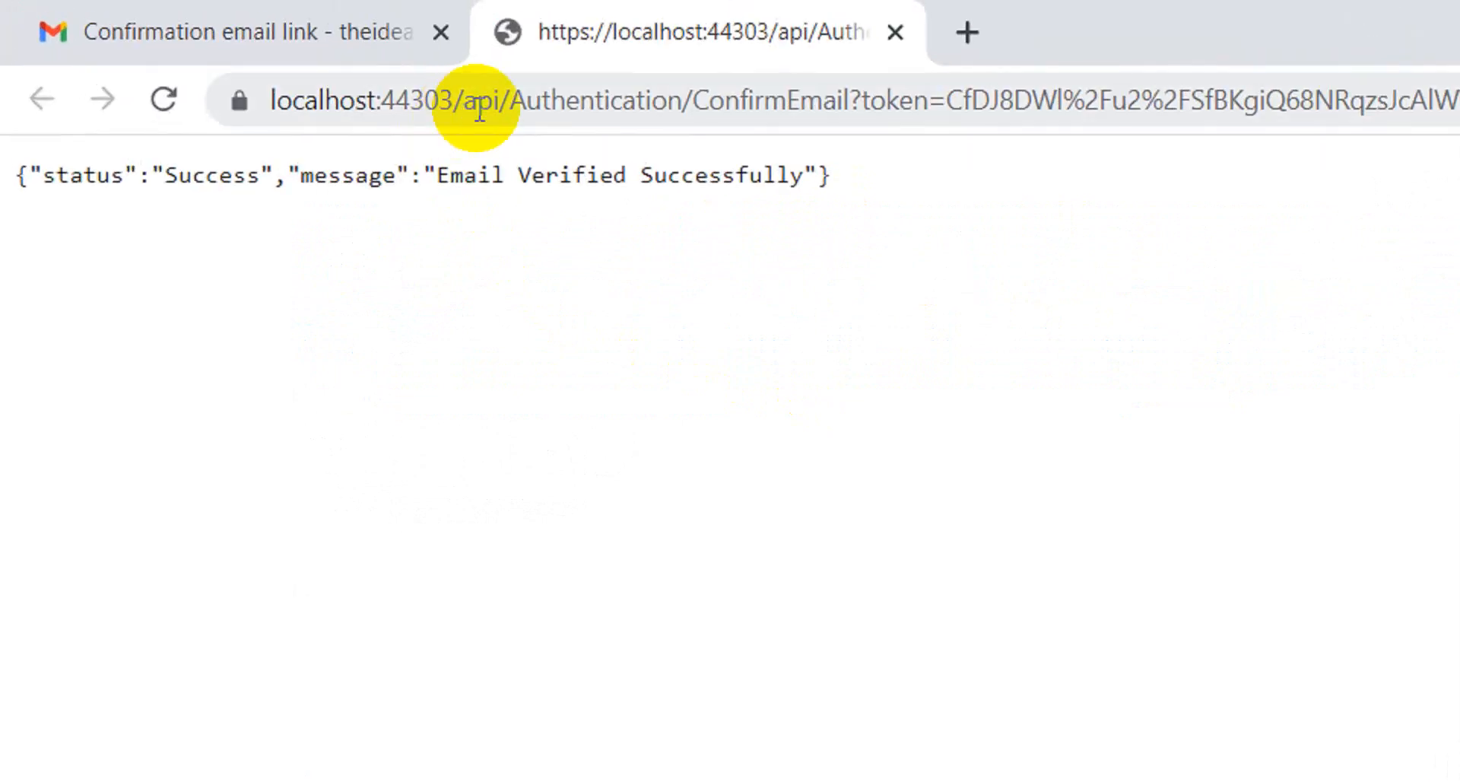
{"action": "mouse_move", "coordinate": [387, 245]}
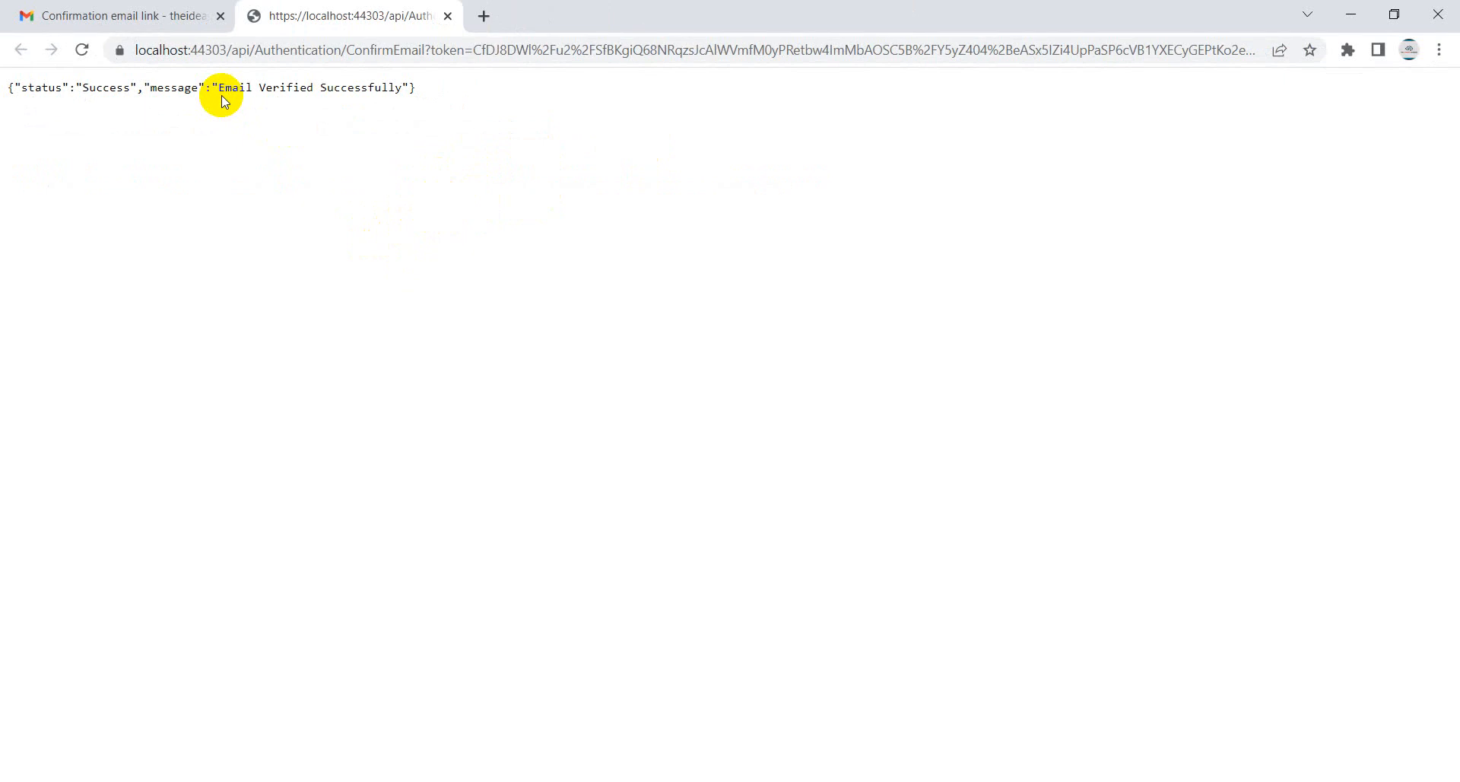
{"action": "mouse_move", "coordinate": [557, 140]}
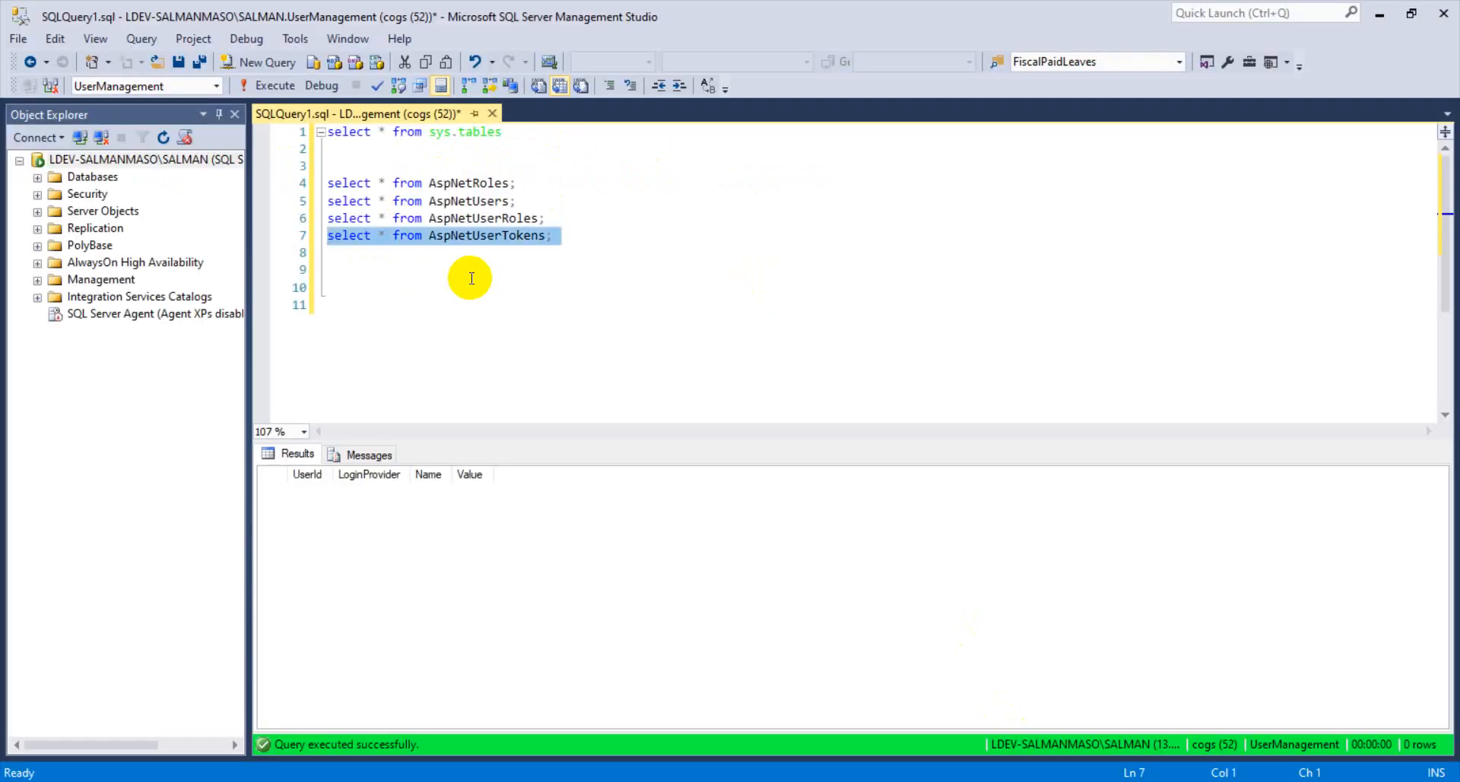
{"action": "left_click", "coordinate": [546, 217]}
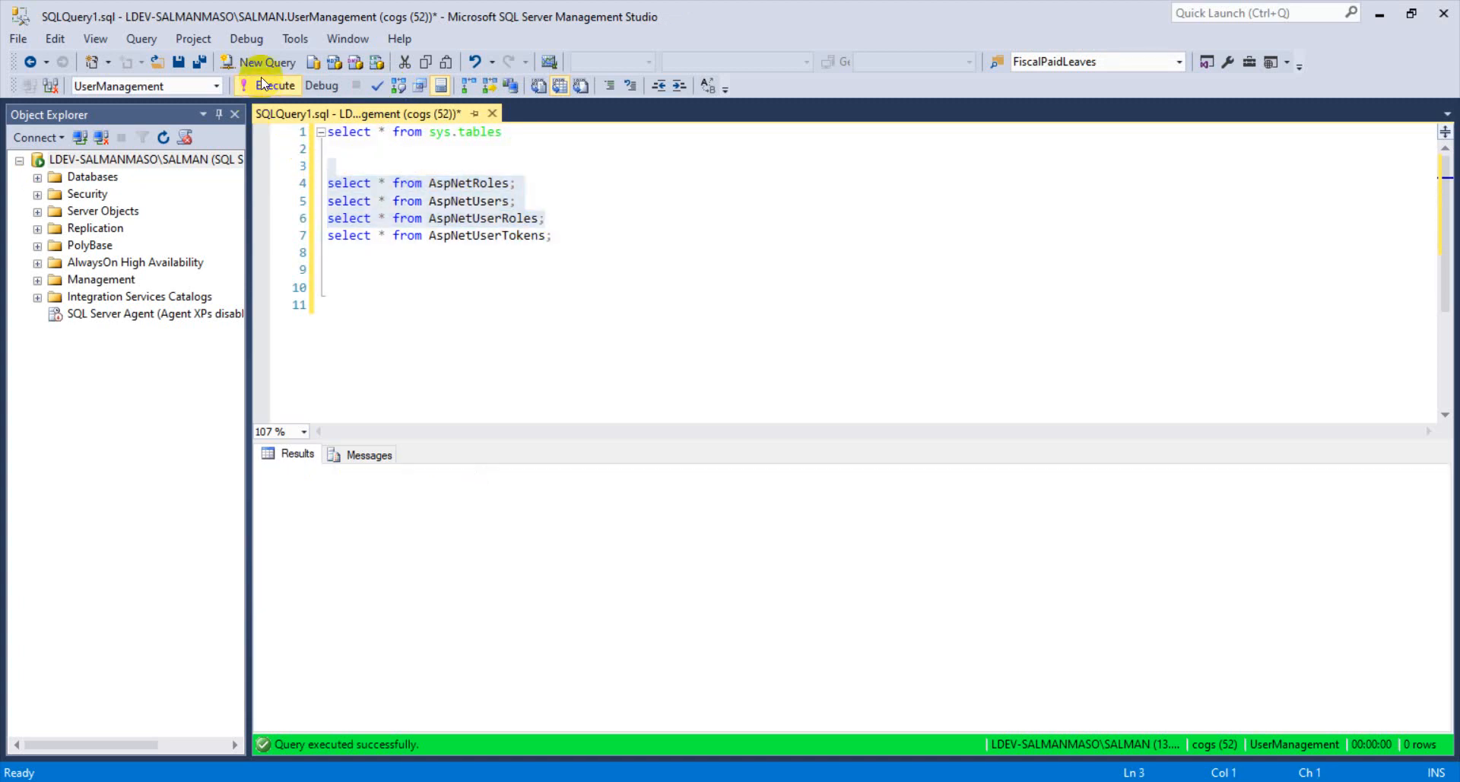
{"action": "left_click", "coordinate": [274, 84]}
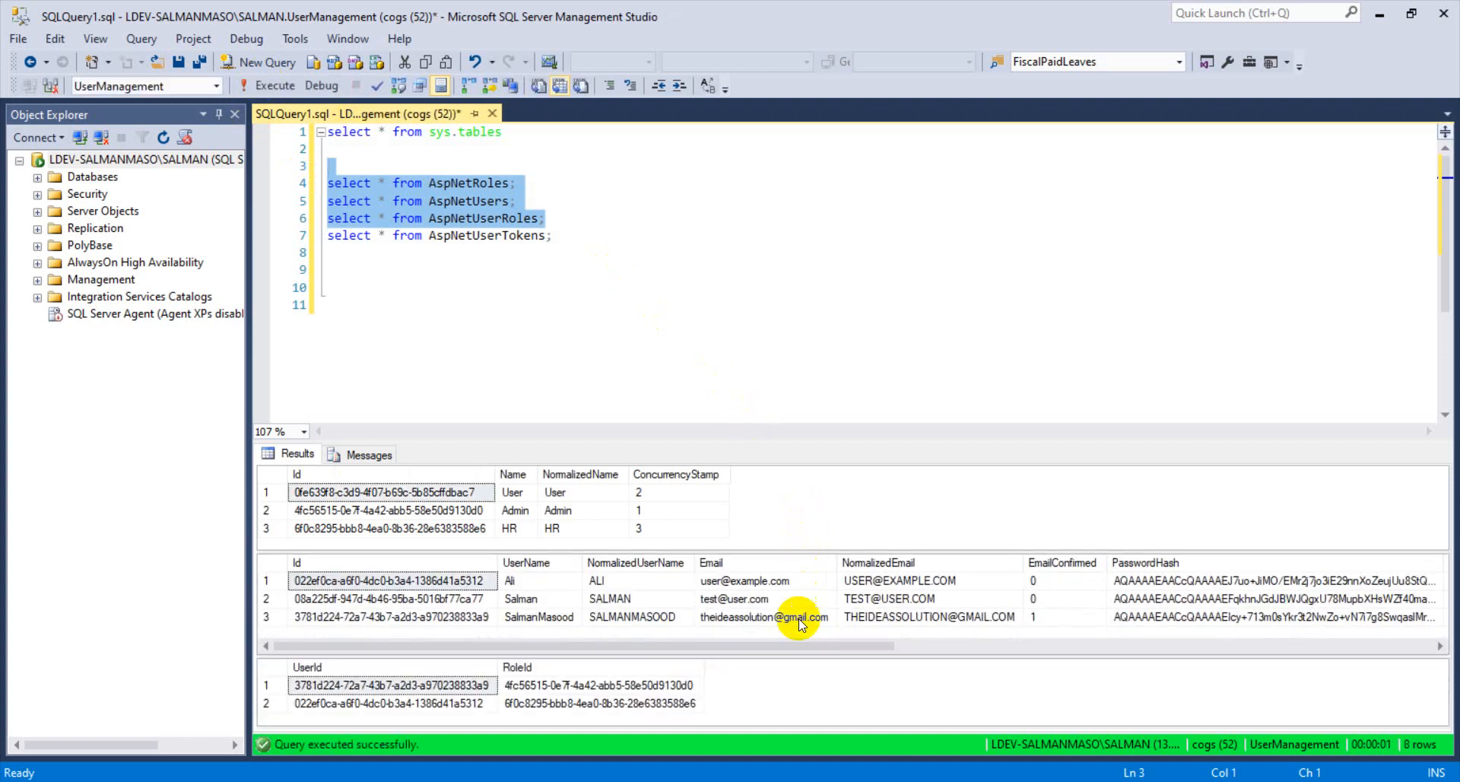
{"action": "left_click", "coordinate": [764, 616]}
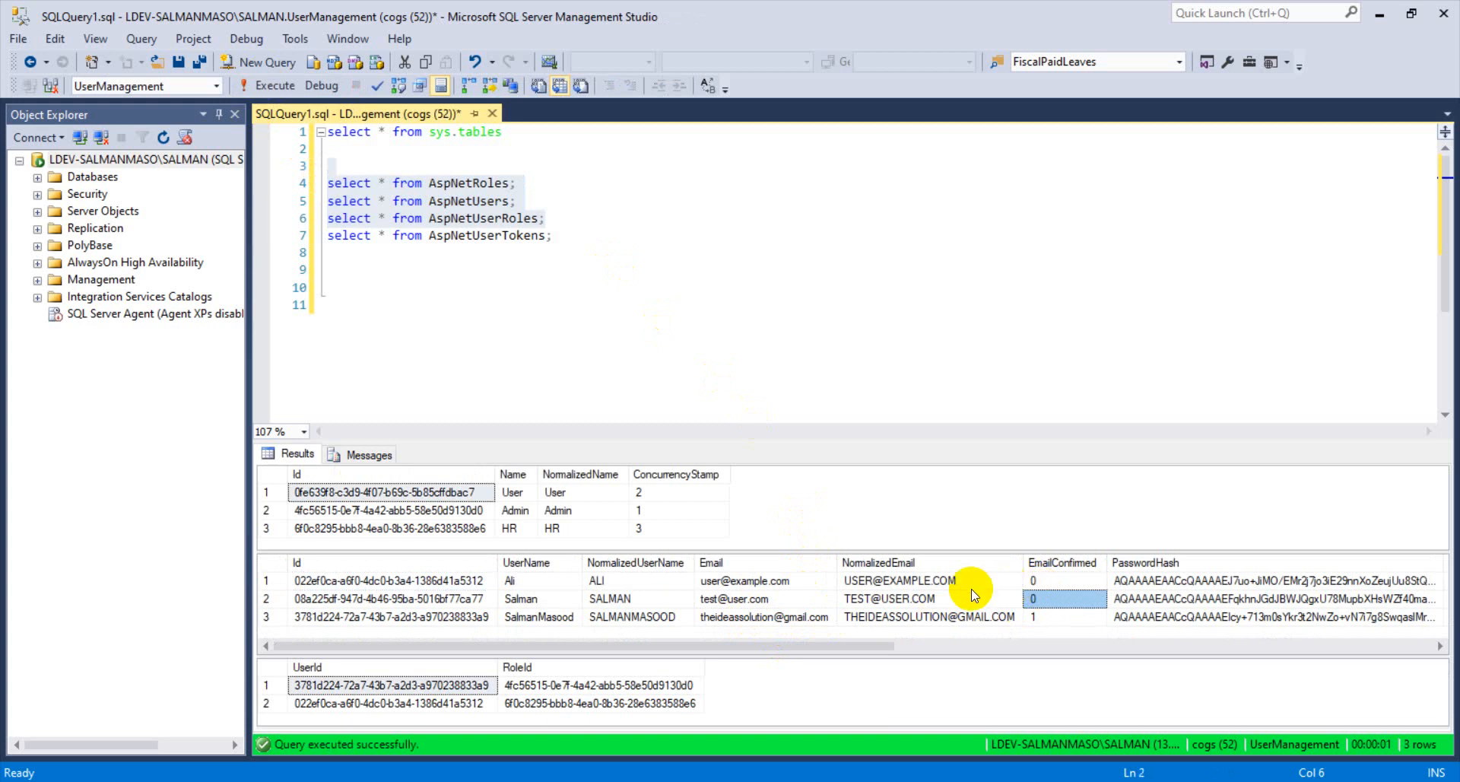
{"action": "left_click", "coordinate": [1062, 616]}
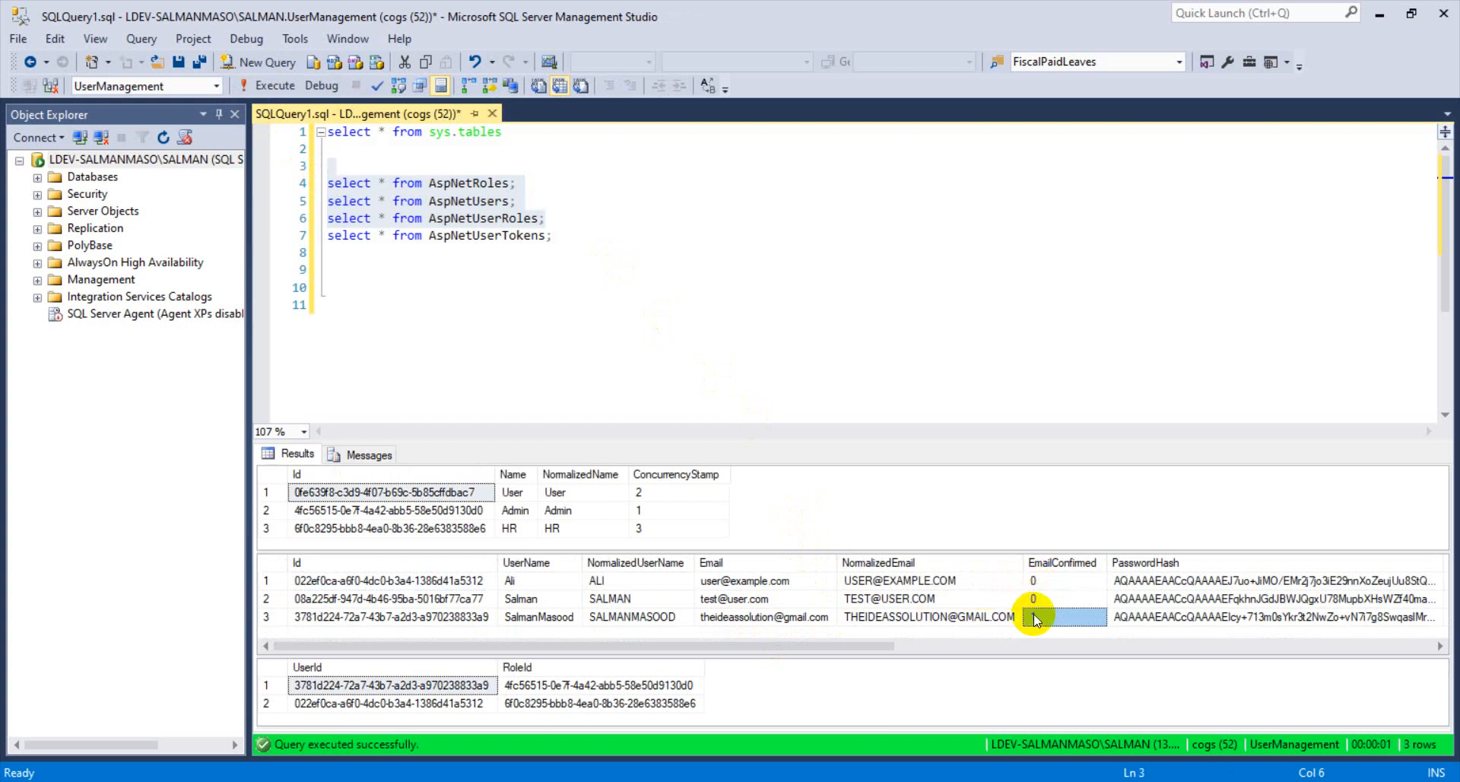